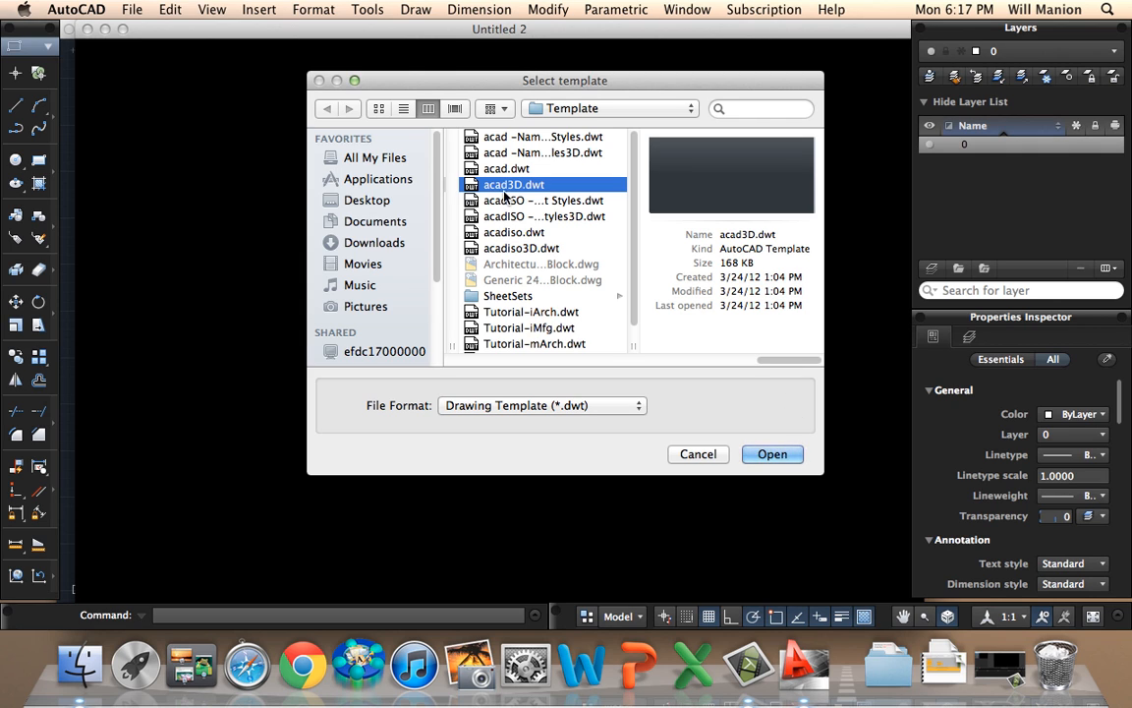
{"action": "mouse_move", "coordinate": [556, 219]}
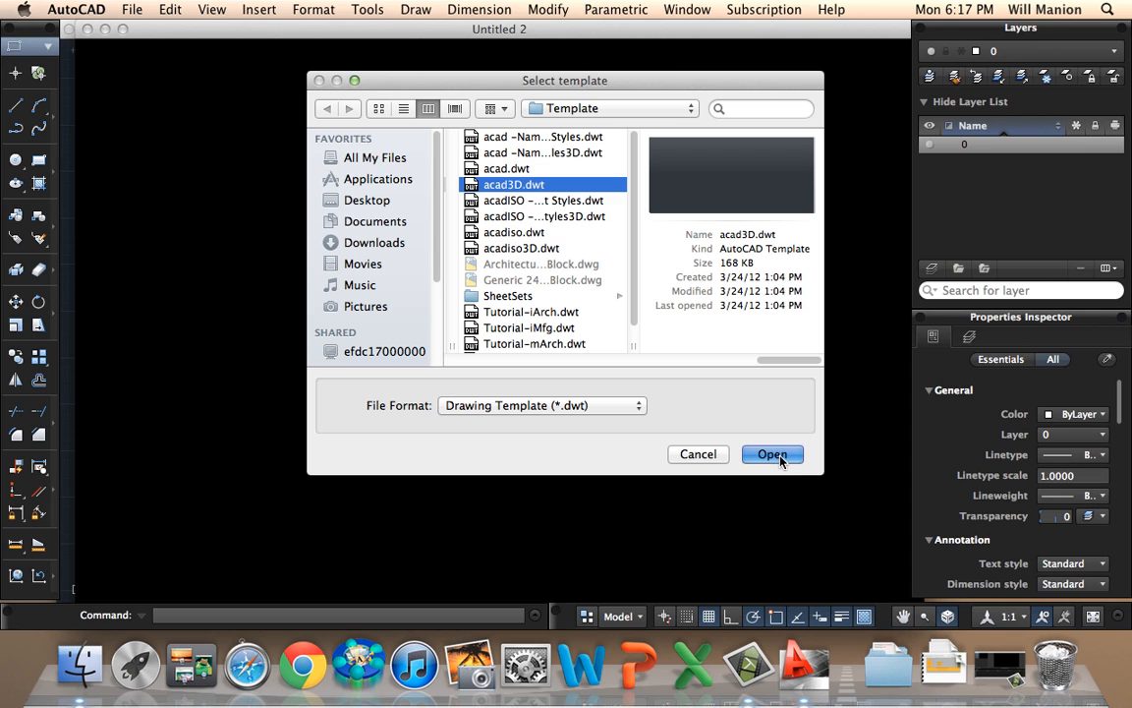
Create a new drawing from acad3D.dwt, continuing past the educational warning
{"action": "left_click", "coordinate": [772, 453]}
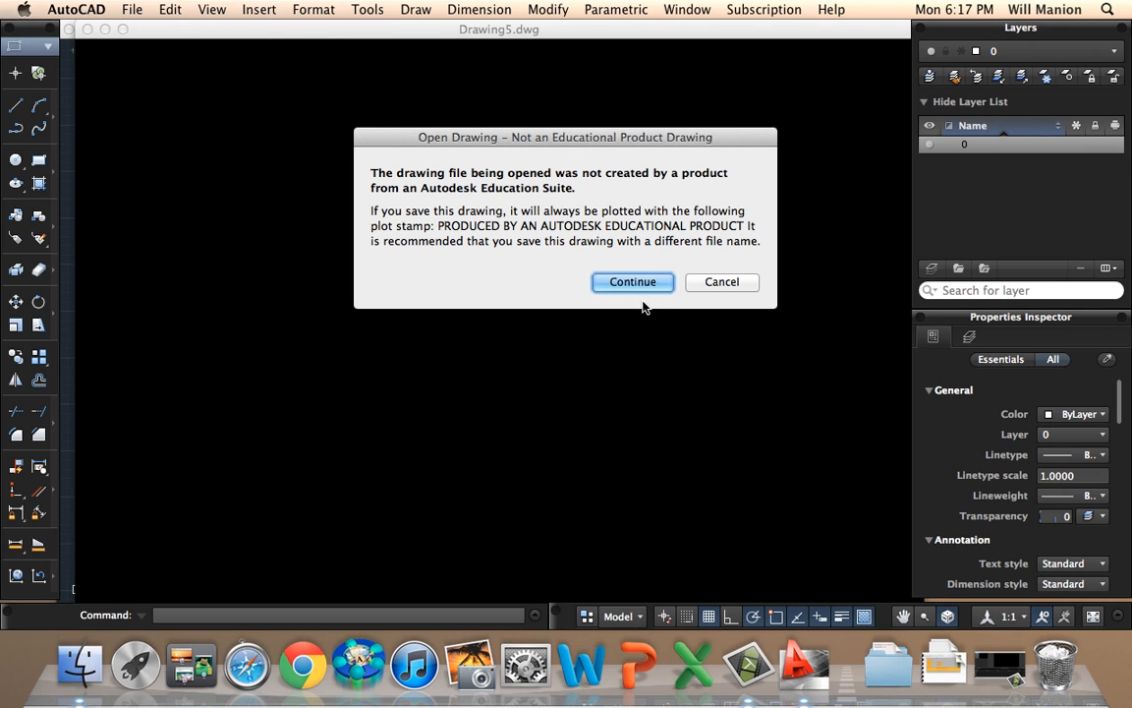
{"action": "left_click", "coordinate": [632, 282]}
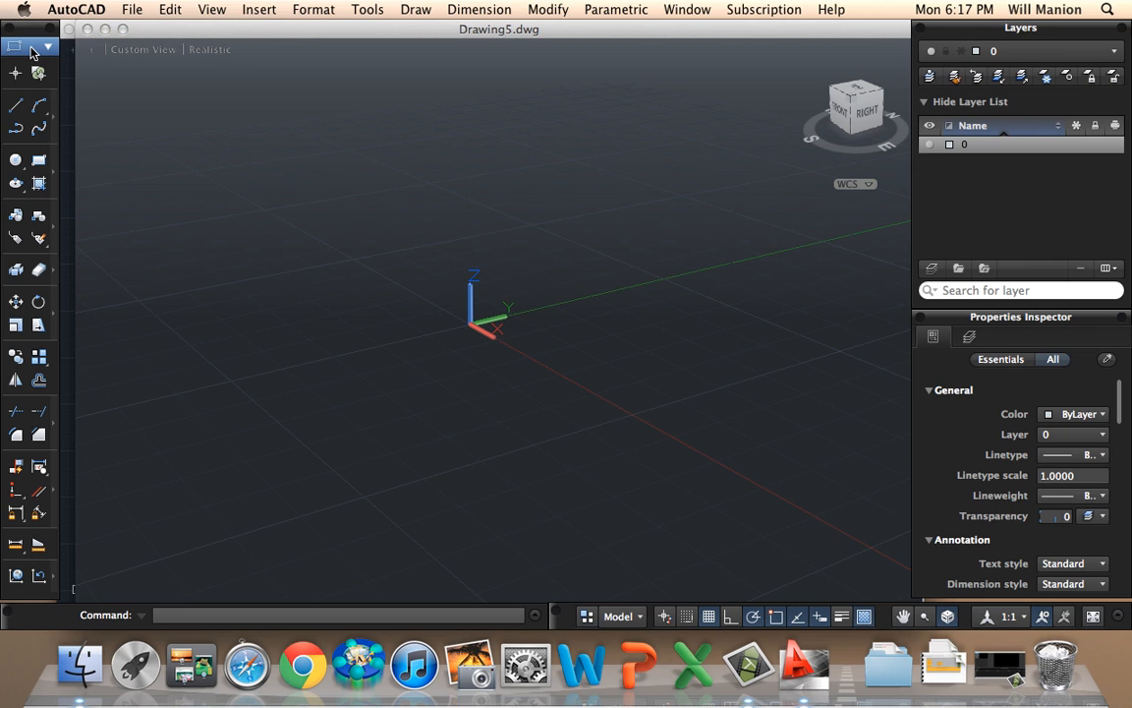
Switch to the Modeling workspace and draw a long box's base corners left of the origin
{"action": "left_click", "coordinate": [46, 47]}
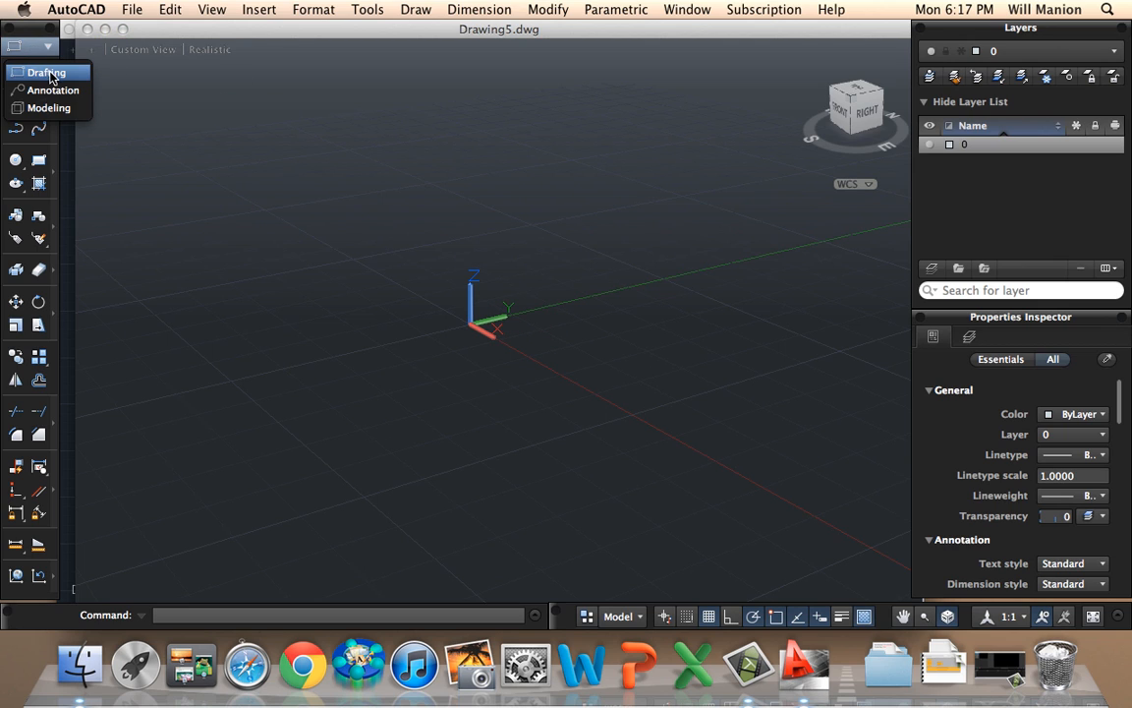
{"action": "left_click", "coordinate": [46, 72]}
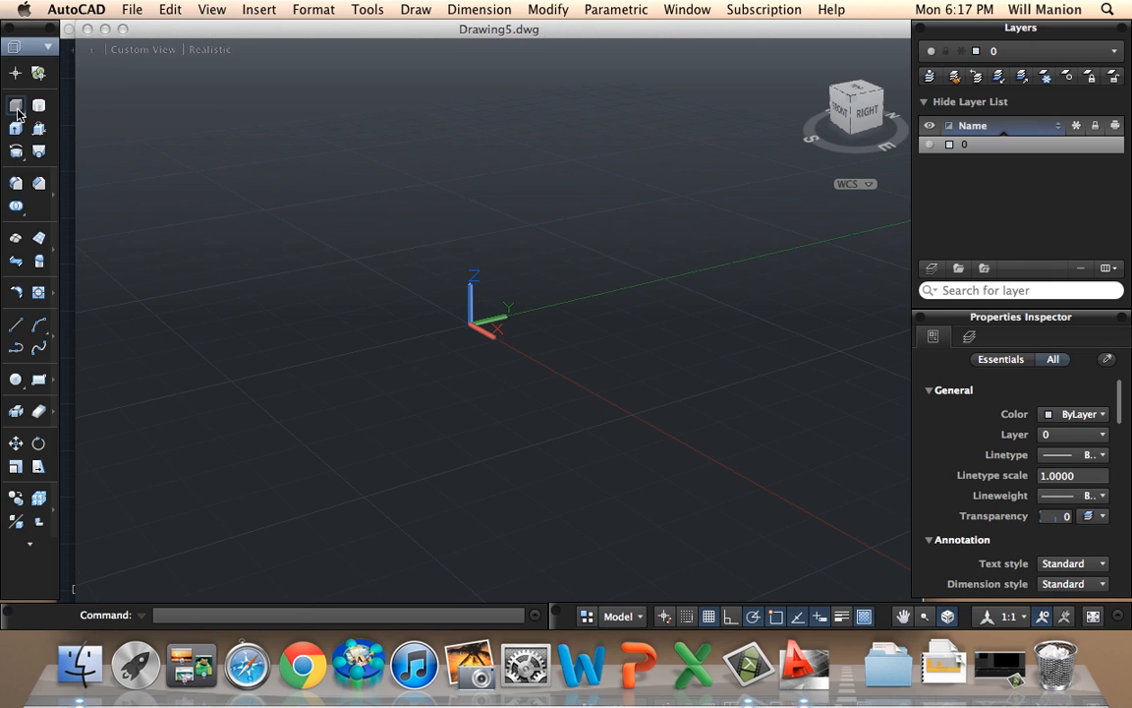
{"action": "left_click", "coordinate": [16, 105]}
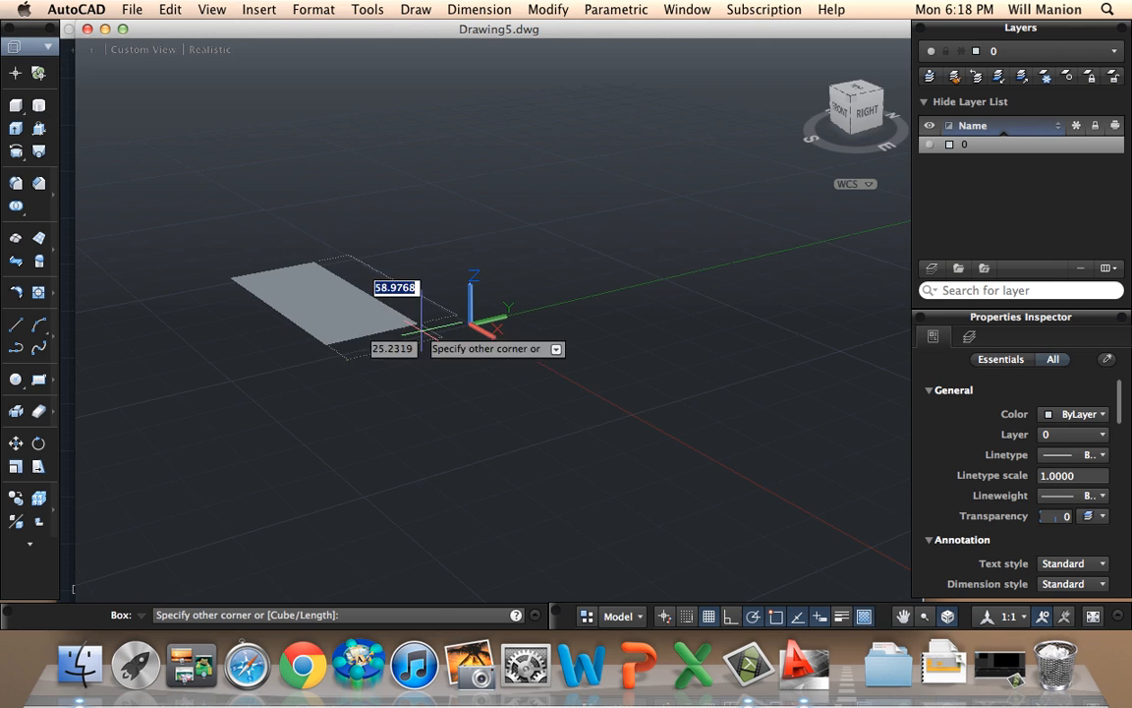
{"action": "left_click", "coordinate": [423, 324]}
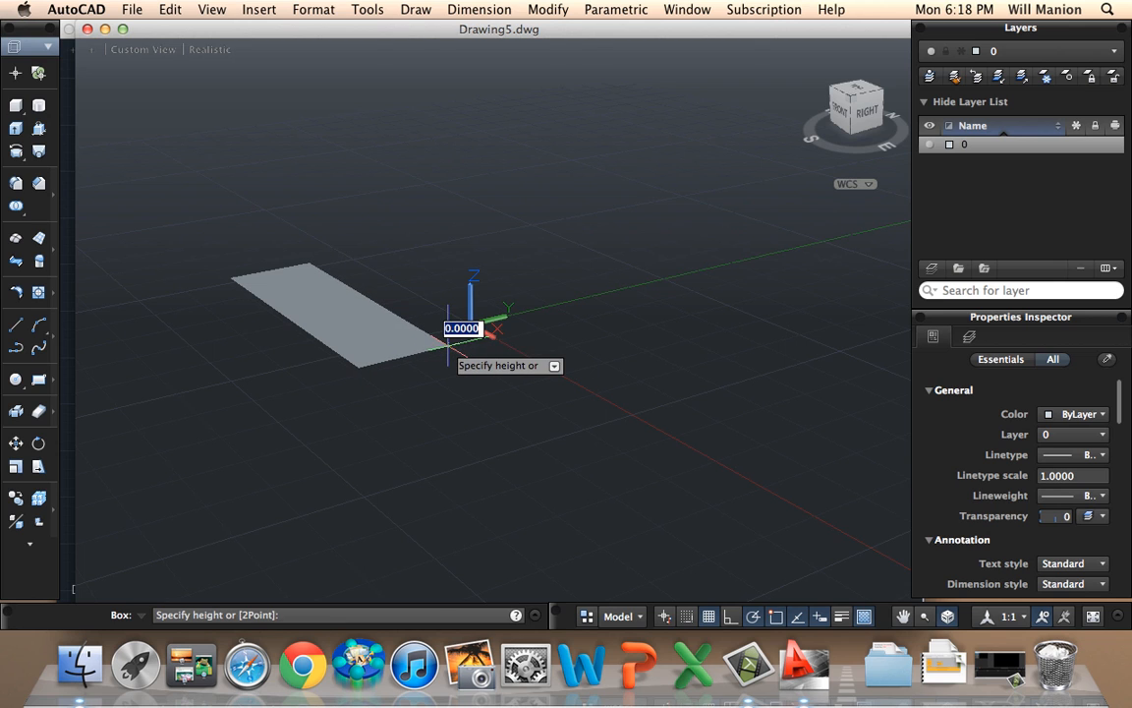
{"action": "mouse_move", "coordinate": [470, 276]}
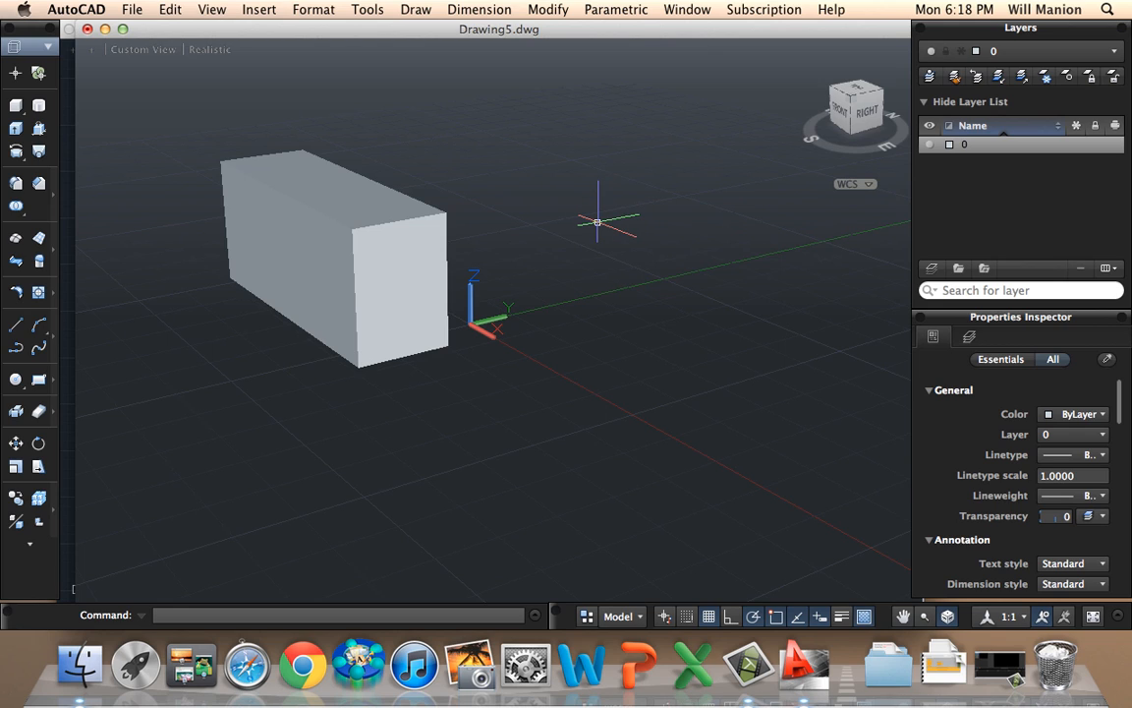
{"action": "mouse_move", "coordinate": [169, 105]}
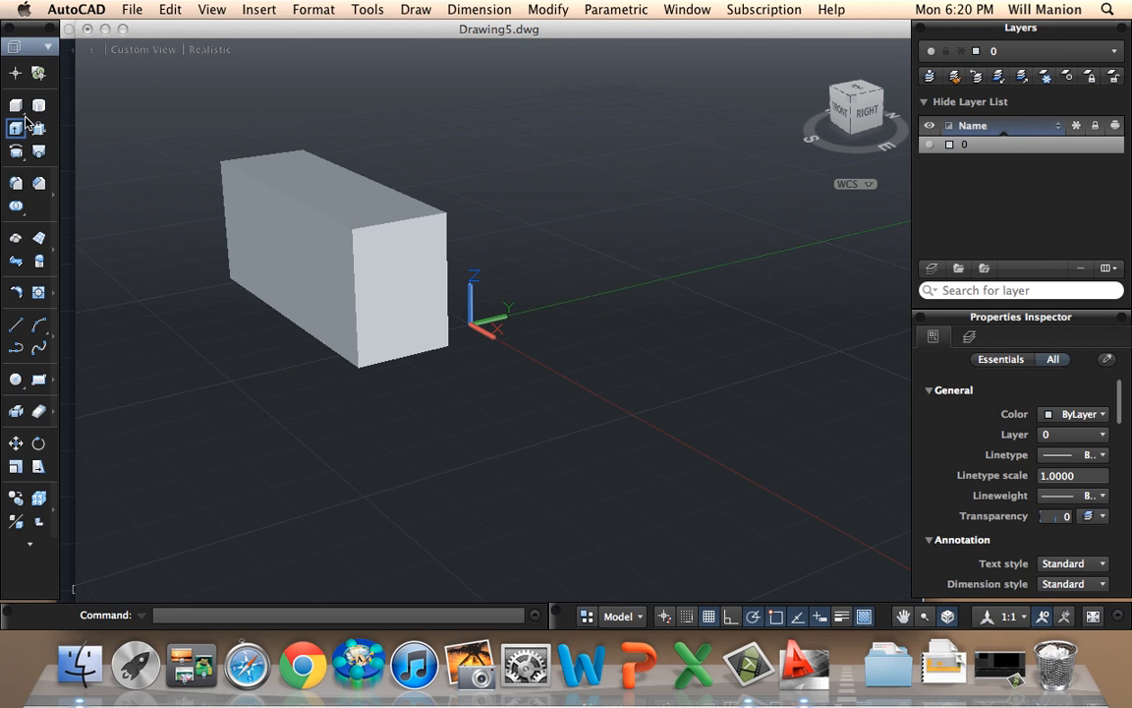
Finish the long box and switch the primitives flyout to the Cone tool
{"action": "left_click", "coordinate": [16, 126]}
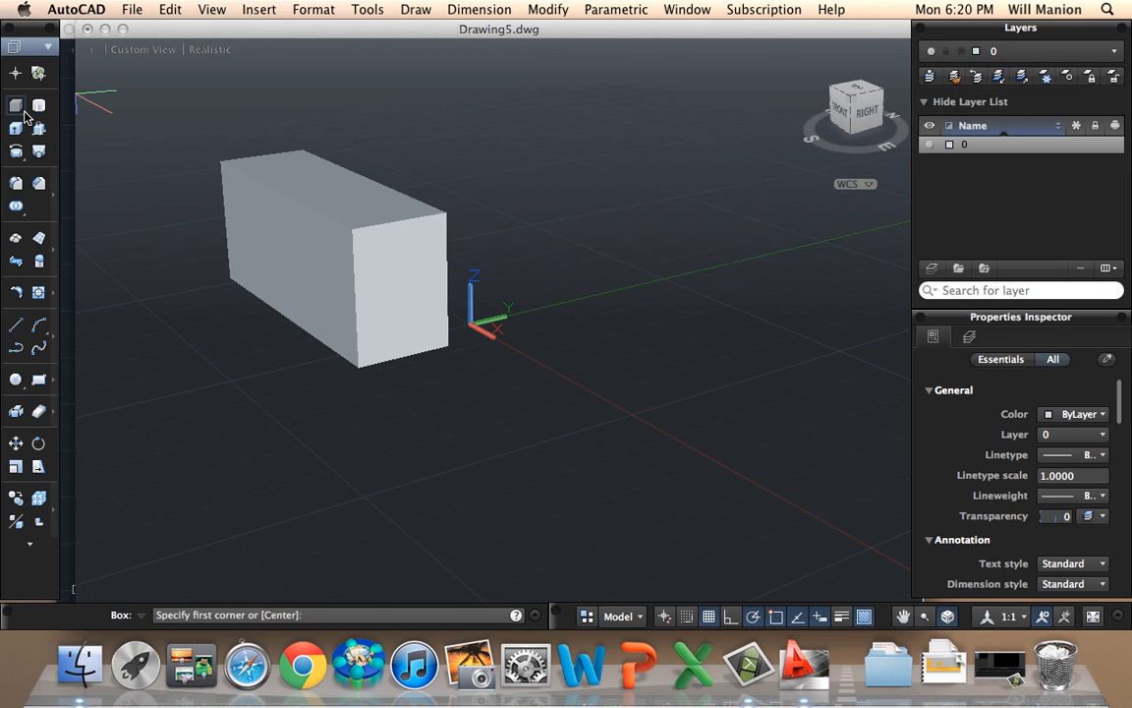
{"action": "mouse_move", "coordinate": [15, 105]}
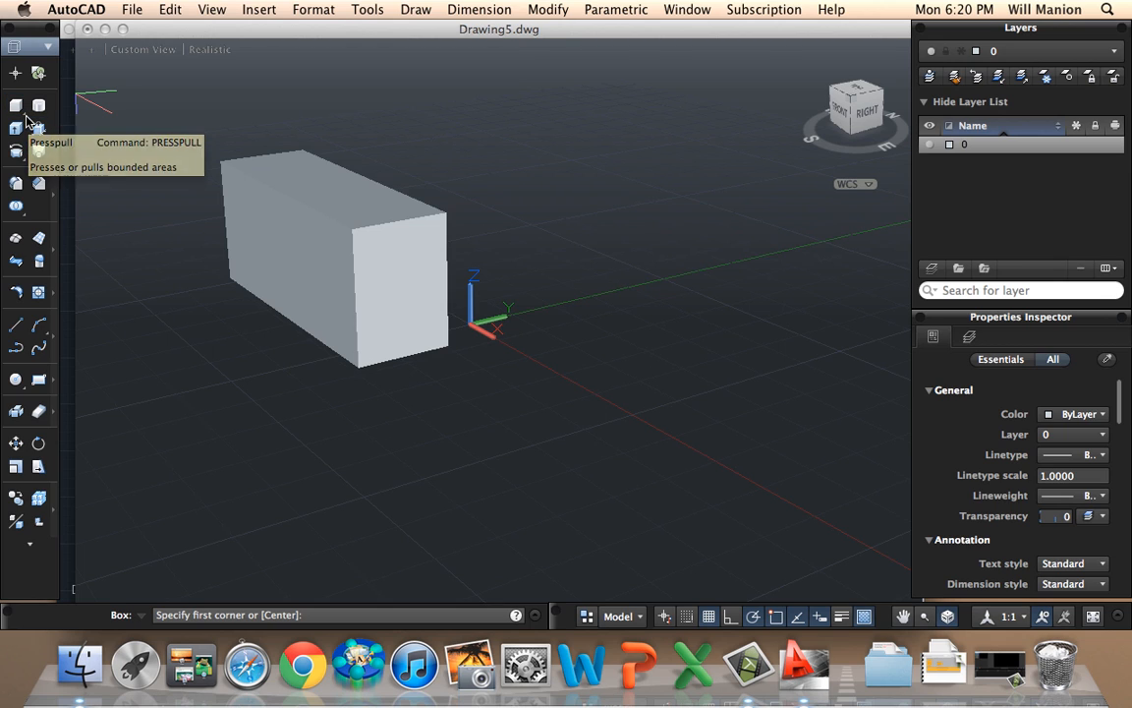
{"action": "mouse_move", "coordinate": [32, 129]}
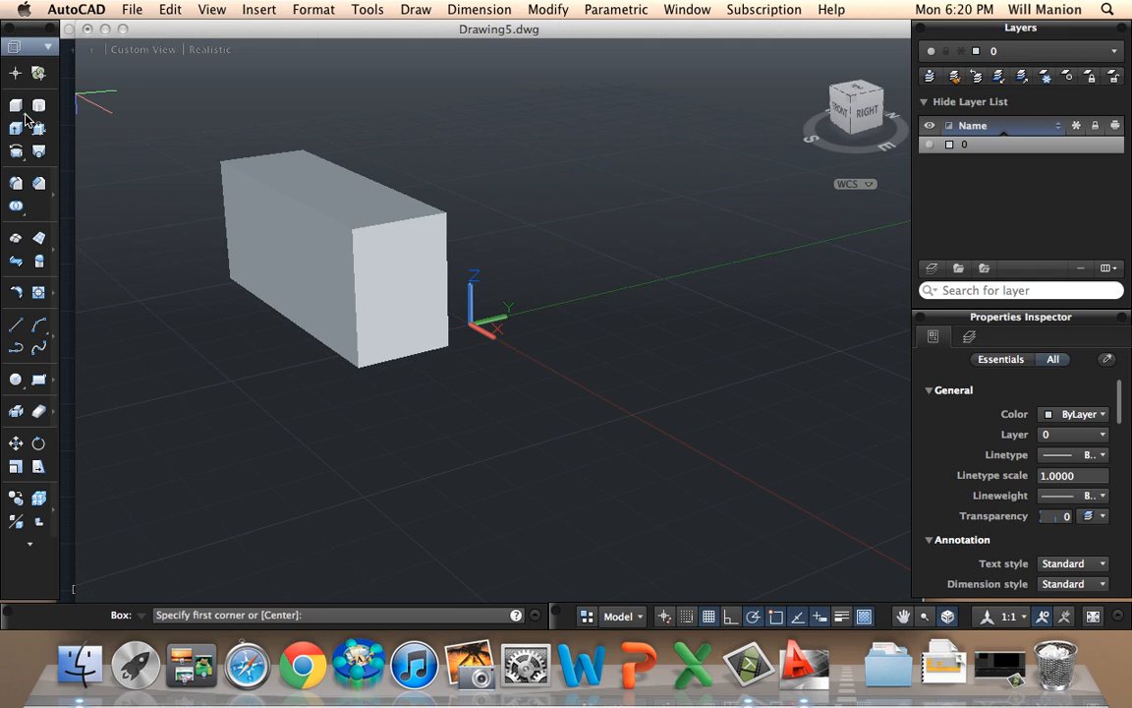
{"action": "left_click", "coordinate": [16, 105]}
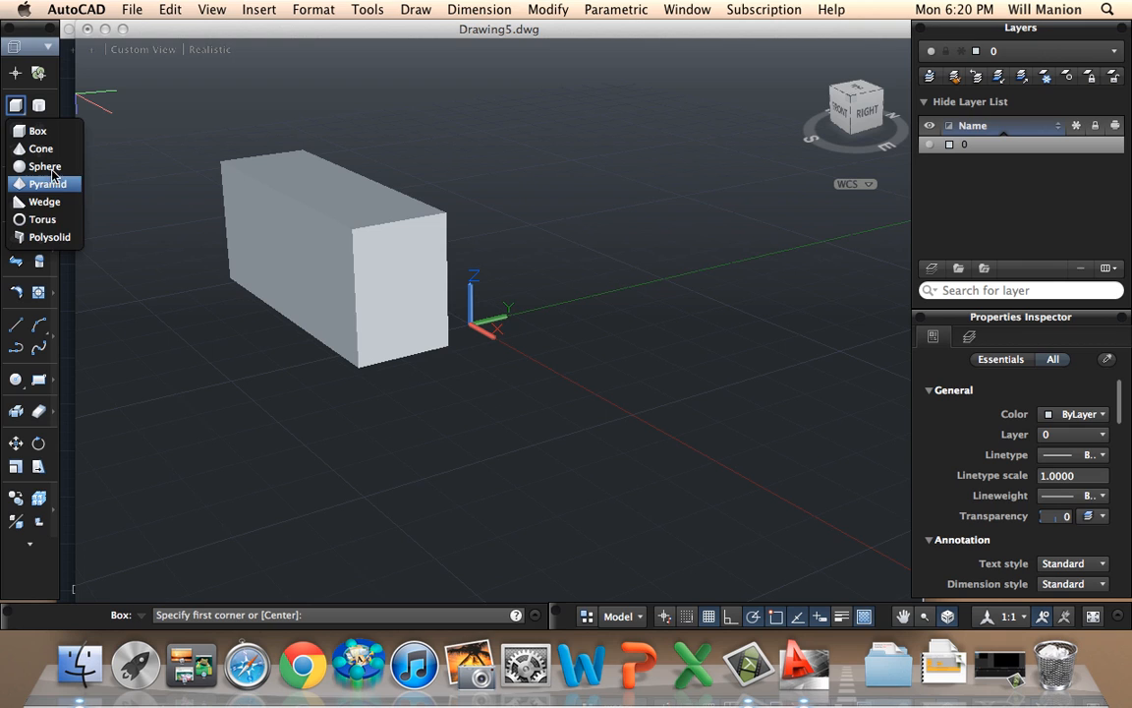
{"action": "mouse_move", "coordinate": [41, 148]}
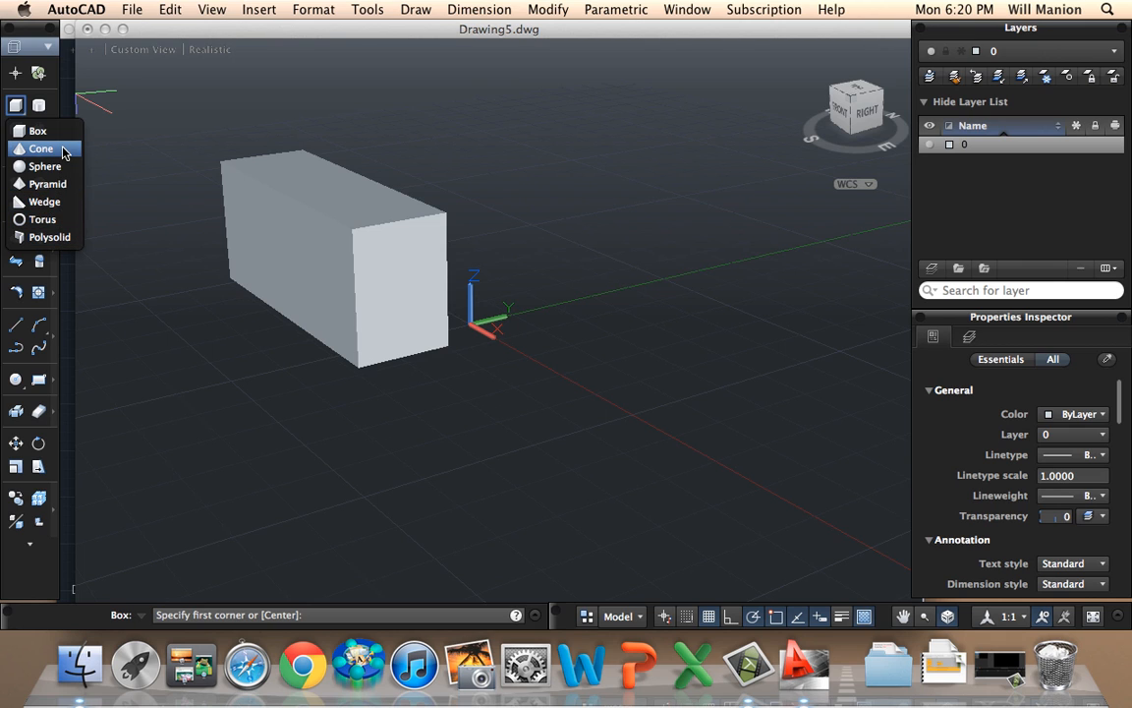
{"action": "left_click", "coordinate": [41, 148]}
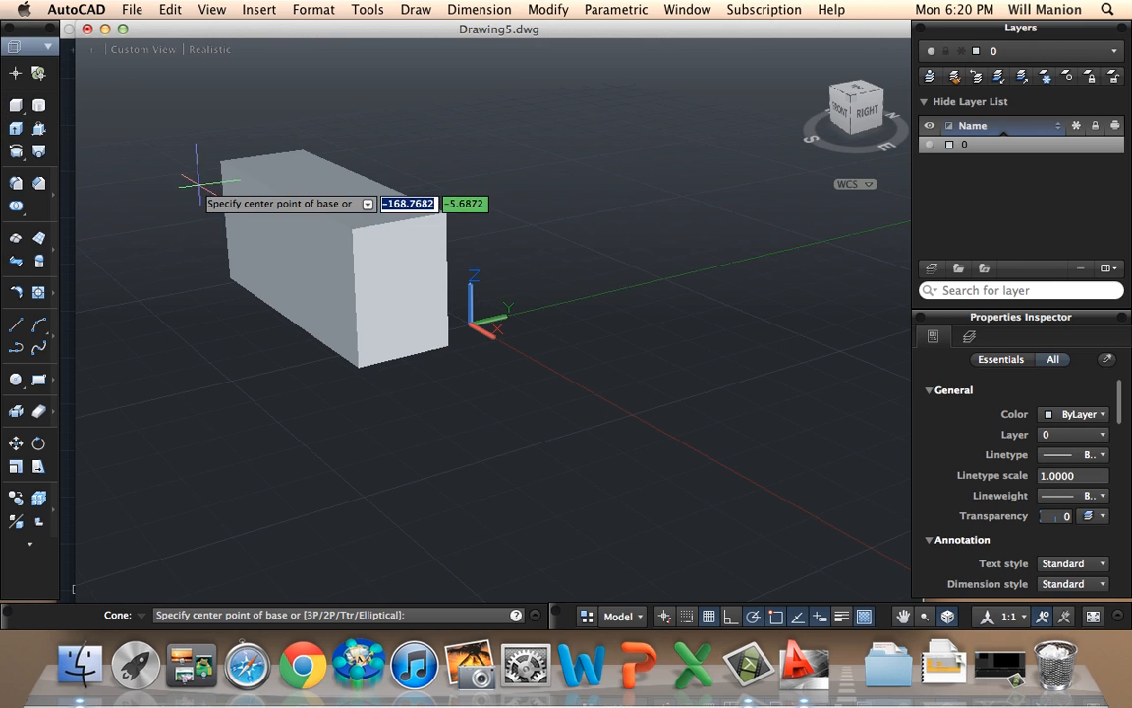
{"action": "mouse_move", "coordinate": [93, 127]}
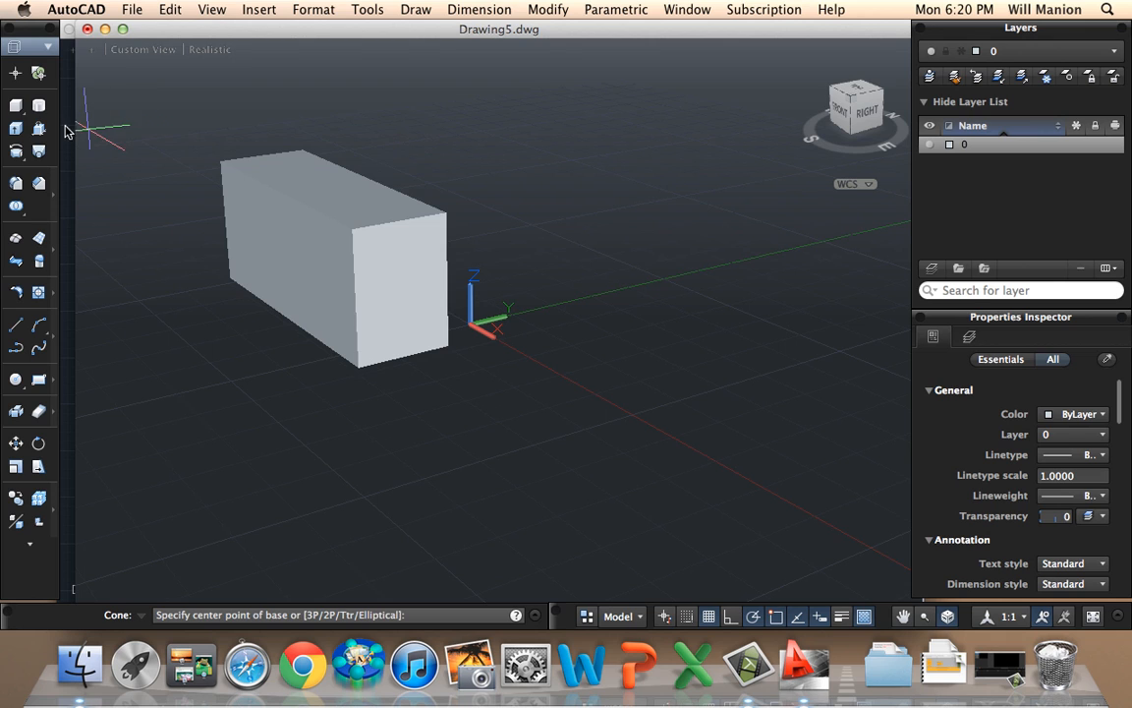
{"action": "mouse_move", "coordinate": [16, 129]}
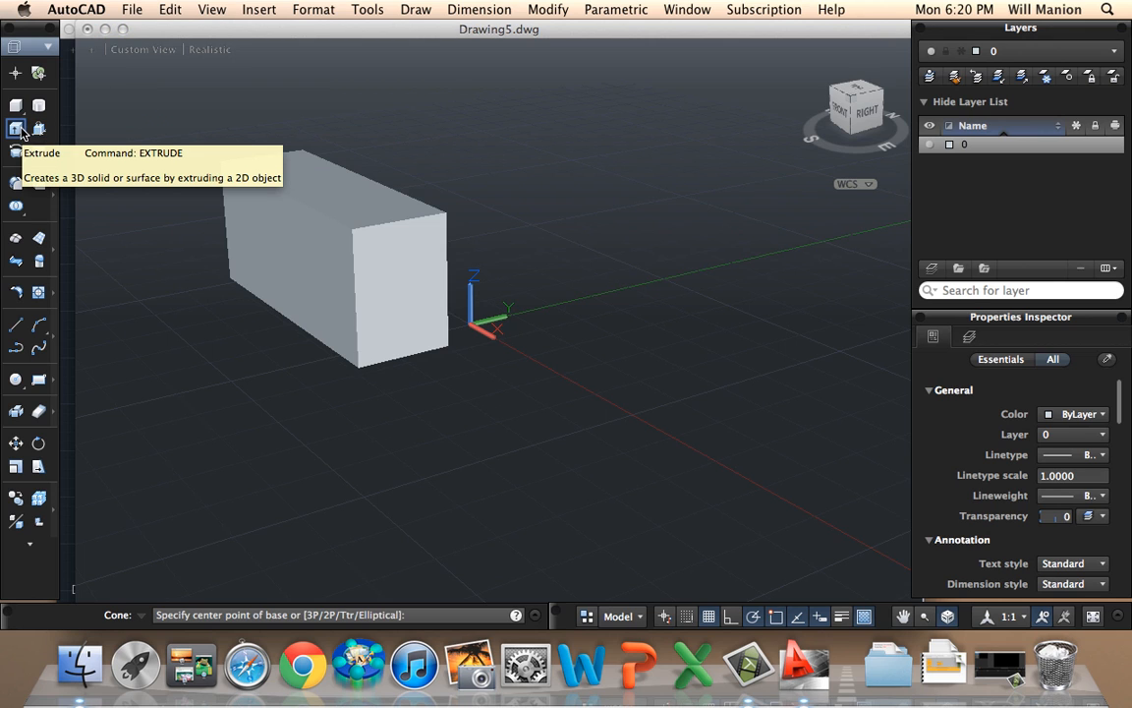
{"action": "mouse_move", "coordinate": [806, 222]}
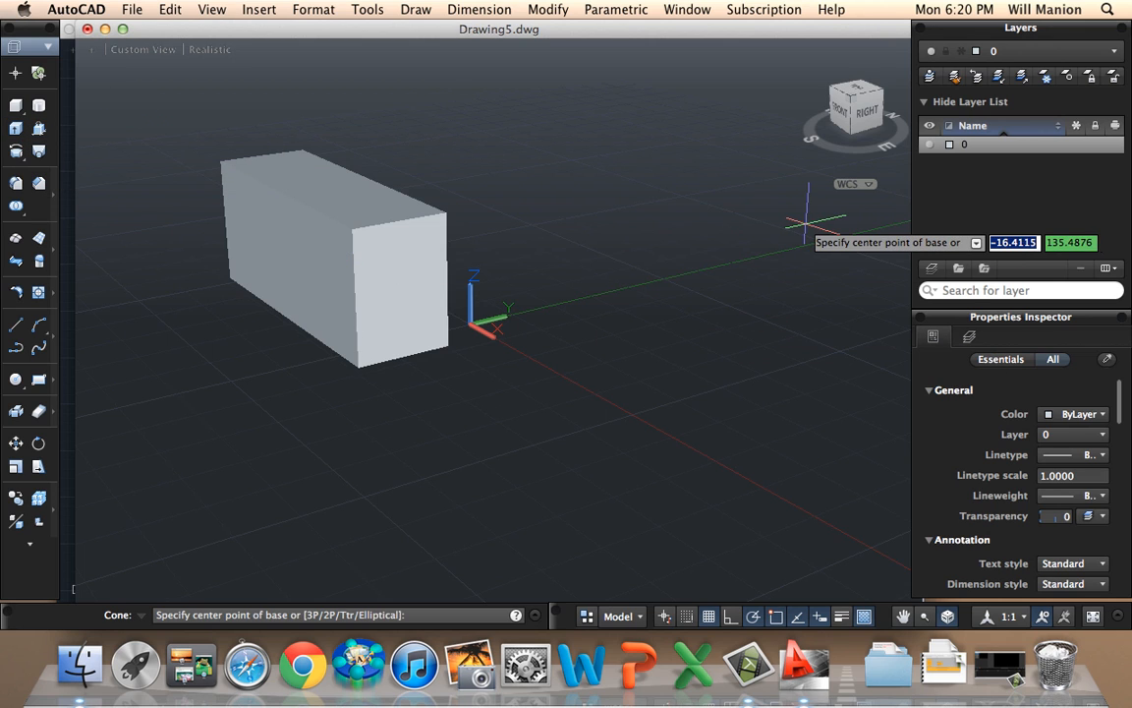
{"action": "mouse_move", "coordinate": [851, 128]}
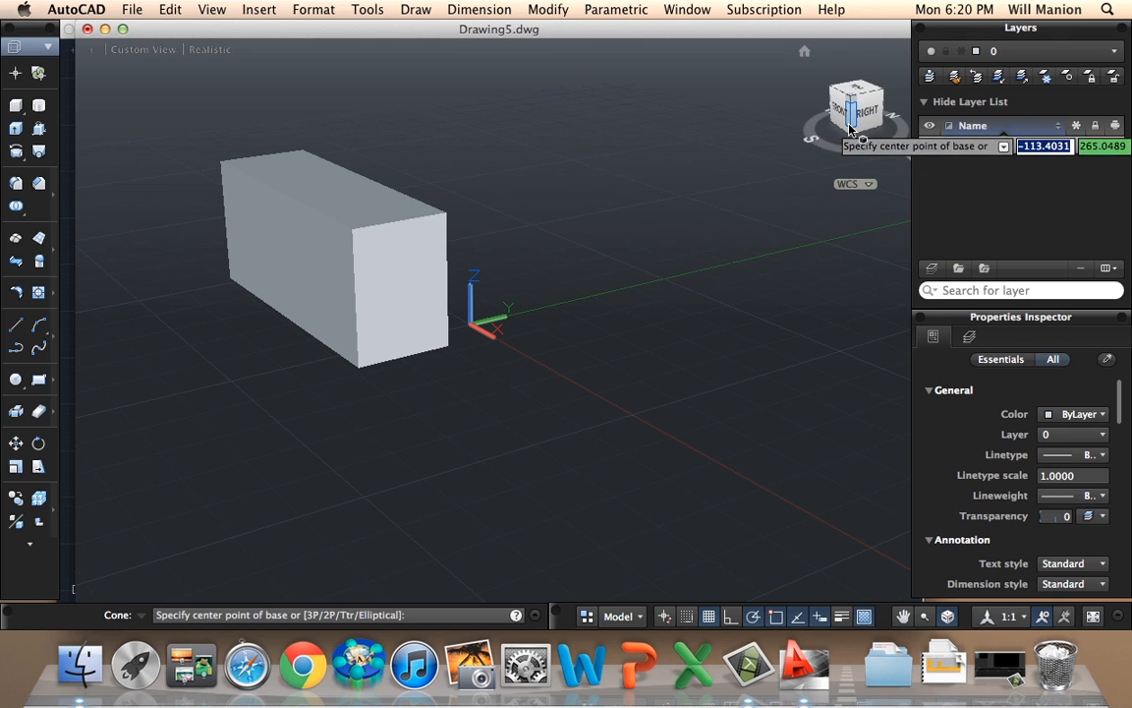
{"action": "mouse_move", "coordinate": [855, 113]}
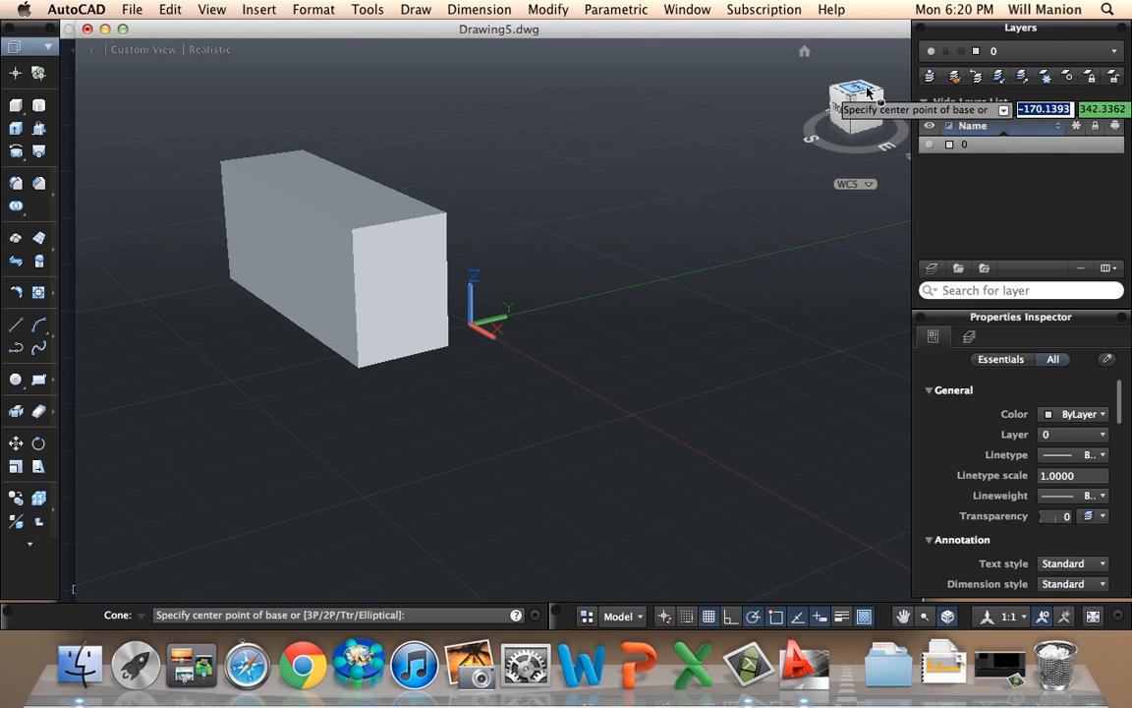
{"action": "mouse_move", "coordinate": [865, 93]}
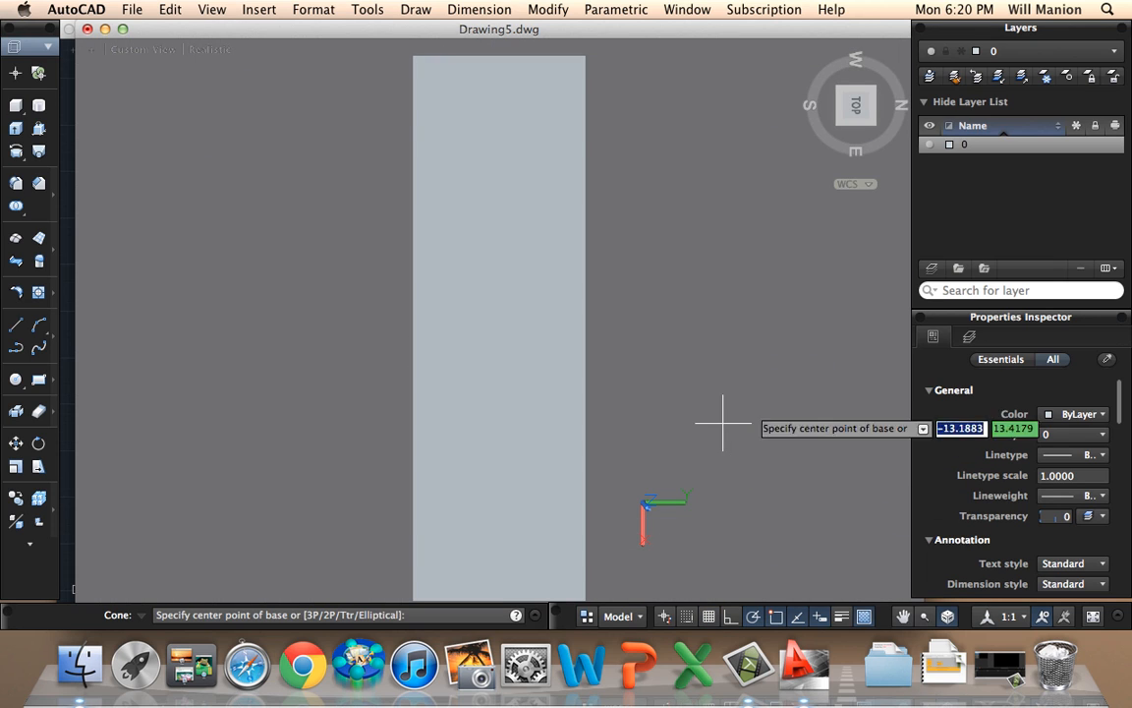
{"action": "mouse_move", "coordinate": [230, 241]}
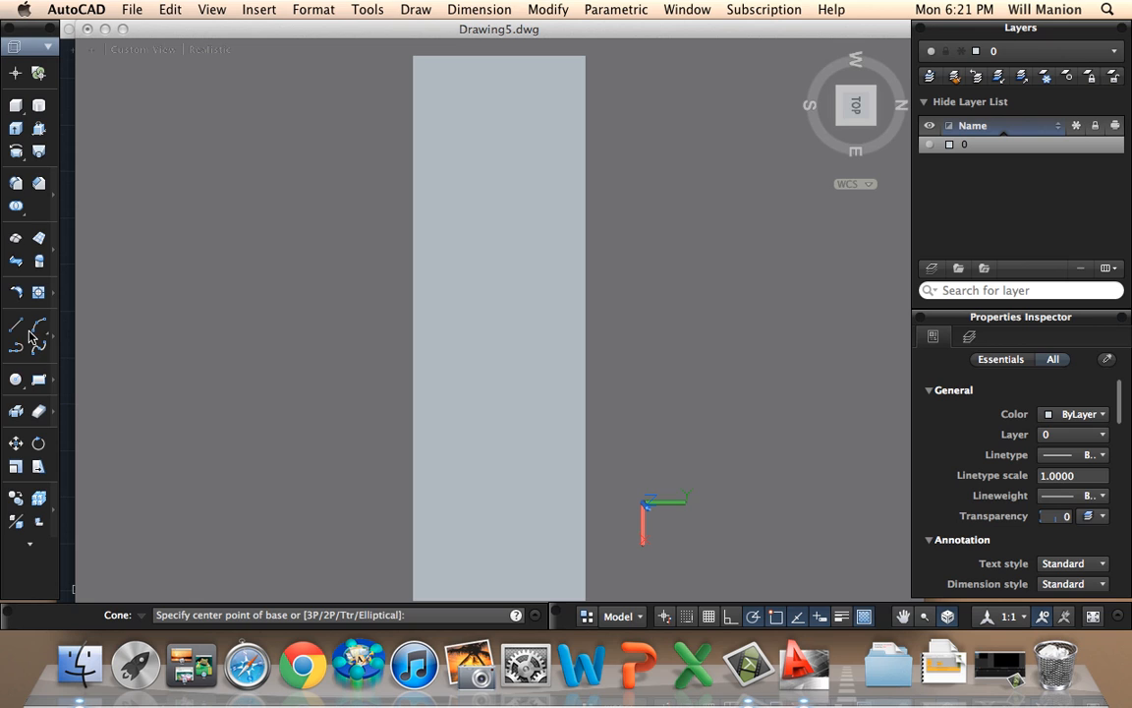
From Top view, draw a five-sided polyline outline left of the tall box
{"action": "left_click", "coordinate": [16, 326]}
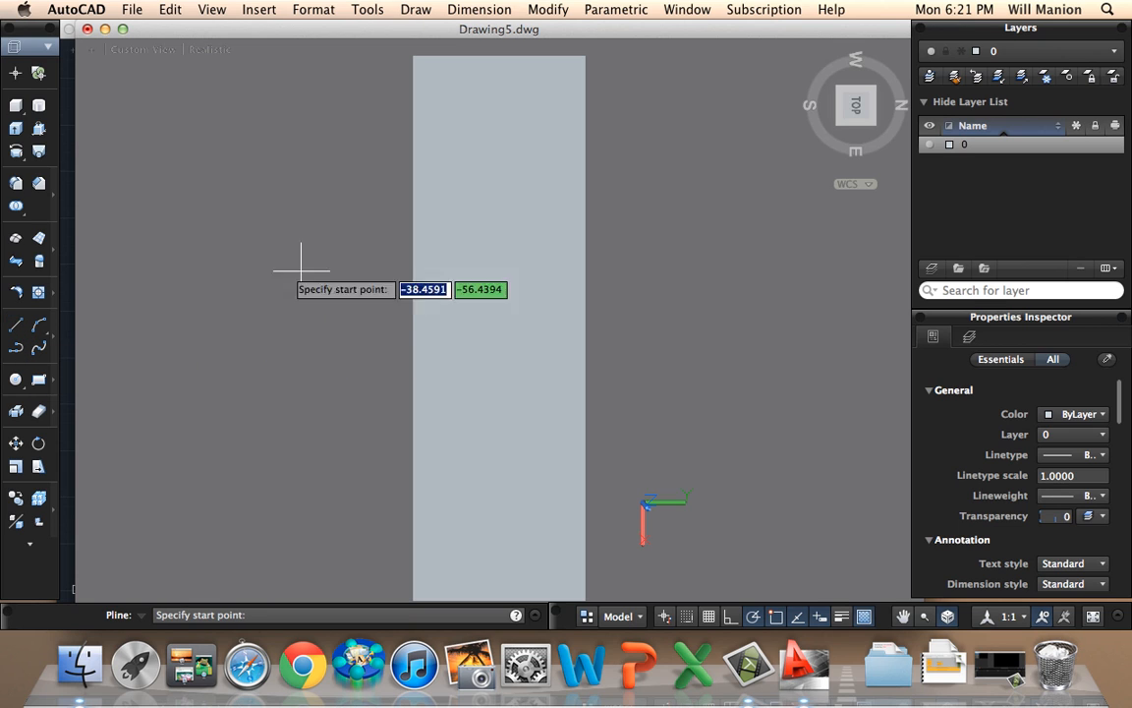
{"action": "mouse_move", "coordinate": [141, 315]}
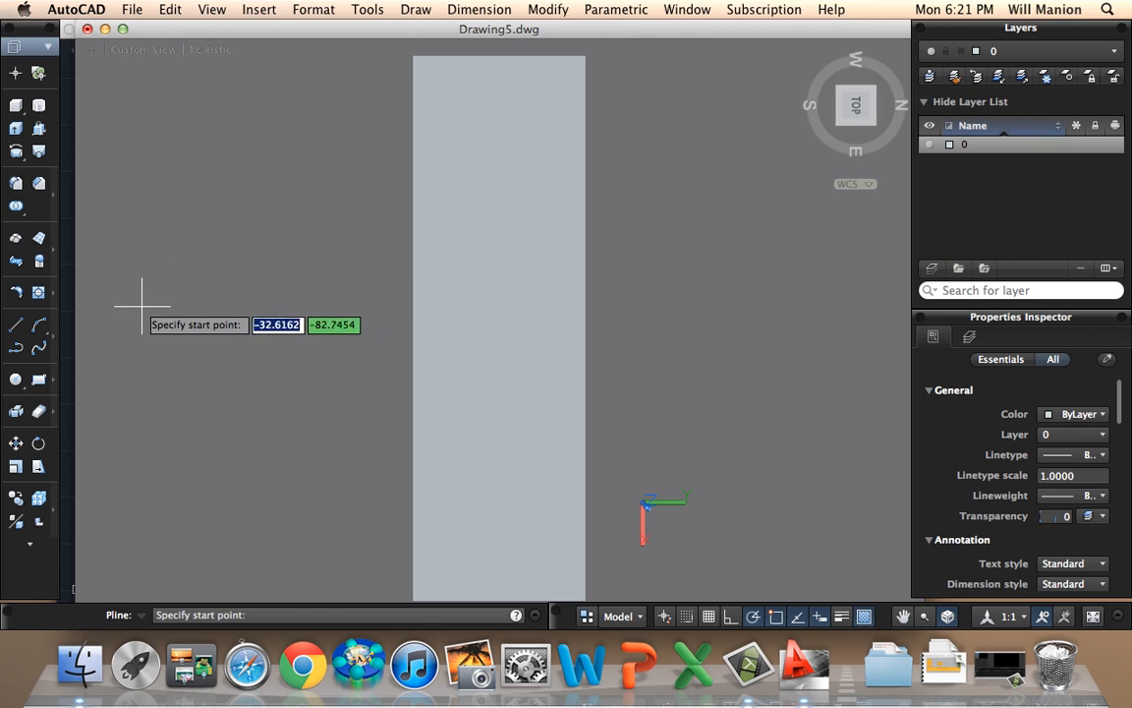
{"action": "left_click", "coordinate": [141, 305]}
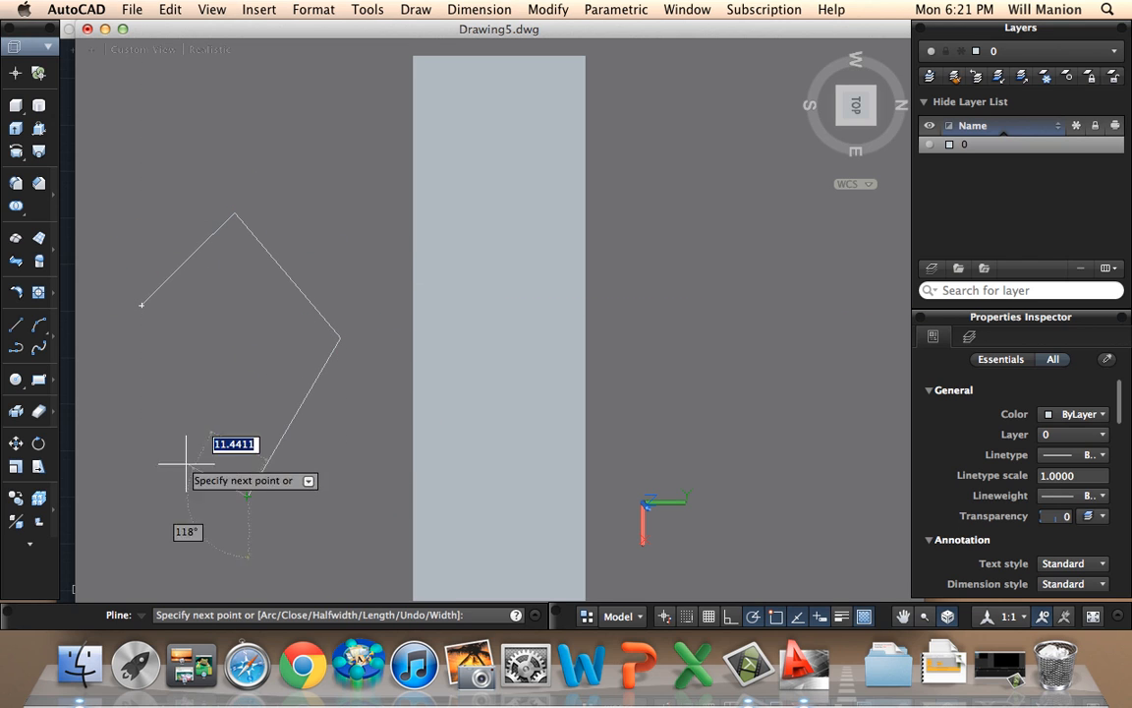
{"action": "mouse_move", "coordinate": [142, 305]}
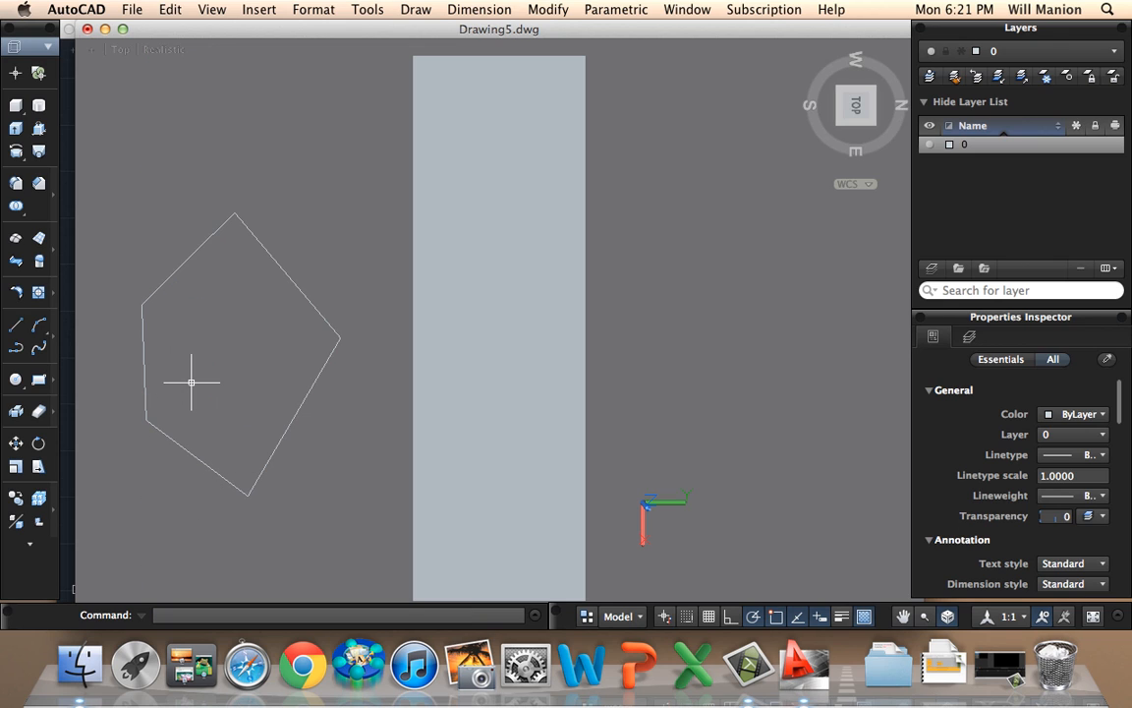
{"action": "mouse_move", "coordinate": [796, 192]}
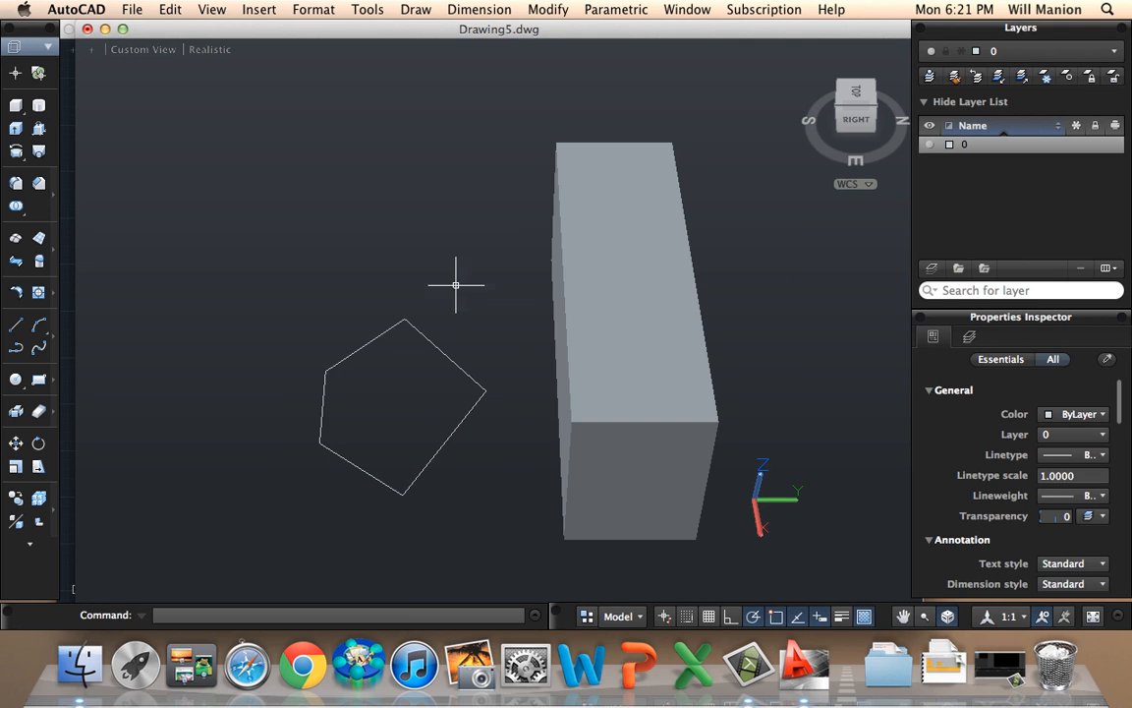
{"action": "mouse_move", "coordinate": [453, 300]}
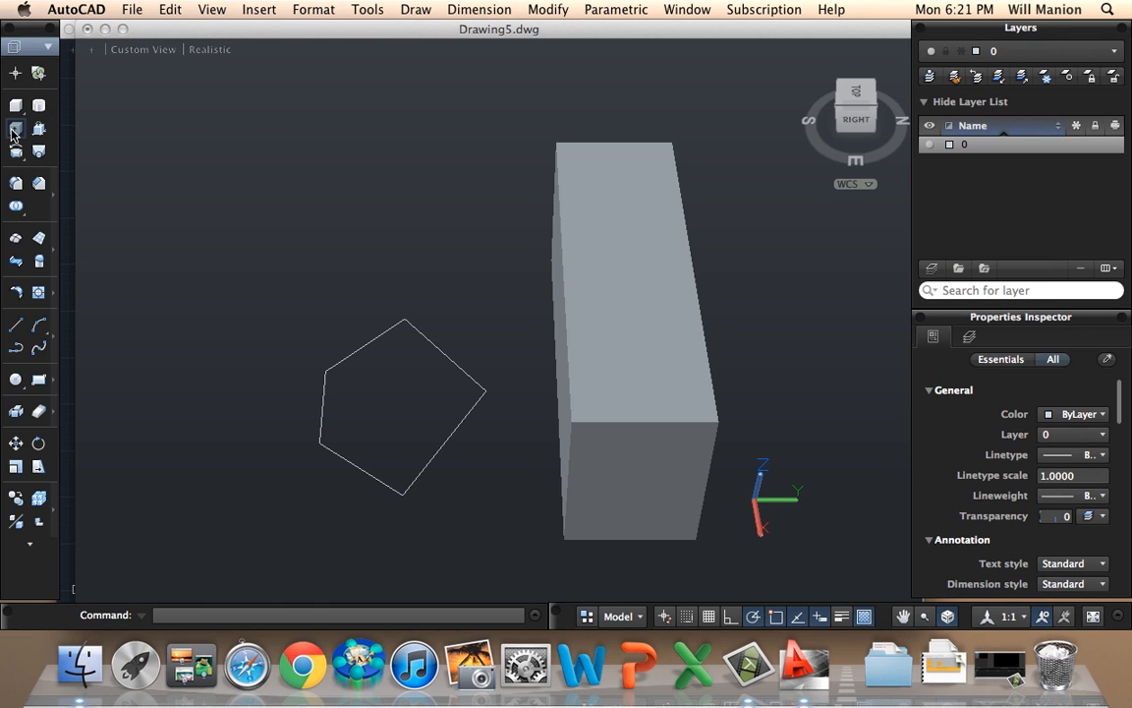
Extrude the pentagon outline into a solid prism beside the tall box
{"action": "left_click", "coordinate": [15, 129]}
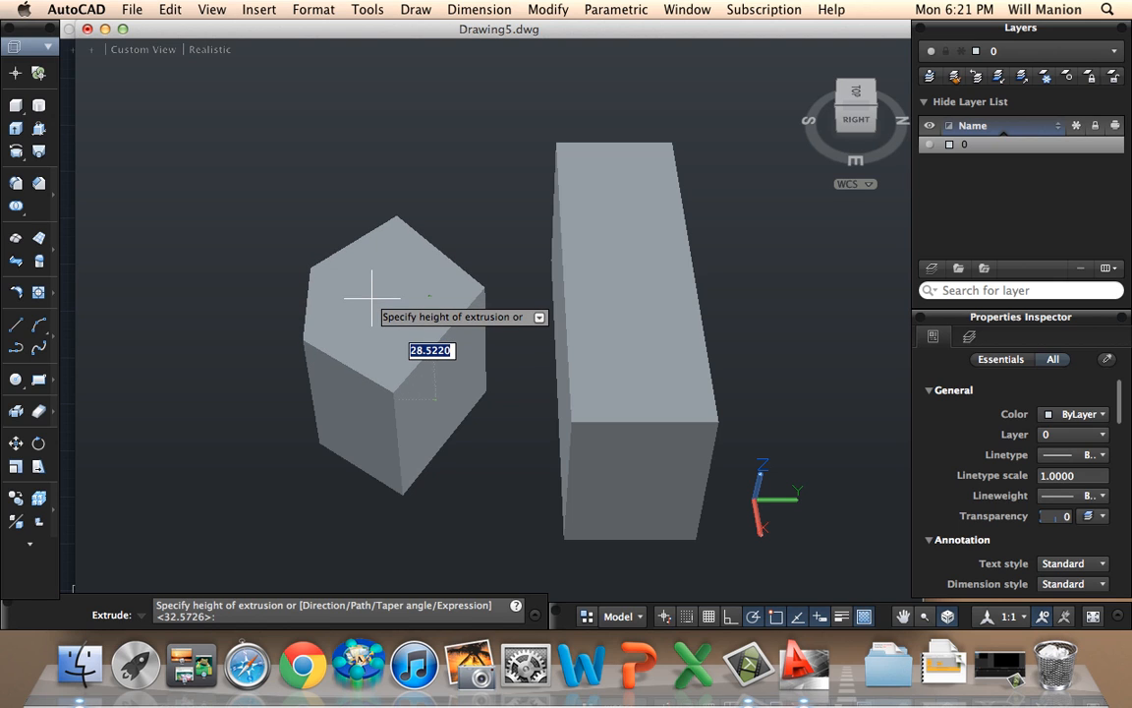
{"action": "key", "text": "Return"}
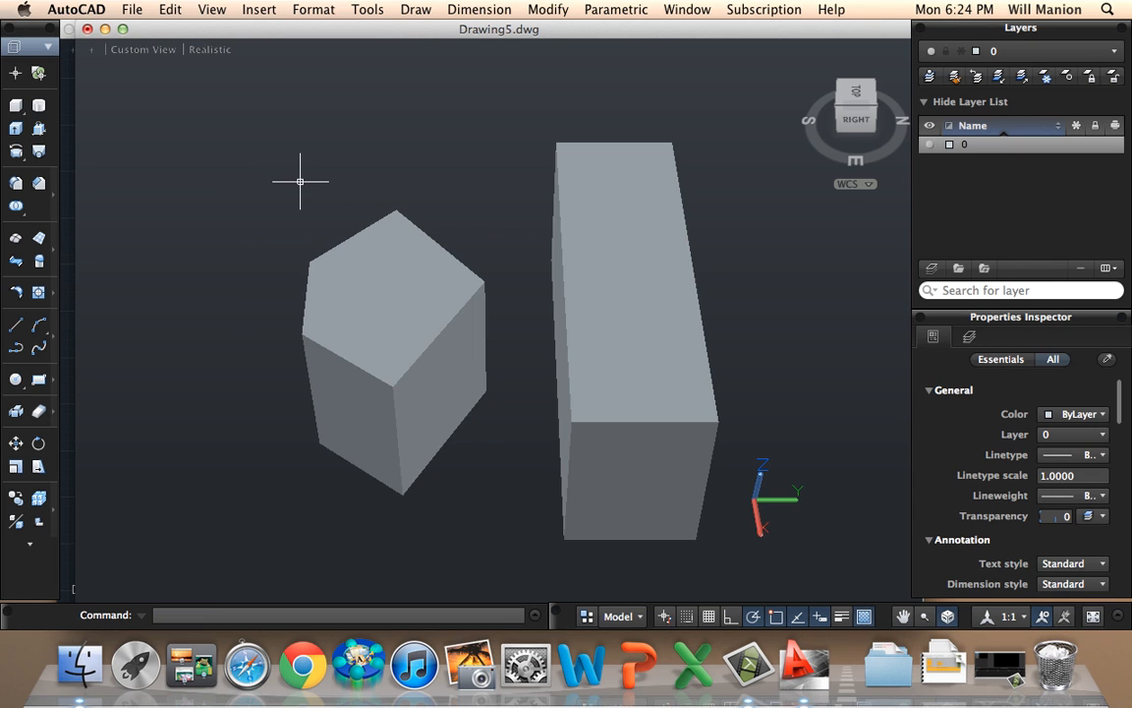
{"action": "mouse_move", "coordinate": [297, 197]}
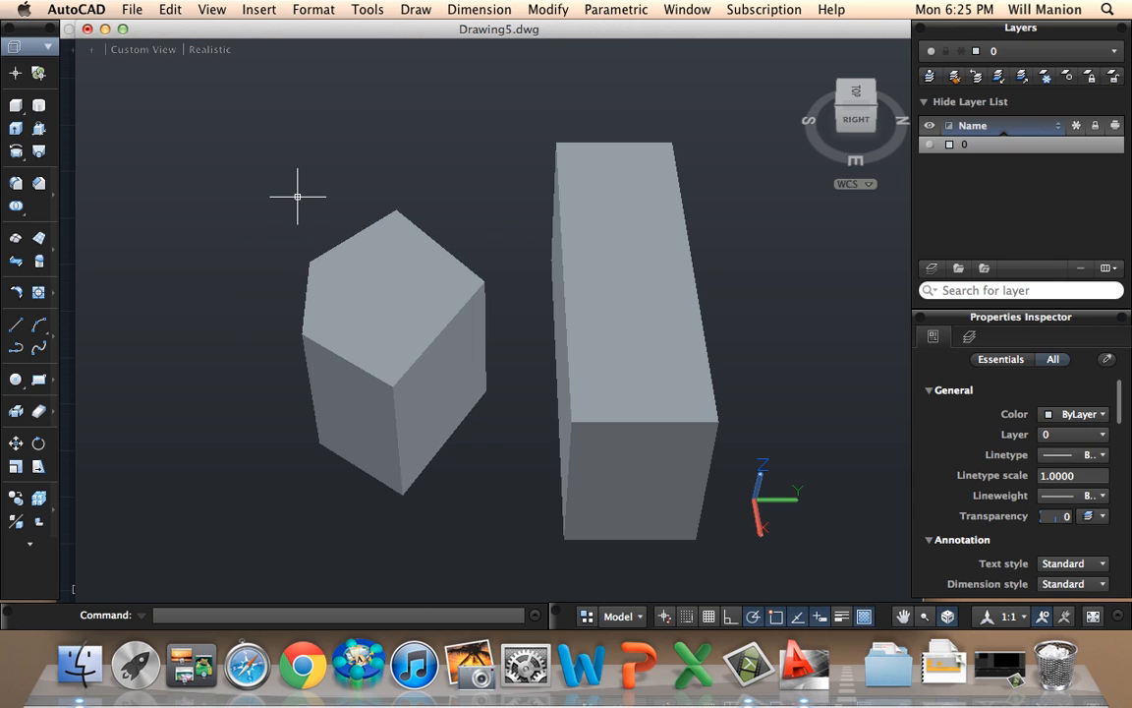
{"action": "mouse_move", "coordinate": [285, 190]}
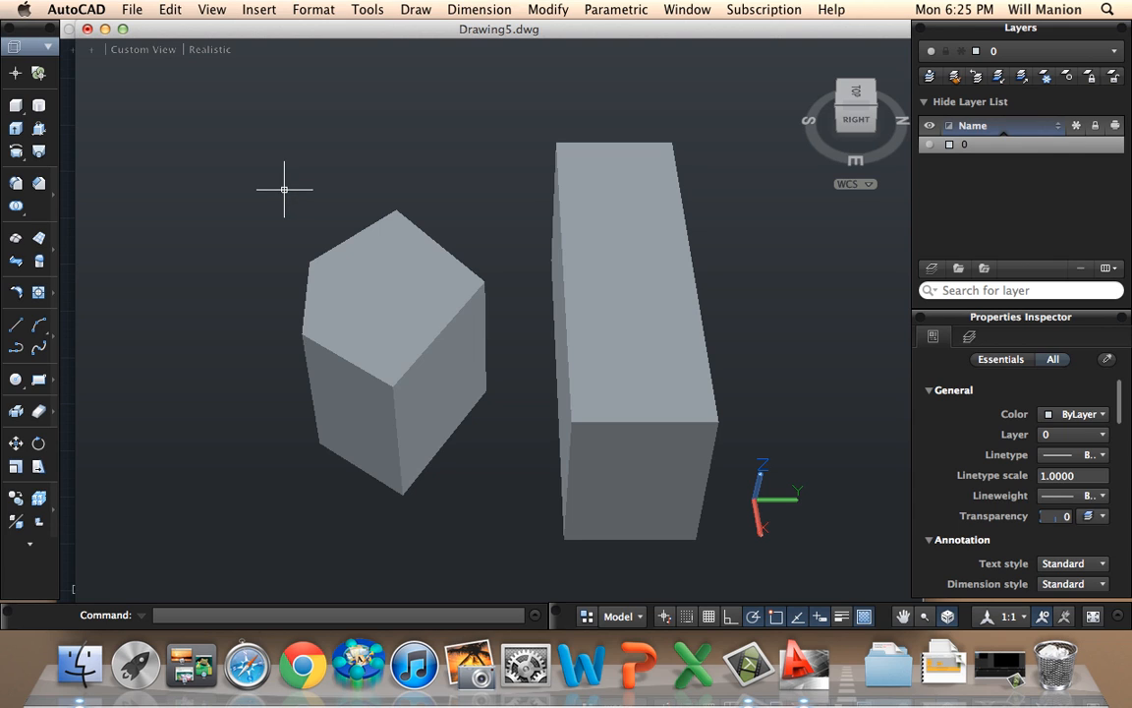
{"action": "mouse_move", "coordinate": [32, 165]}
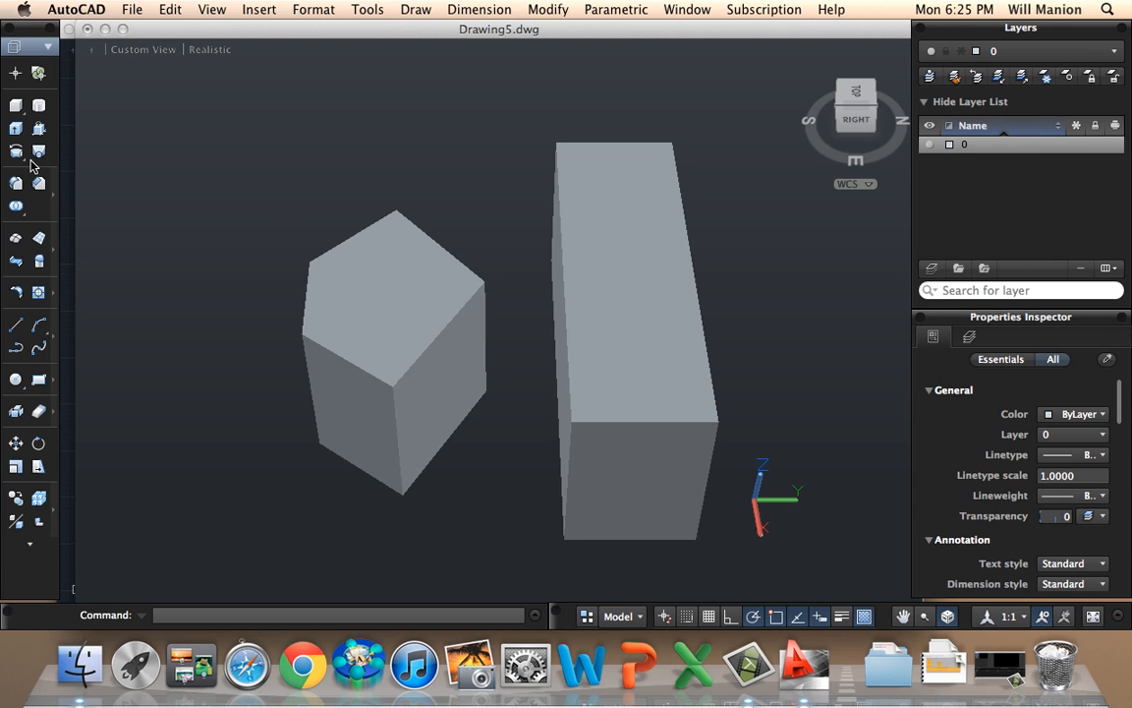
Start the Sweep tool and switch to the TOP view on the ViewCube
{"action": "left_click", "coordinate": [17, 152]}
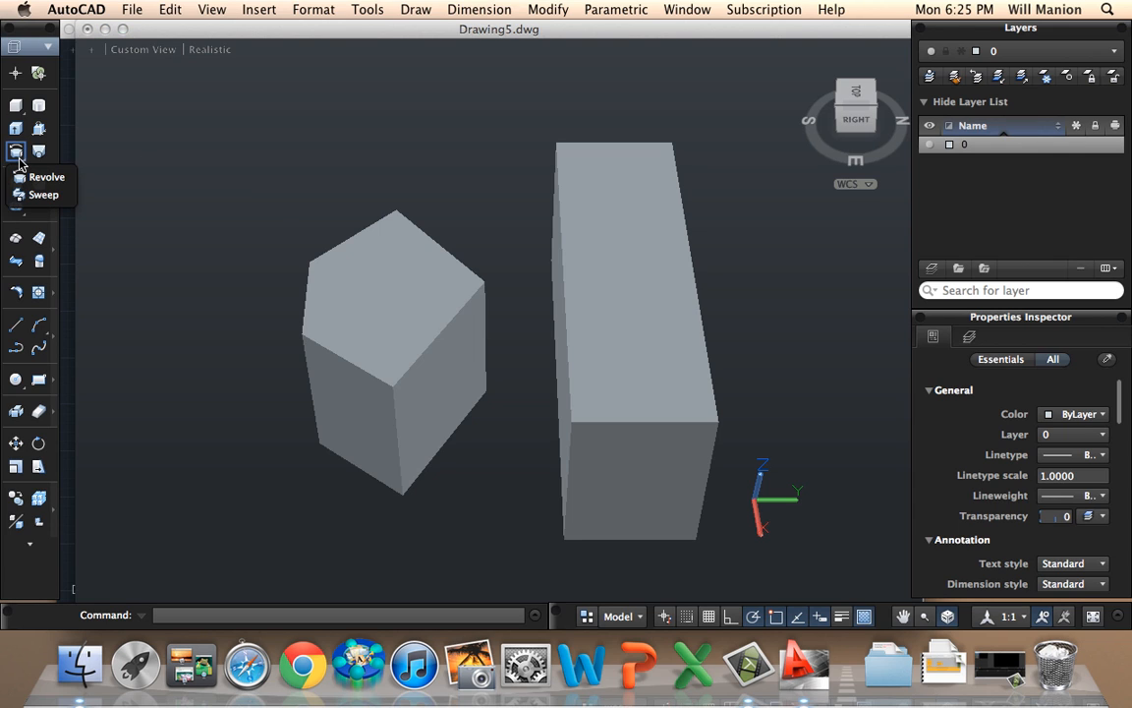
{"action": "left_click", "coordinate": [43, 194]}
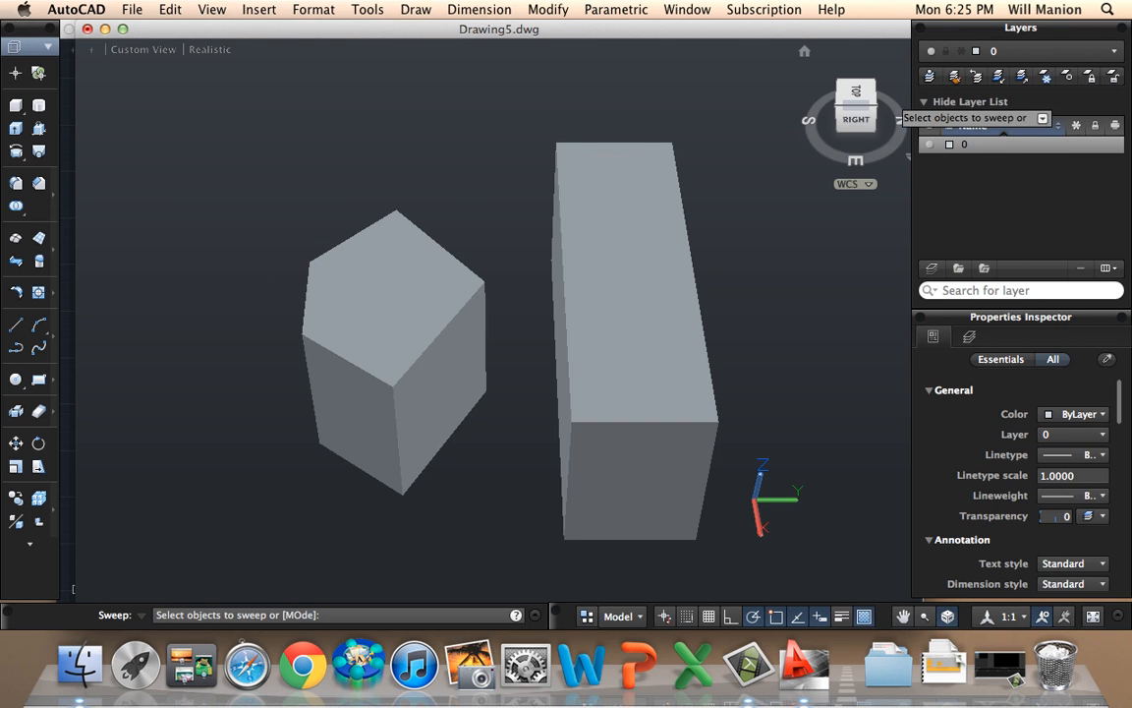
{"action": "left_click", "coordinate": [855, 106]}
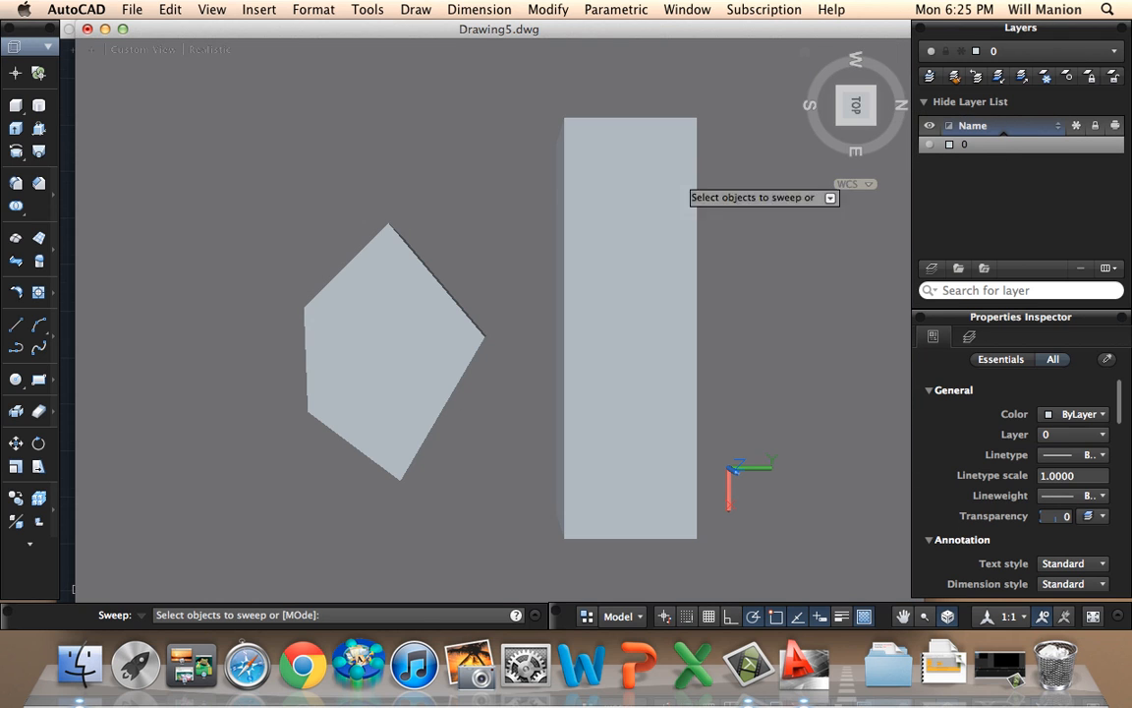
{"action": "mouse_move", "coordinate": [398, 114]}
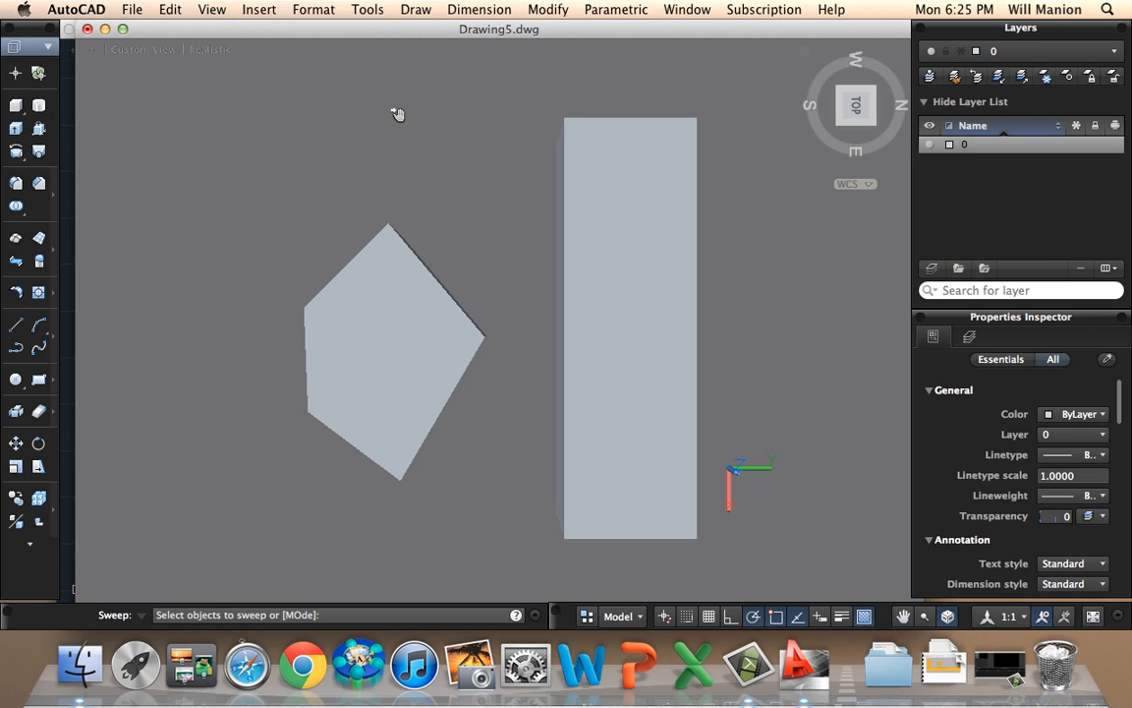
{"action": "mouse_move", "coordinate": [424, 156]}
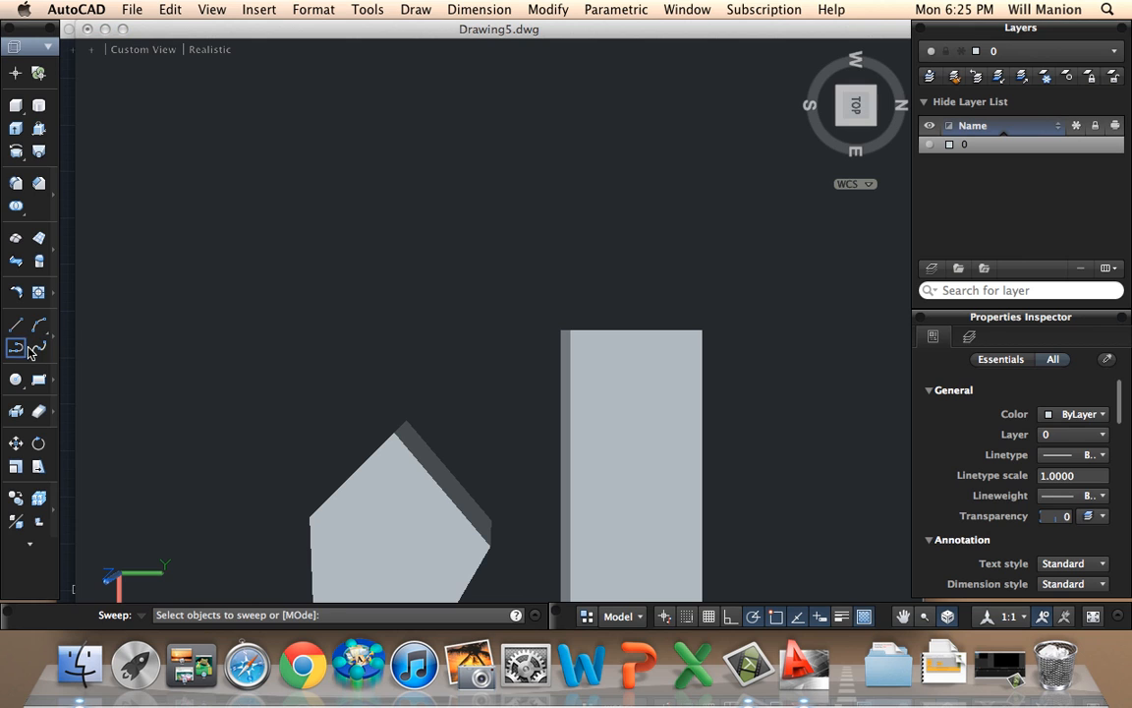
Draw a polyline path above the solids: a straight segment flowing into arcs
{"action": "left_click", "coordinate": [16, 347]}
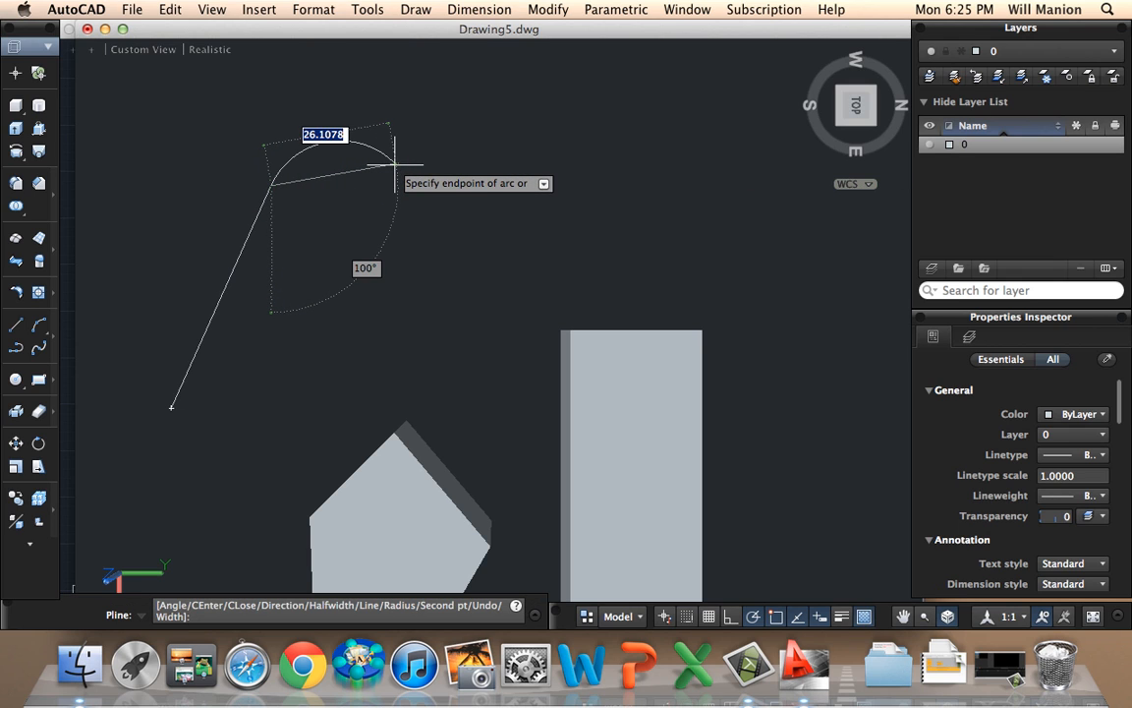
{"action": "mouse_move", "coordinate": [620, 157]}
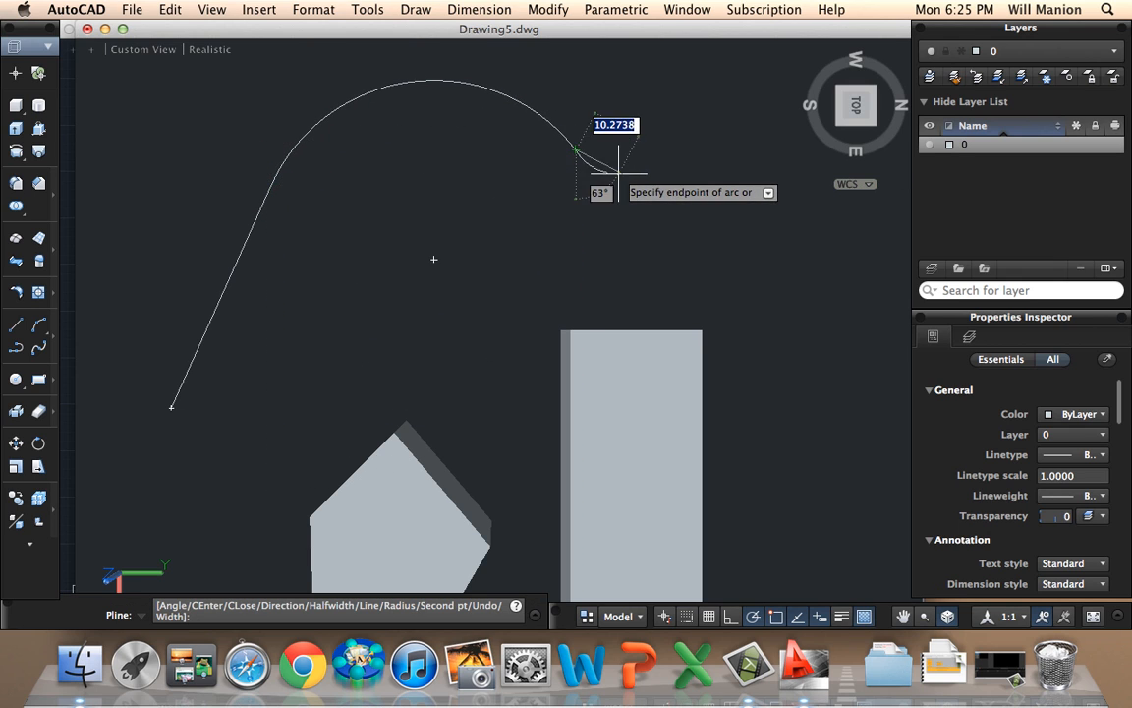
{"action": "mouse_move", "coordinate": [629, 226]}
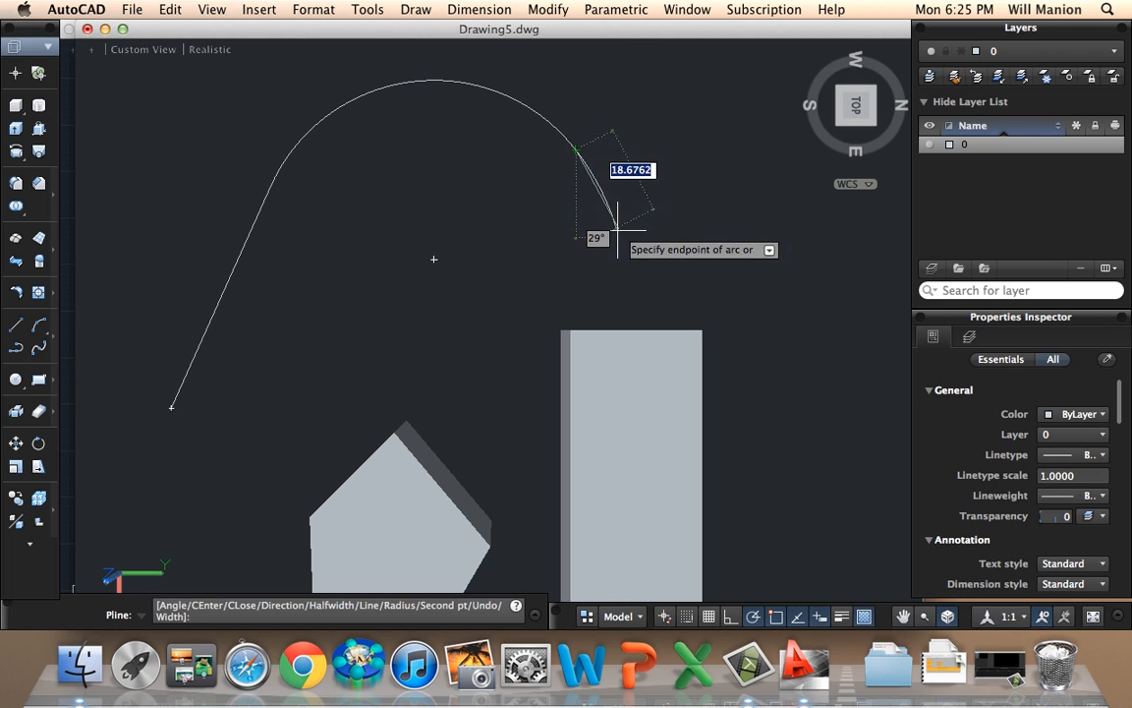
{"action": "left_click", "coordinate": [610, 324]}
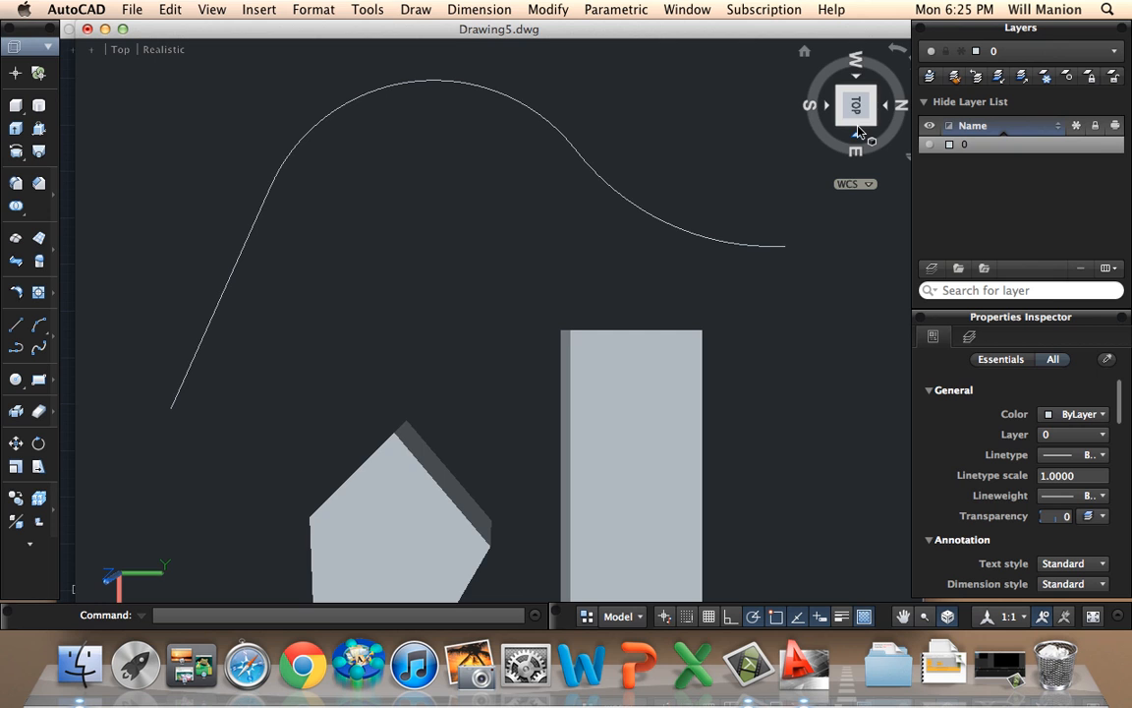
Switch to the RIGHT view and place a circle's centre near the path's left end
{"action": "left_click", "coordinate": [856, 105]}
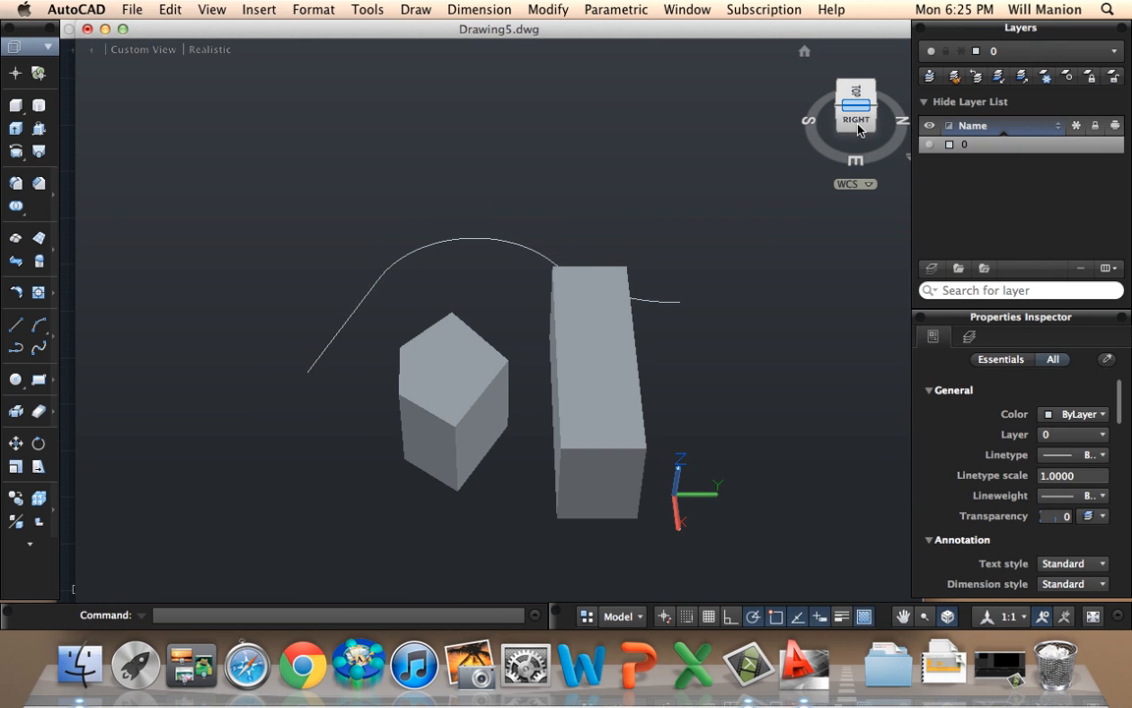
{"action": "left_click", "coordinate": [856, 106]}
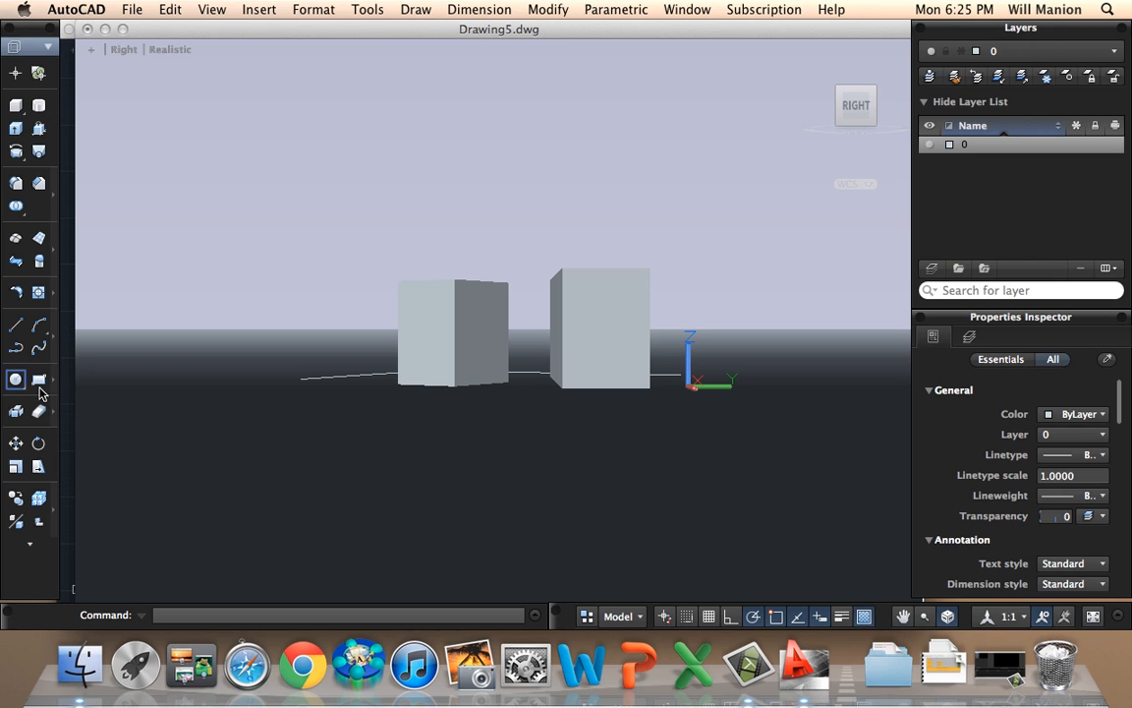
{"action": "left_click", "coordinate": [16, 379]}
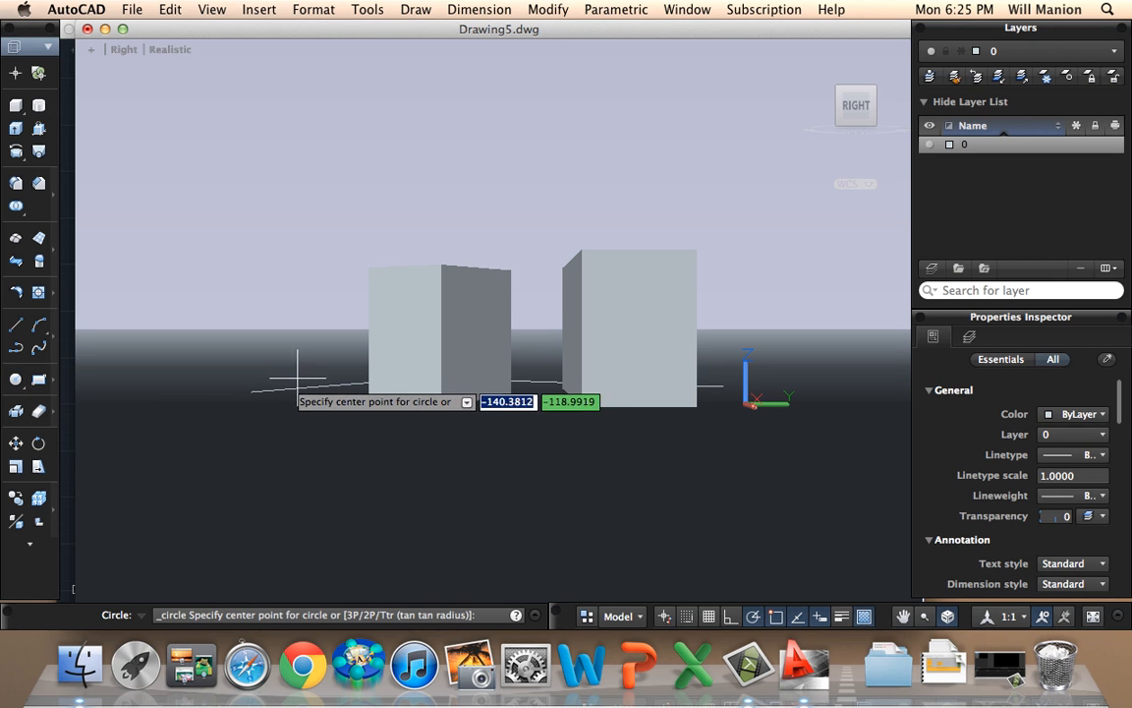
{"action": "left_click", "coordinate": [297, 383]}
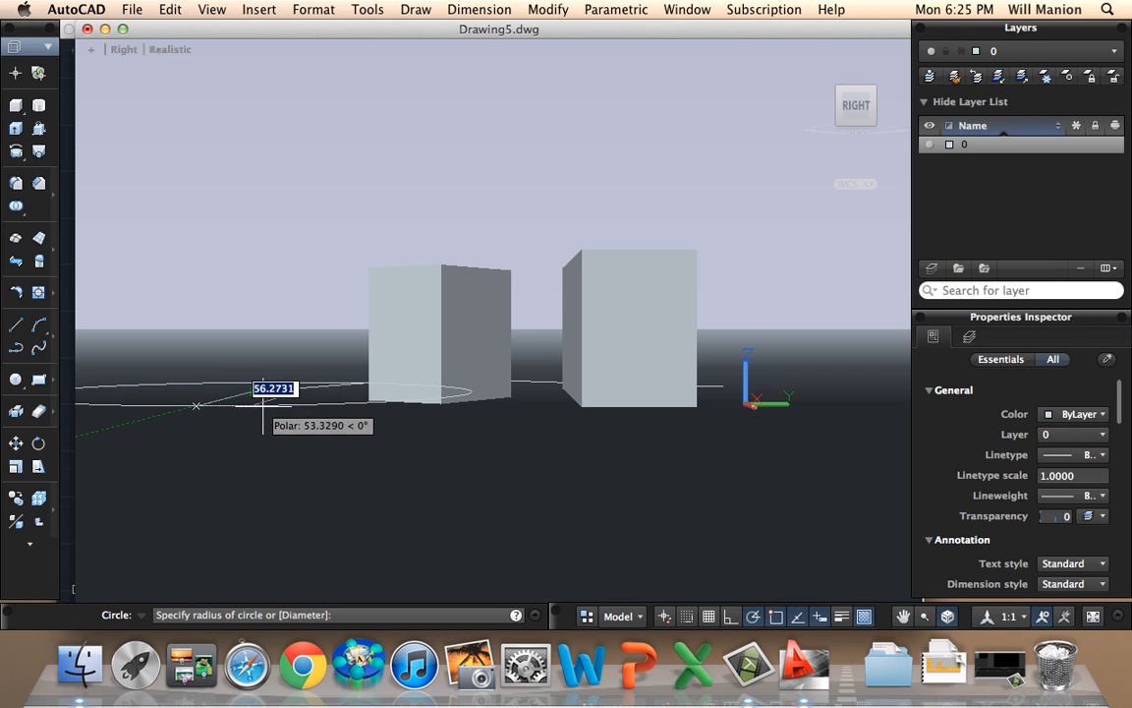
{"action": "mouse_move", "coordinate": [223, 395]}
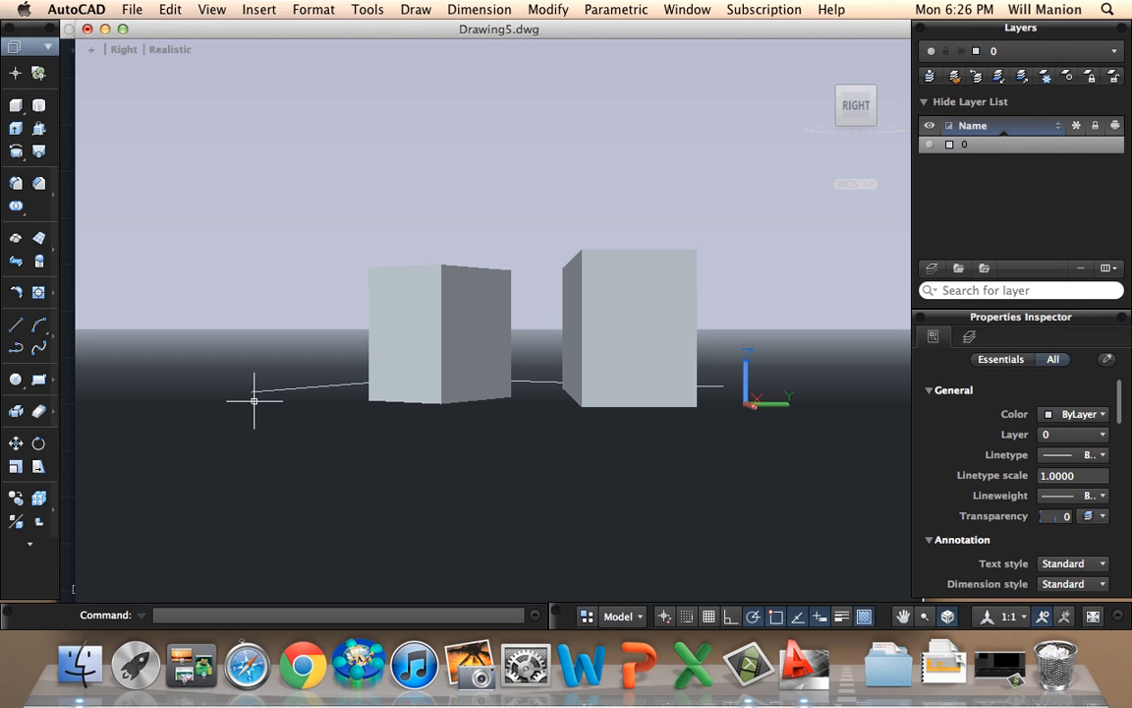
{"action": "mouse_move", "coordinate": [91, 583]}
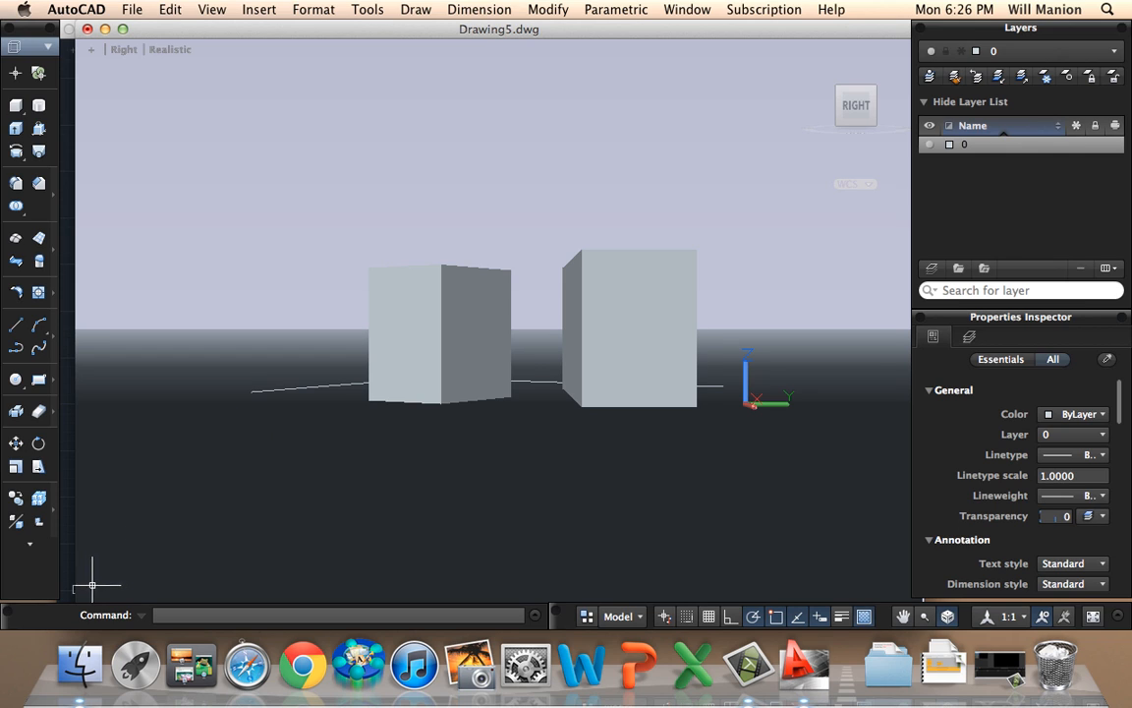
{"action": "mouse_move", "coordinate": [29, 547]}
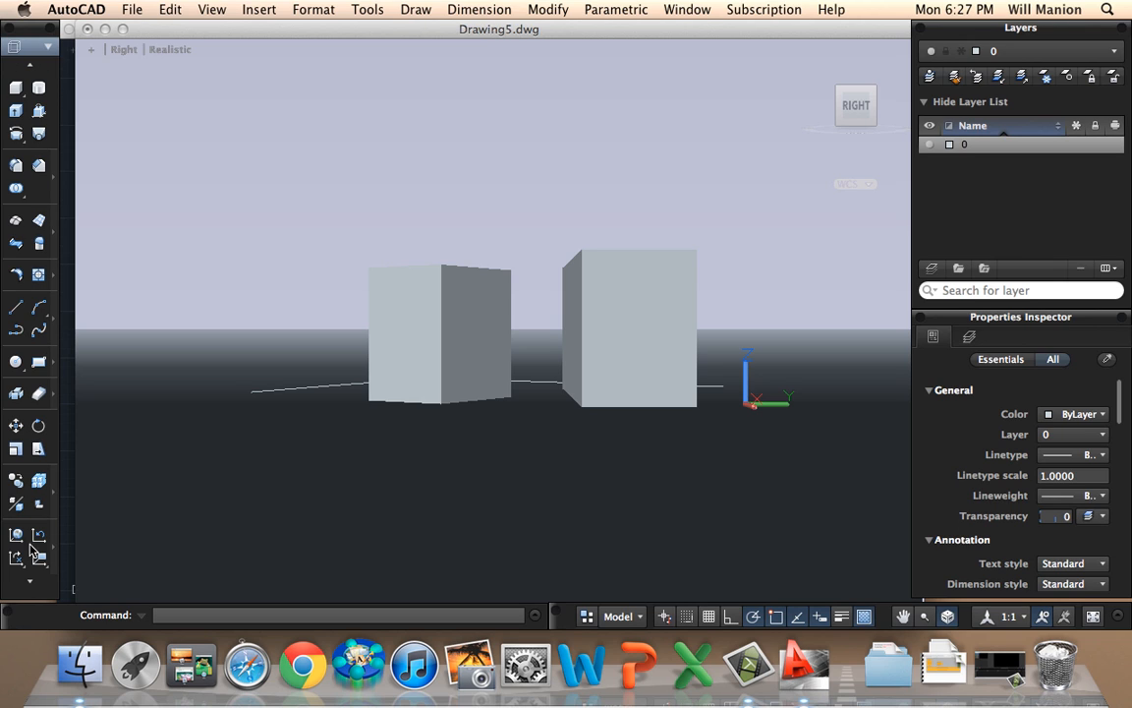
{"action": "mouse_move", "coordinate": [38, 534]}
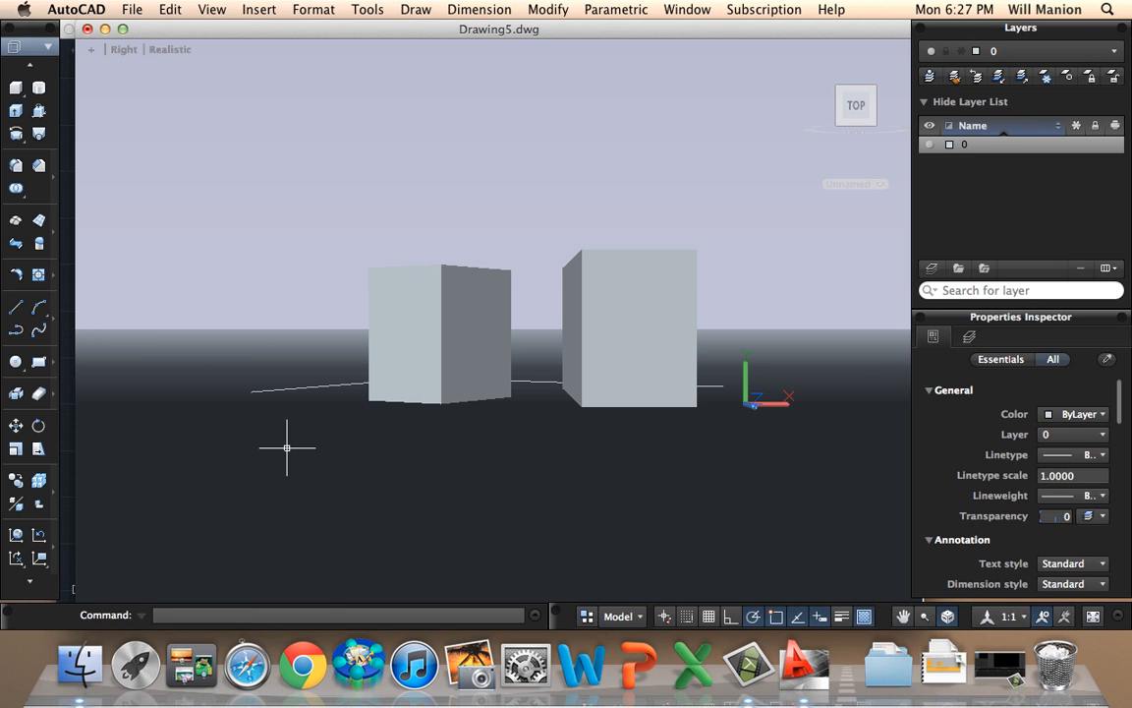
Scroll the tool palette to the UCS tools and align the UCS to the view
{"action": "left_click_drag", "start_coordinate": [288, 447], "coordinate": [378, 506]}
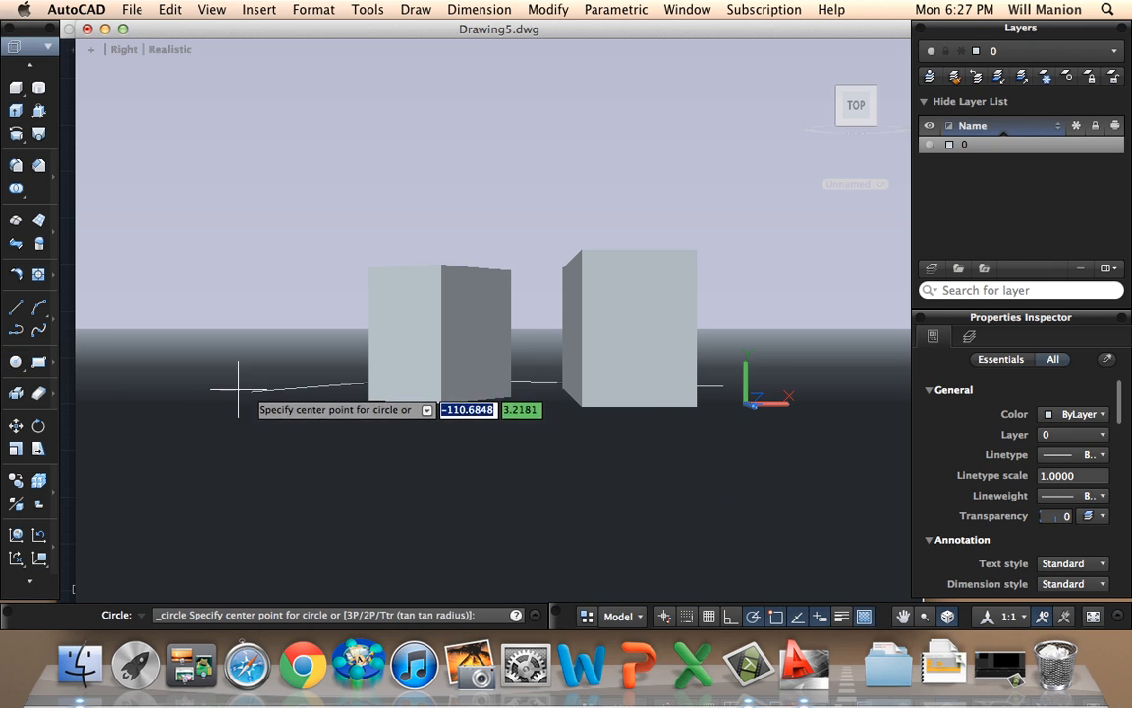
Draw a circle on the view UCS and start sweeping it along the path
{"action": "left_click", "coordinate": [250, 391]}
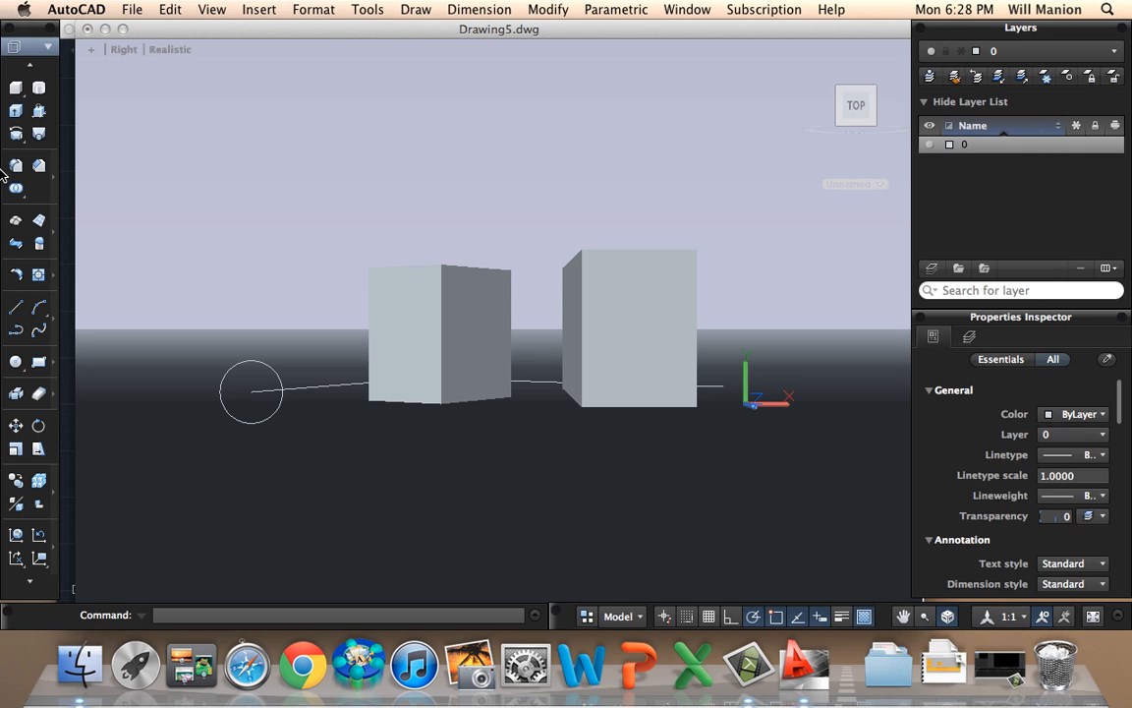
{"action": "mouse_move", "coordinate": [16, 164]}
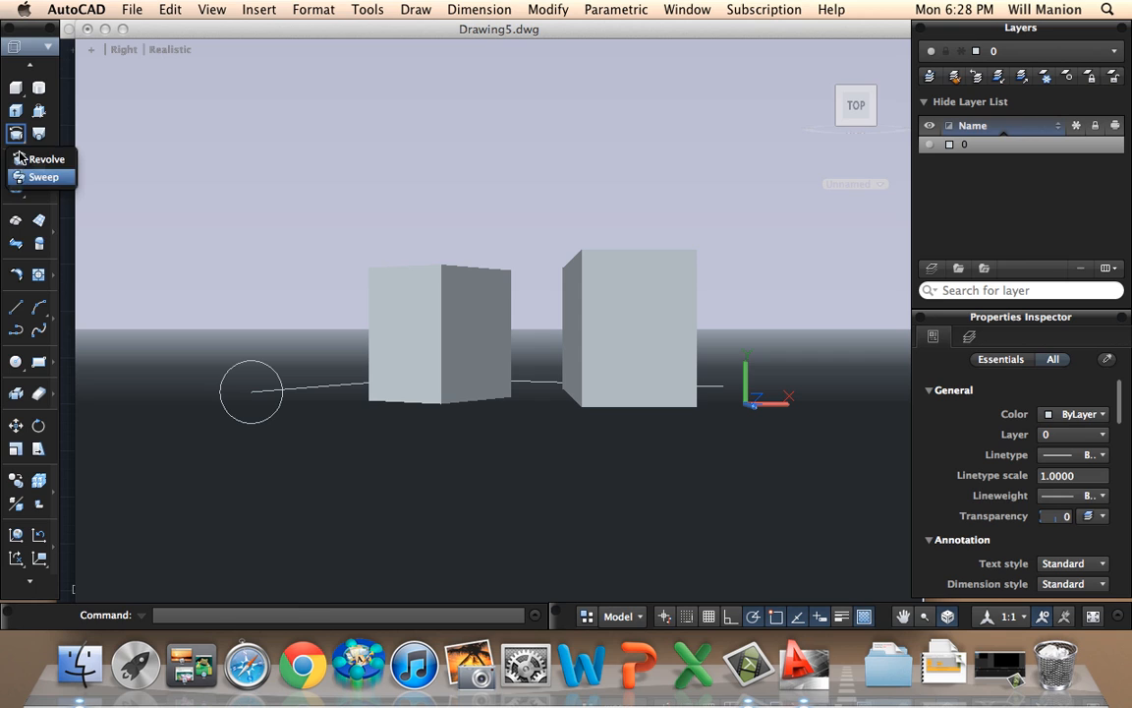
{"action": "left_click", "coordinate": [43, 177]}
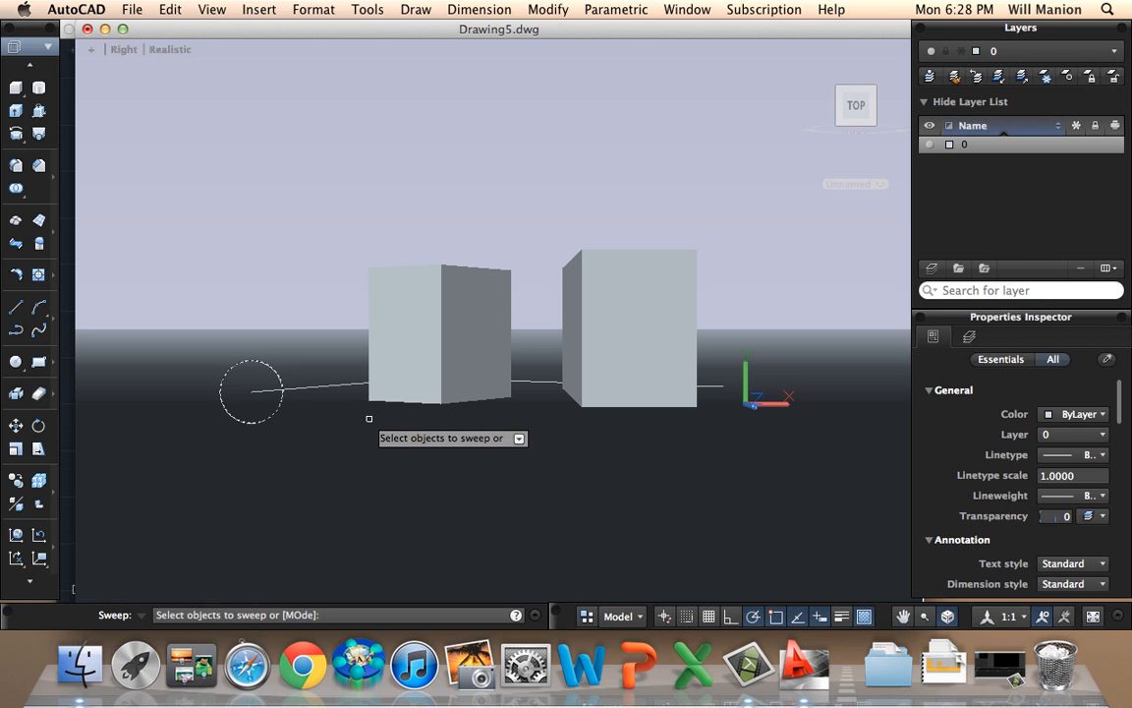
{"action": "left_click", "coordinate": [251, 391]}
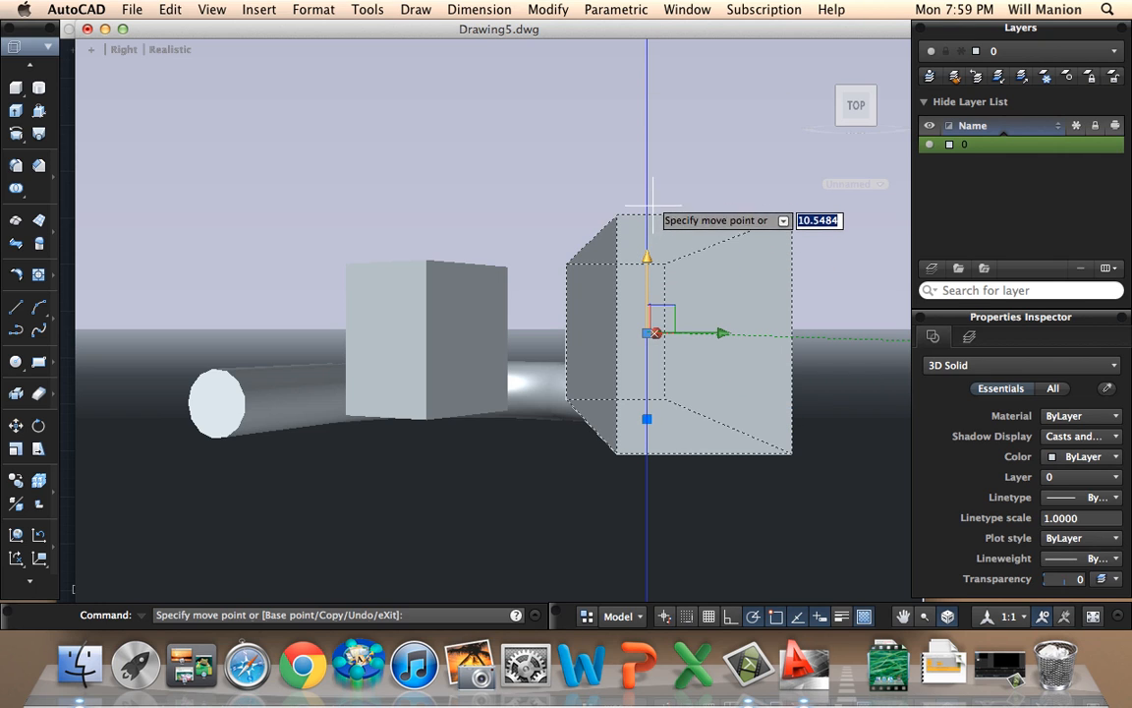
Raise the right-hand box so it rests above the swept tube
{"action": "type", "text": "1"}
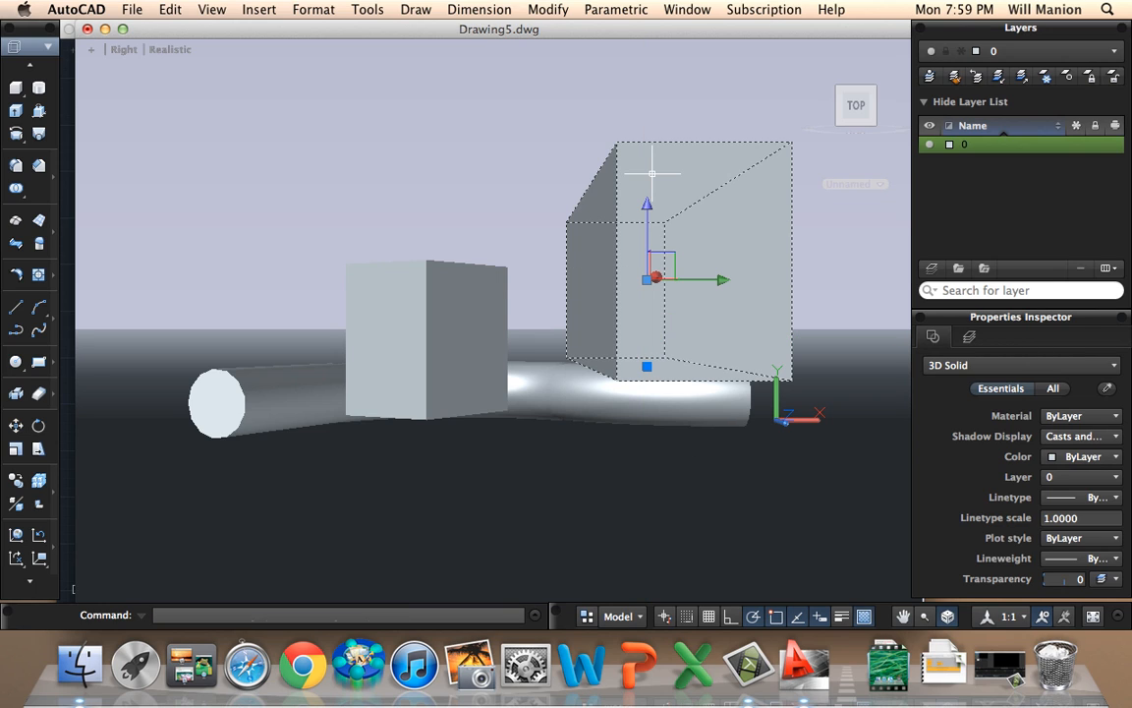
{"action": "mouse_move", "coordinate": [700, 275]}
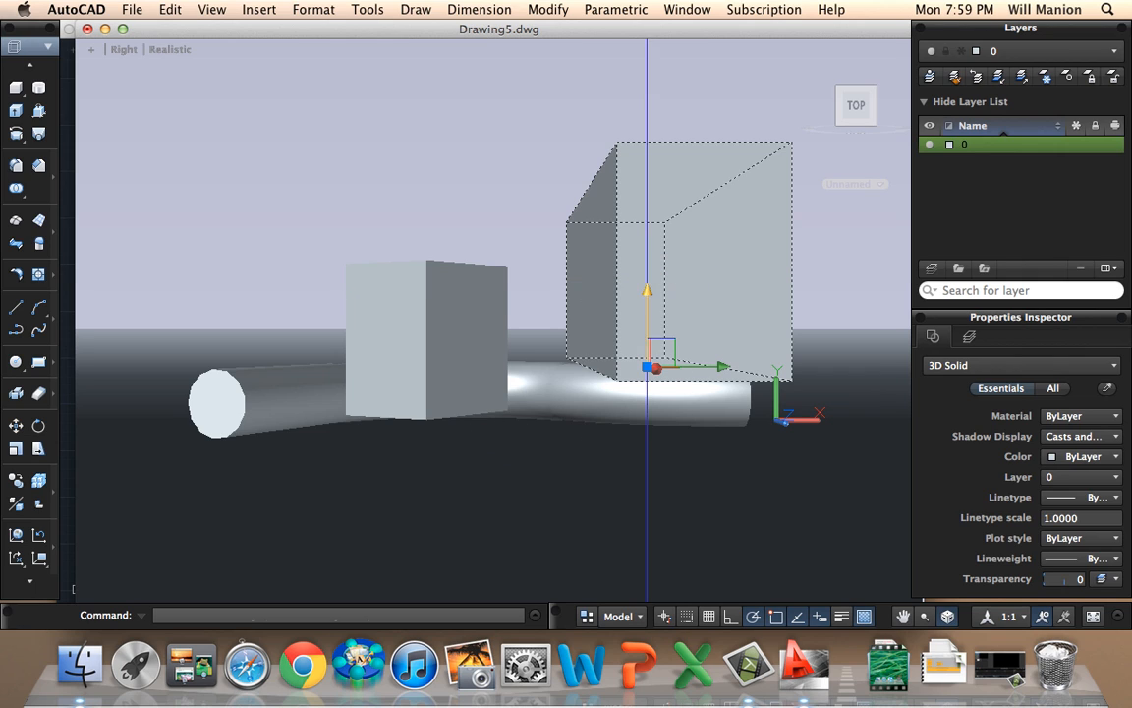
{"action": "left_click", "coordinate": [447, 354]}
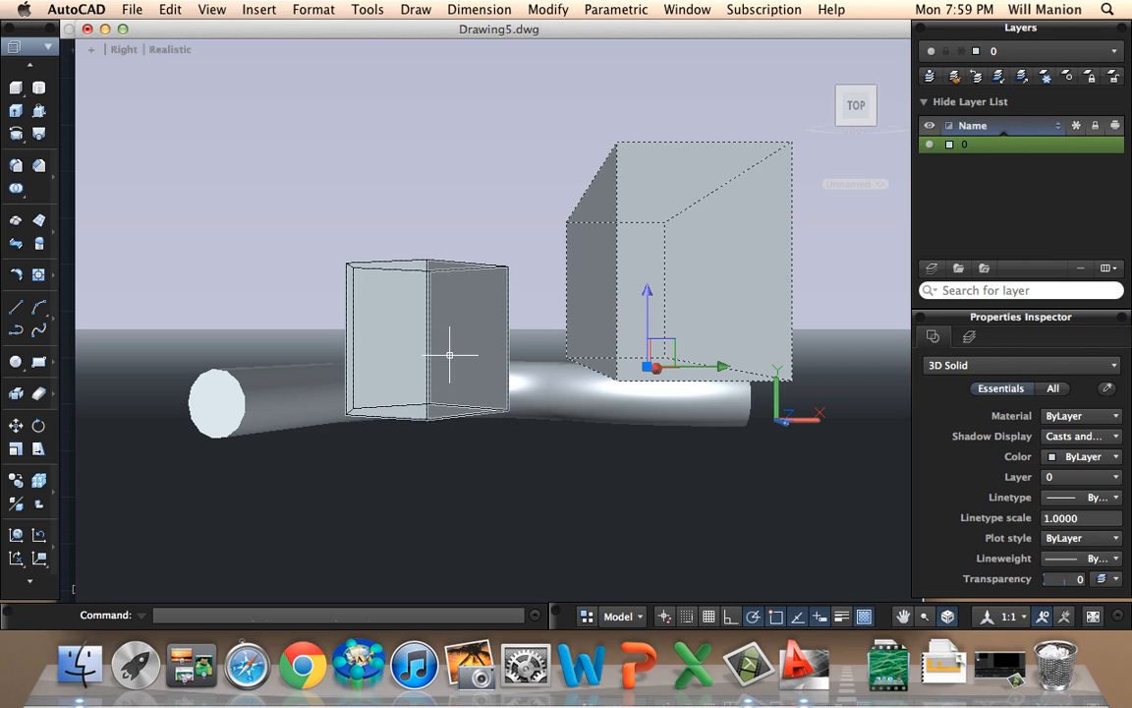
Stretch the left-hand box into a tall, thin panel beside the tube
{"action": "left_click", "coordinate": [427, 339]}
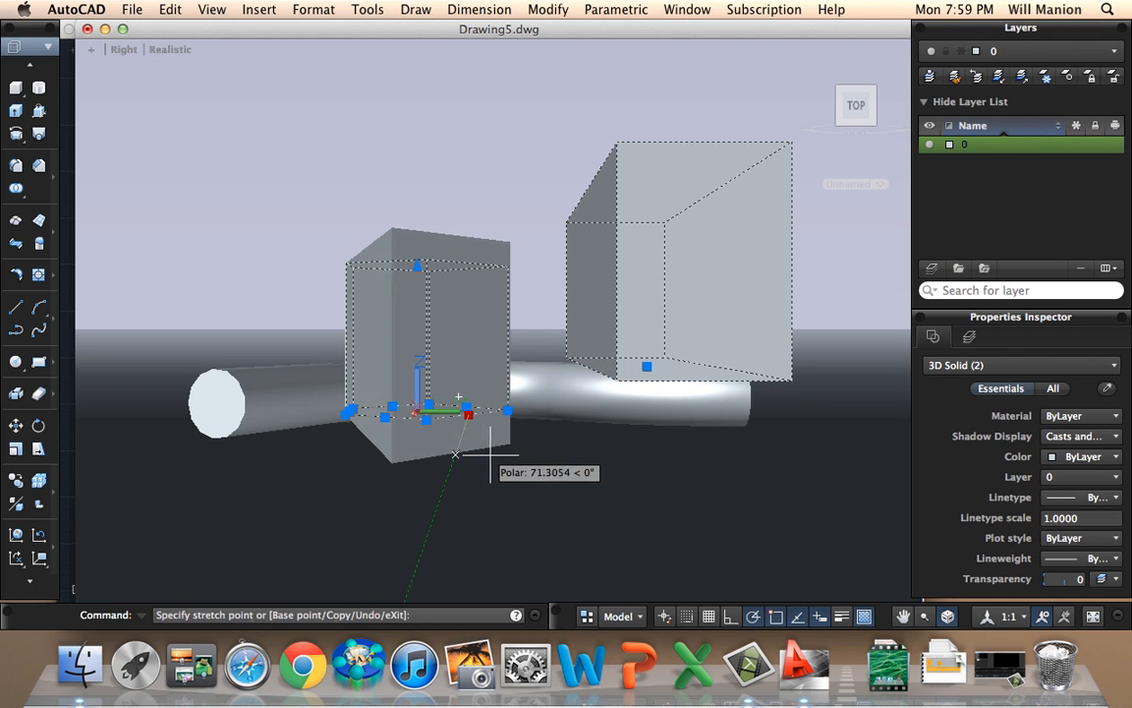
{"action": "mouse_move", "coordinate": [427, 534]}
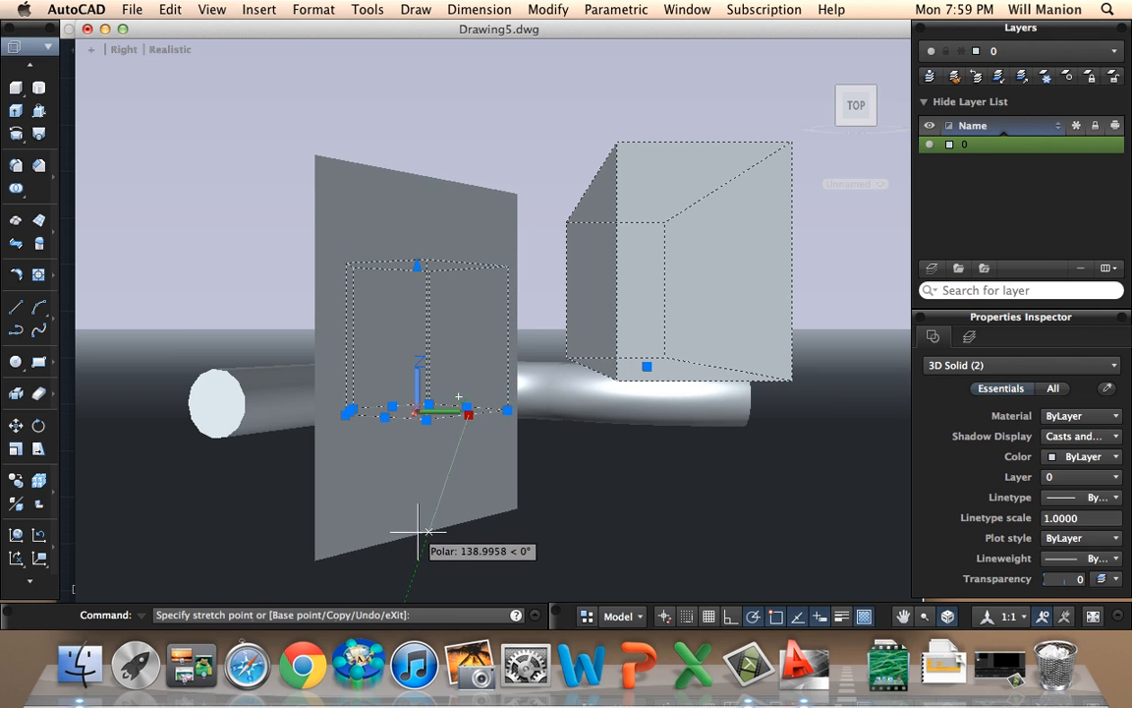
{"action": "left_click", "coordinate": [427, 530]}
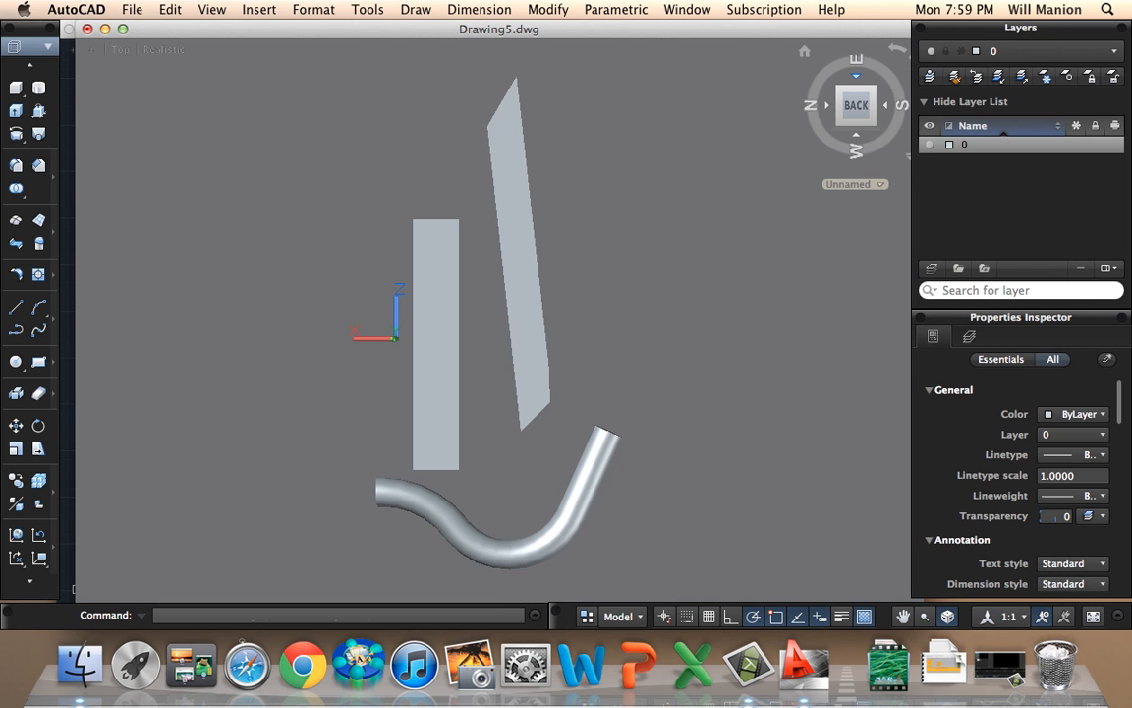
{"action": "mouse_move", "coordinate": [538, 238]}
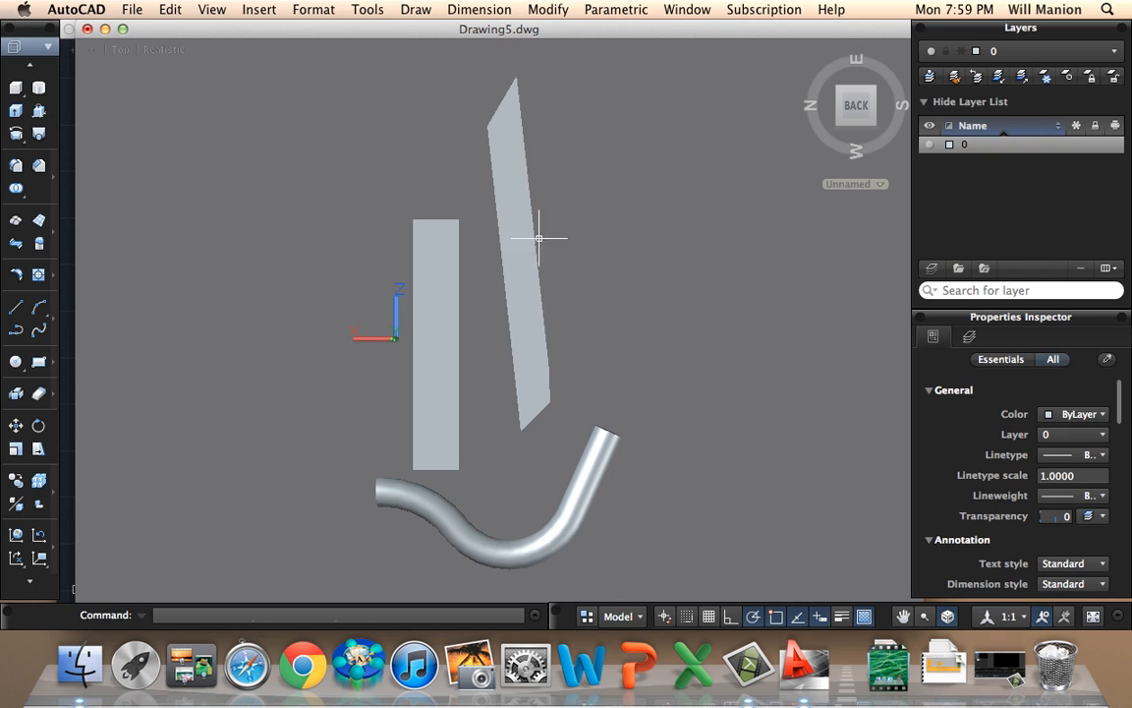
Widen the slanted prism into a broad slab beside the narrow panel
{"action": "left_click", "coordinate": [536, 236]}
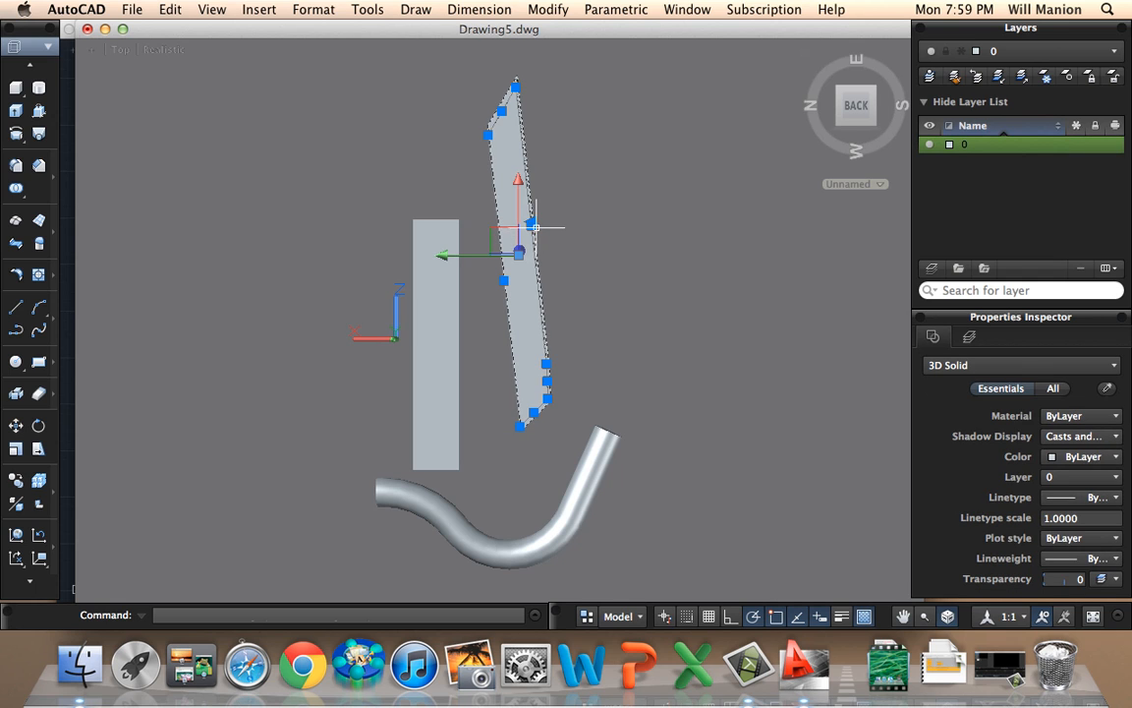
{"action": "left_click", "coordinate": [536, 228]}
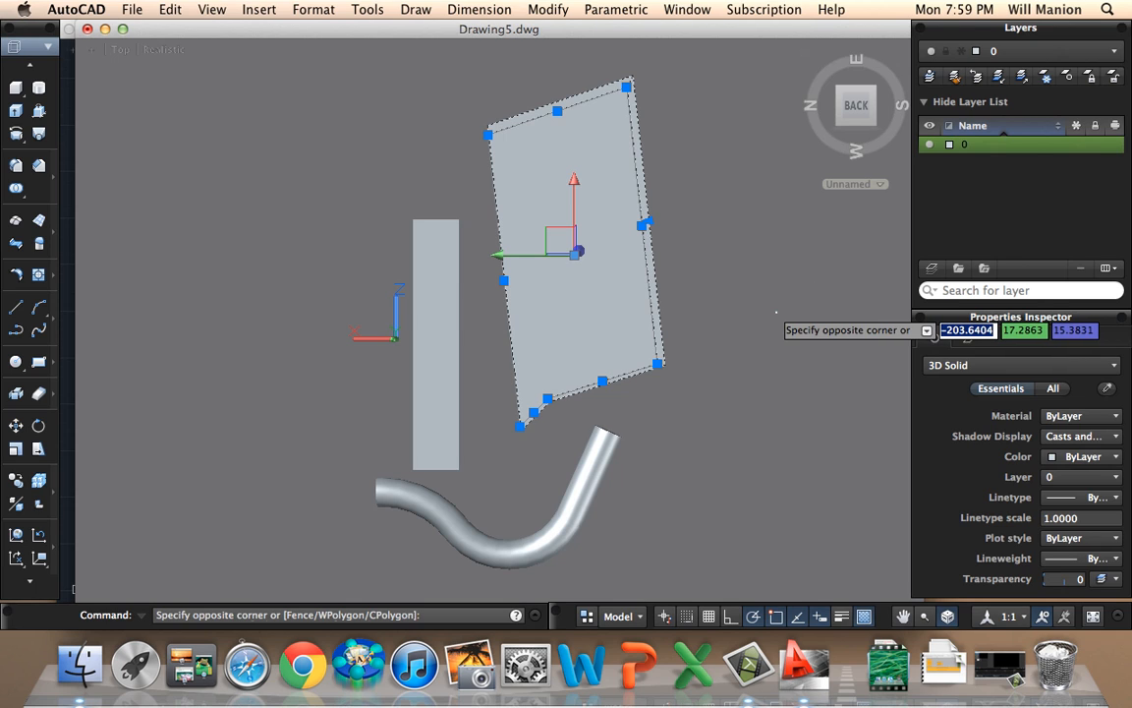
{"action": "key", "text": "Escape"}
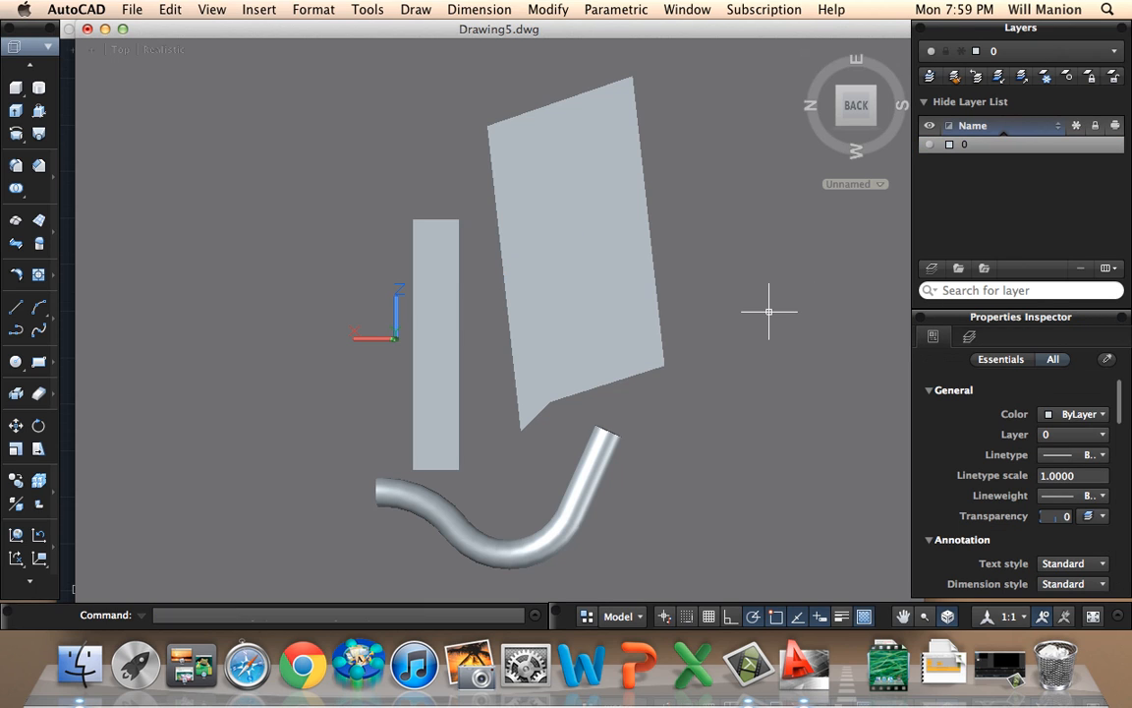
{"action": "mouse_move", "coordinate": [768, 326]}
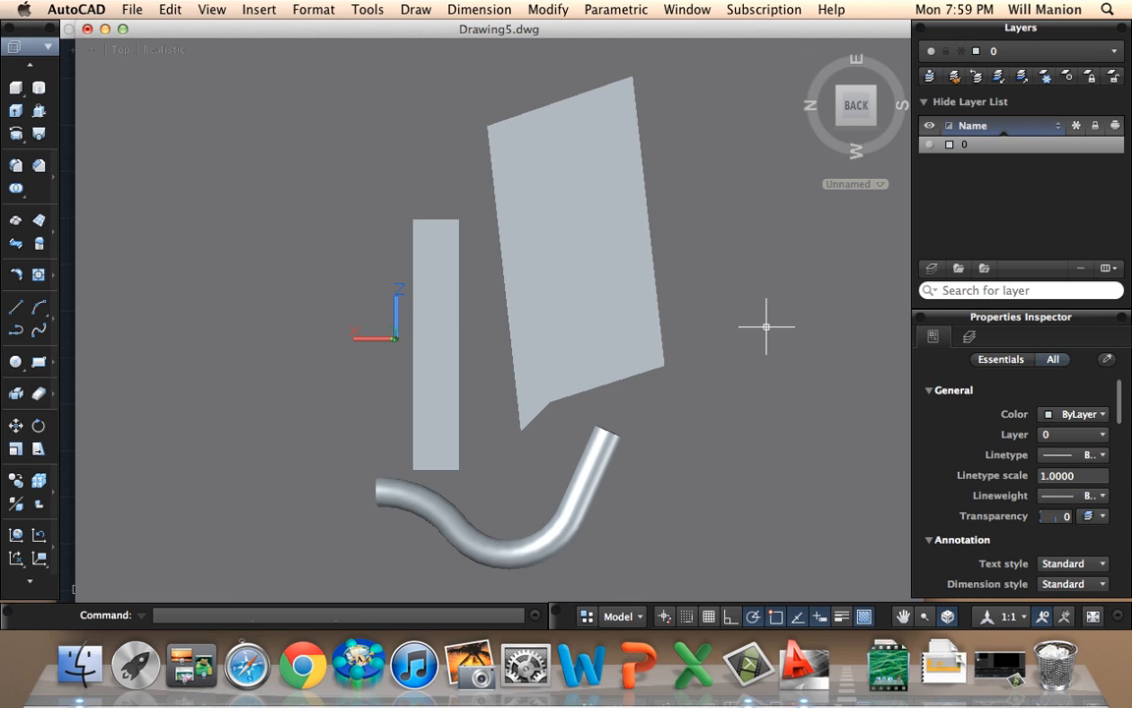
{"action": "mouse_move", "coordinate": [310, 262]}
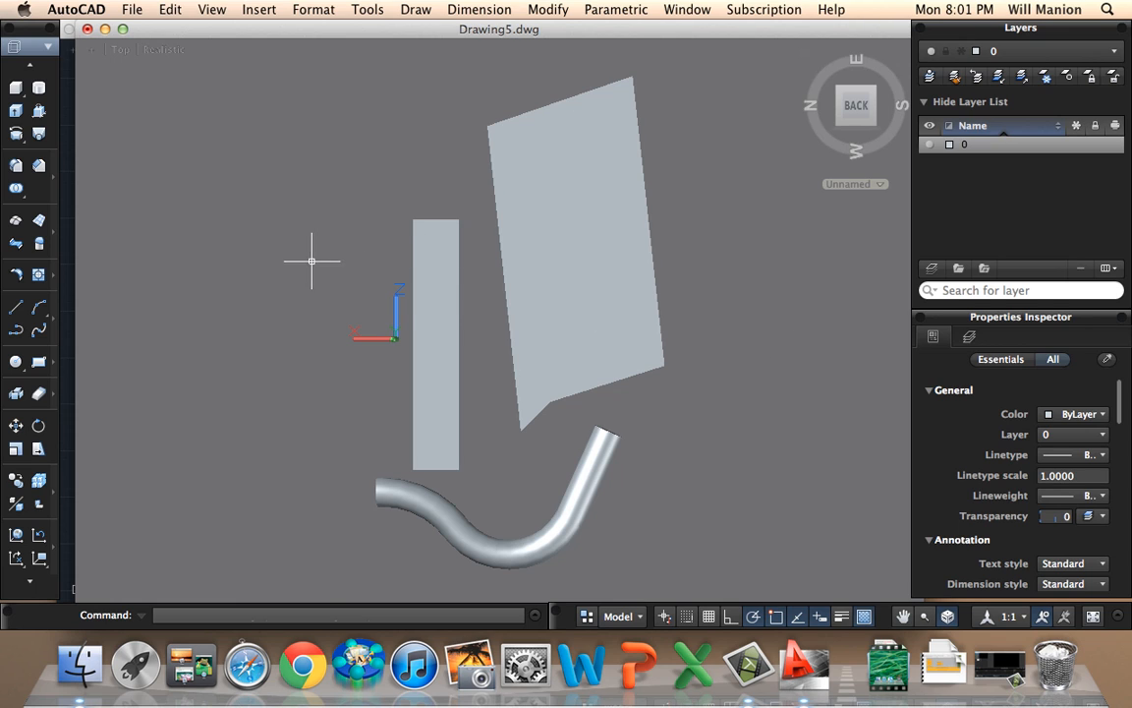
{"action": "mouse_move", "coordinate": [373, 358]}
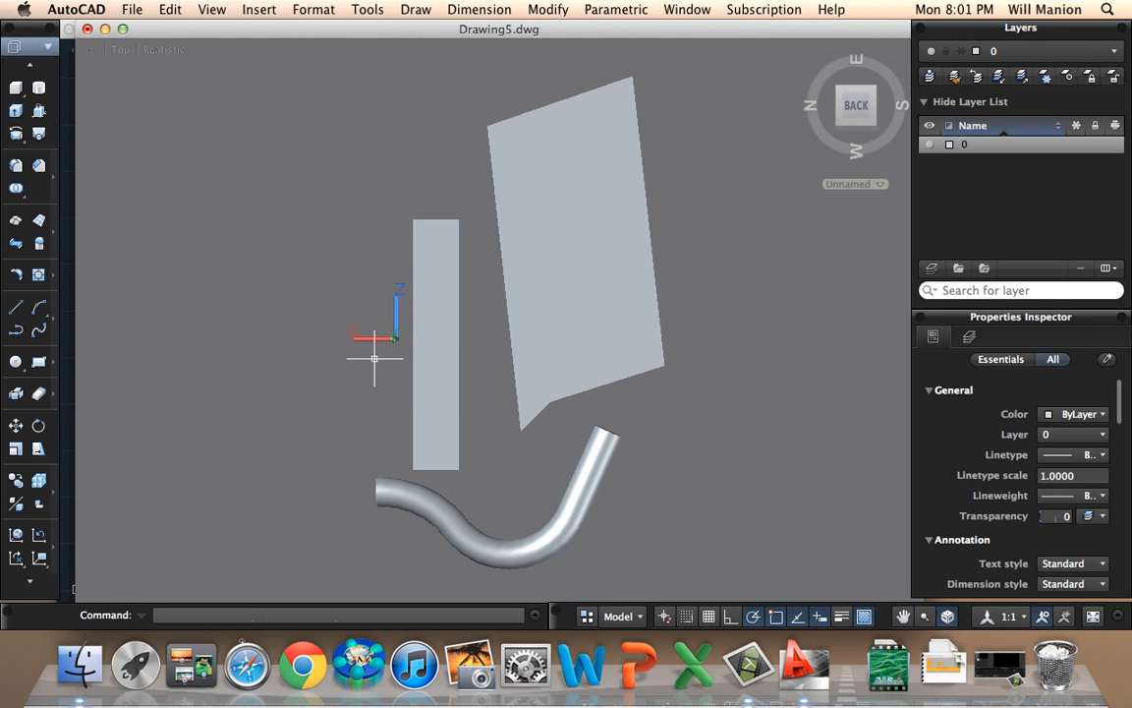
{"action": "mouse_move", "coordinate": [273, 315]}
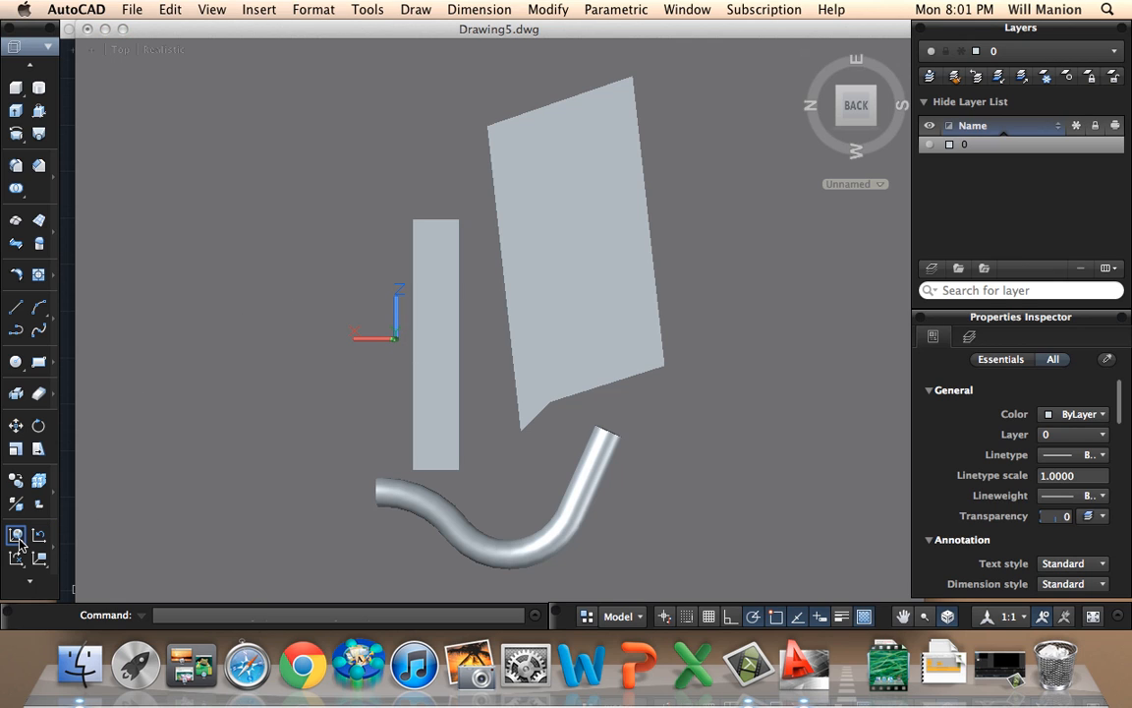
{"action": "mouse_move", "coordinate": [17, 541]}
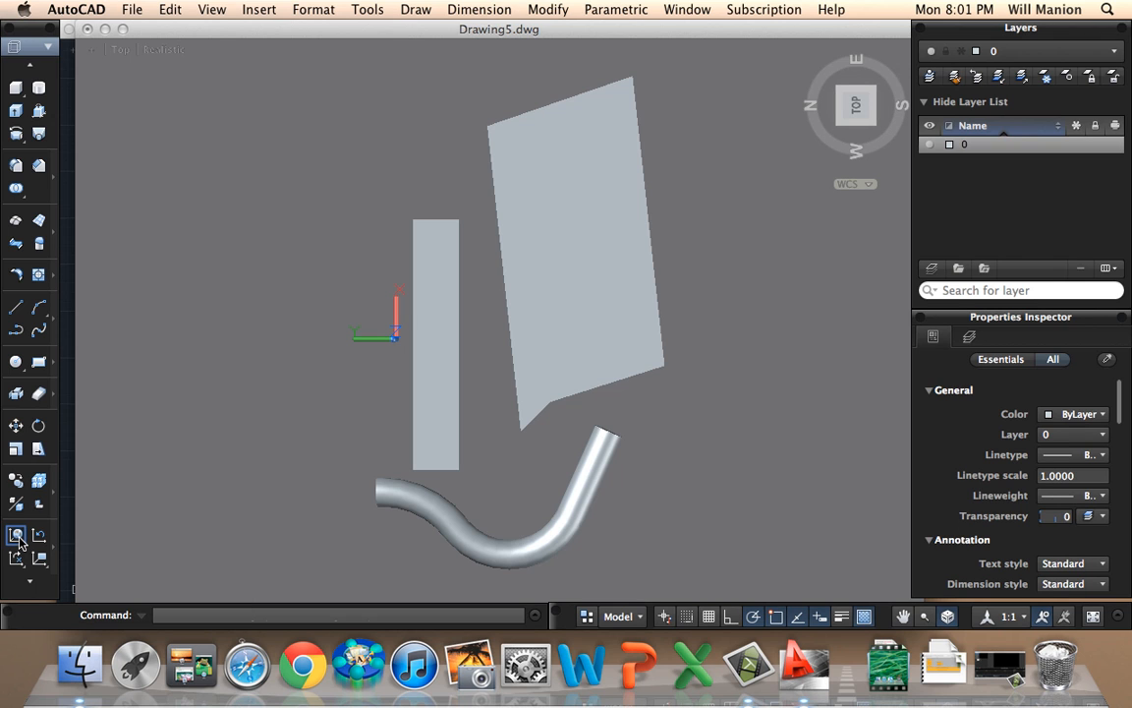
{"action": "mouse_move", "coordinate": [856, 106]}
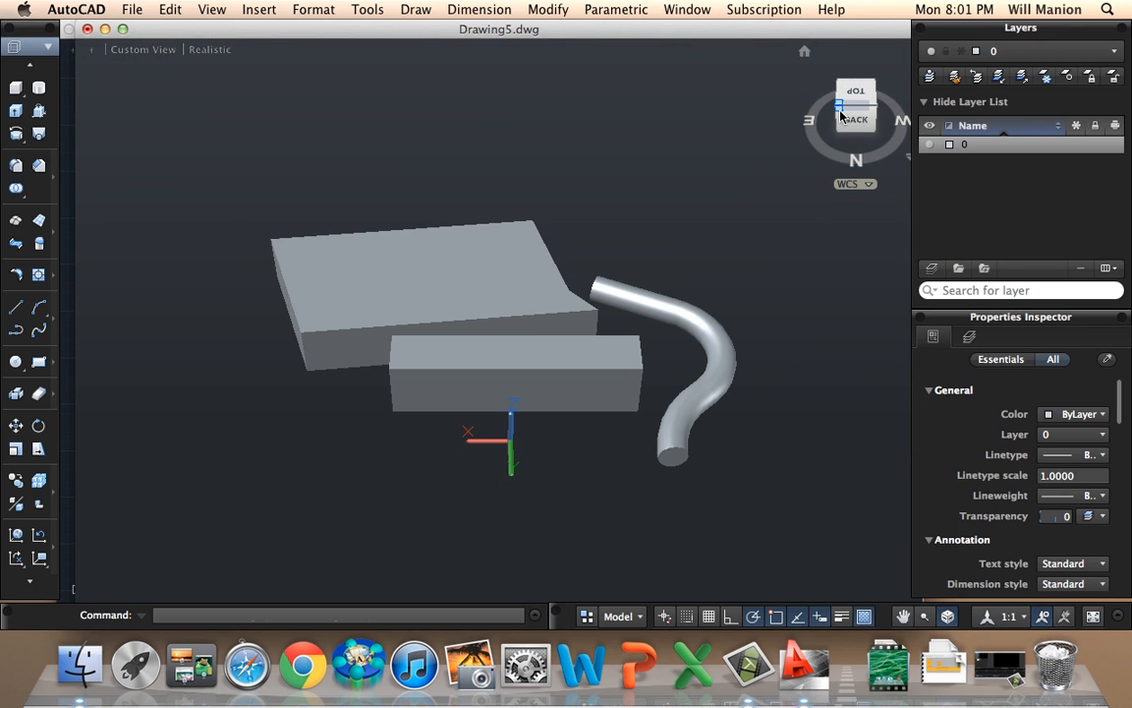
Orbit through SW Isometric to view the slabs and tube from the Bottom
{"action": "left_click", "coordinate": [856, 109]}
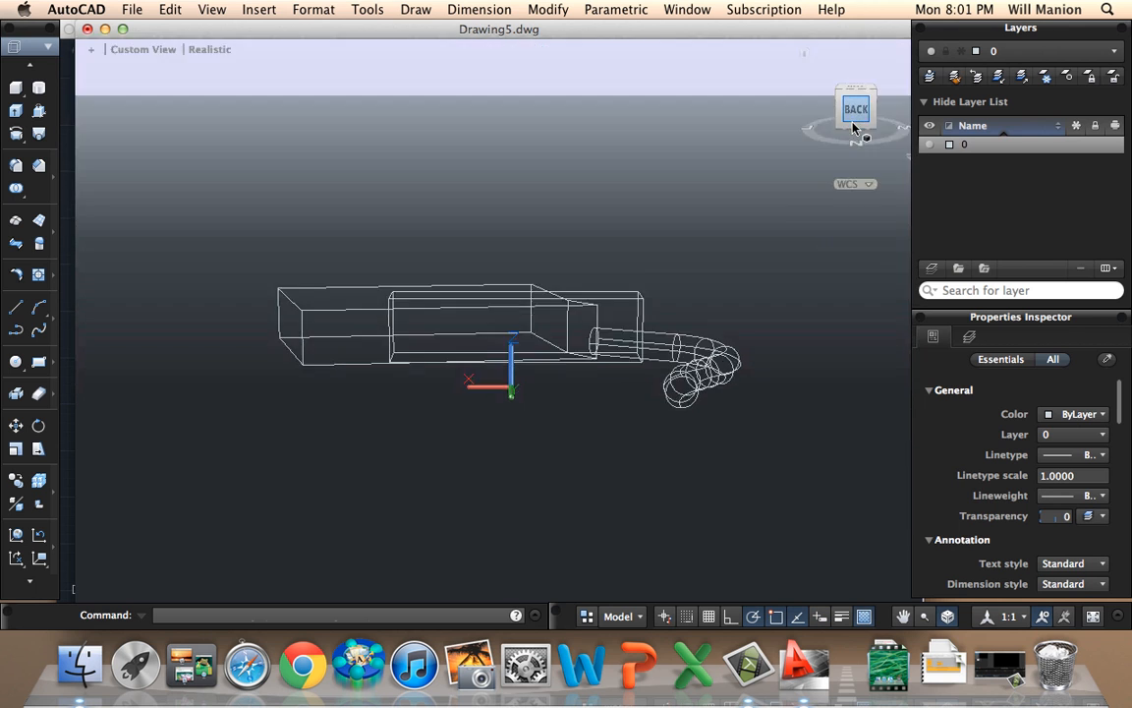
{"action": "left_click", "coordinate": [856, 119]}
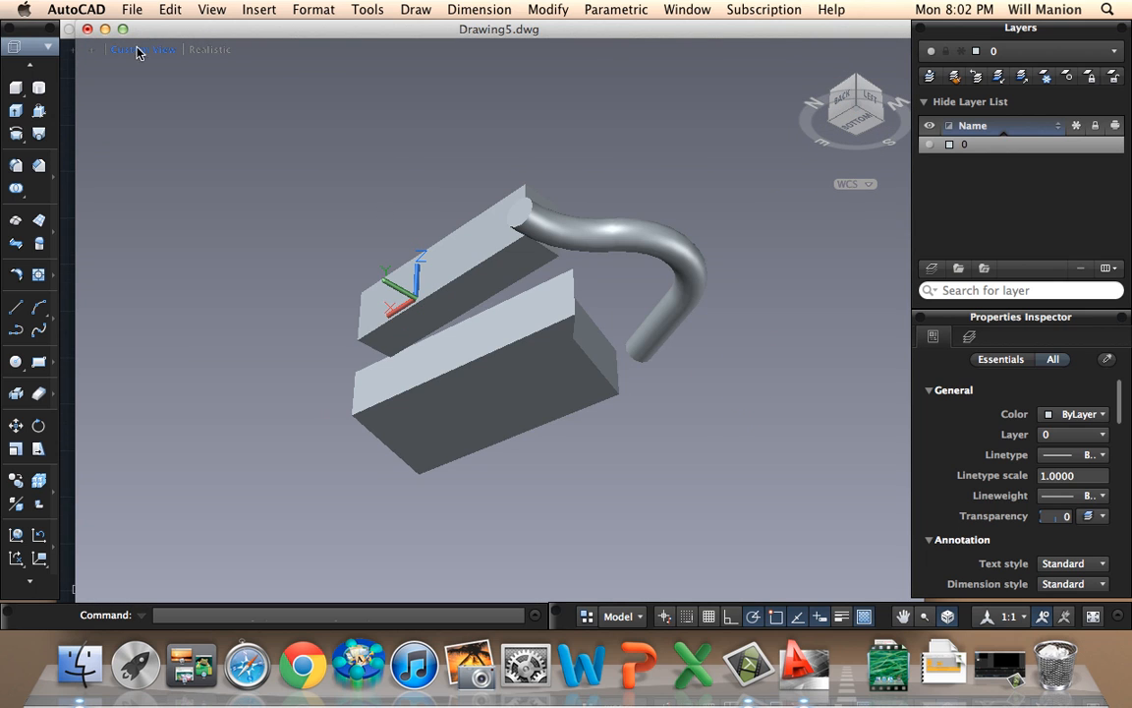
{"action": "left_click", "coordinate": [143, 49]}
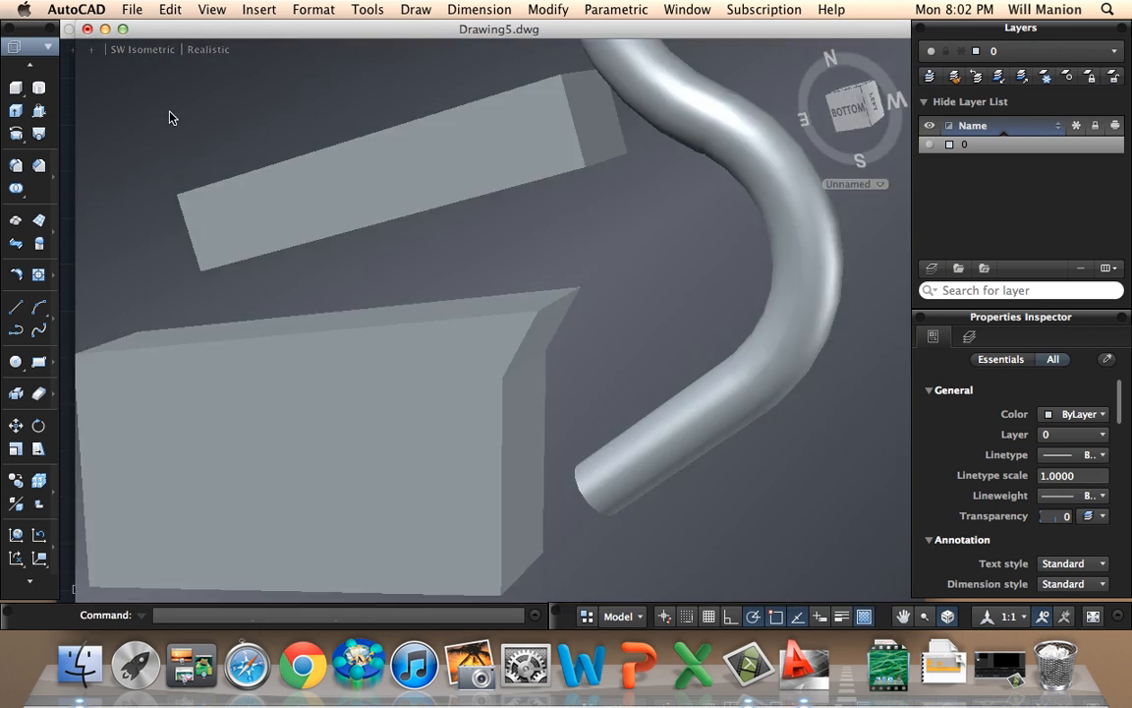
{"action": "left_click", "coordinate": [855, 105]}
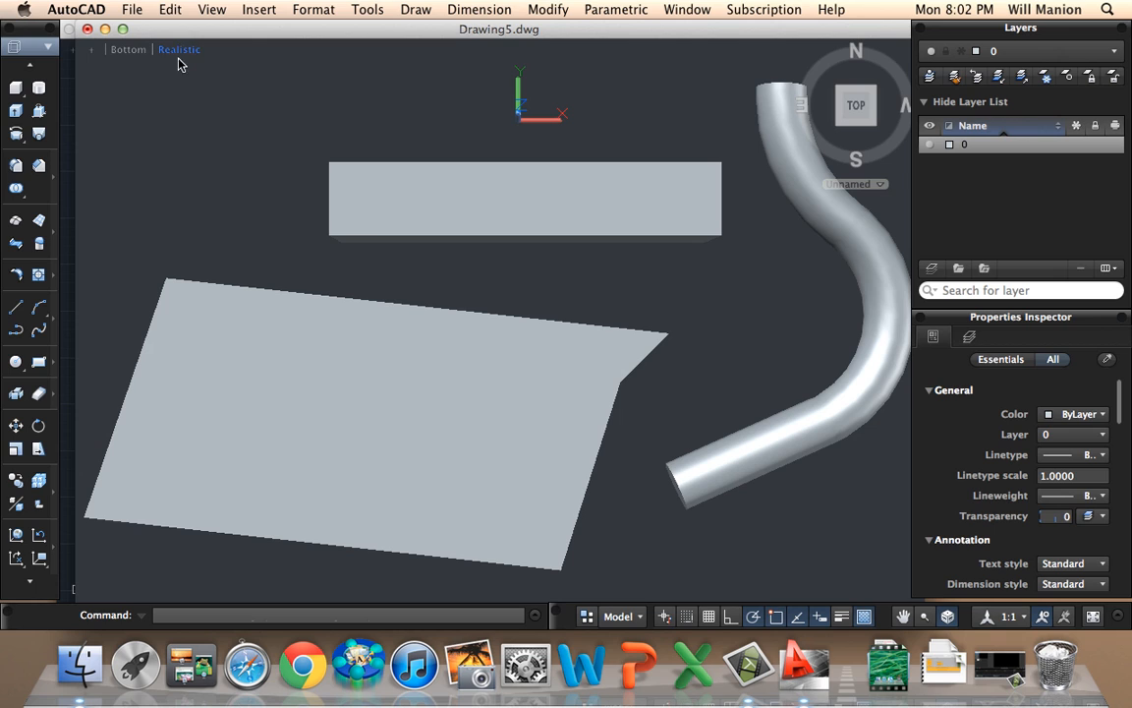
Try 2D Wireframe and Sketchy visual styles, then settle on Realistic shading
{"action": "left_click", "coordinate": [179, 49]}
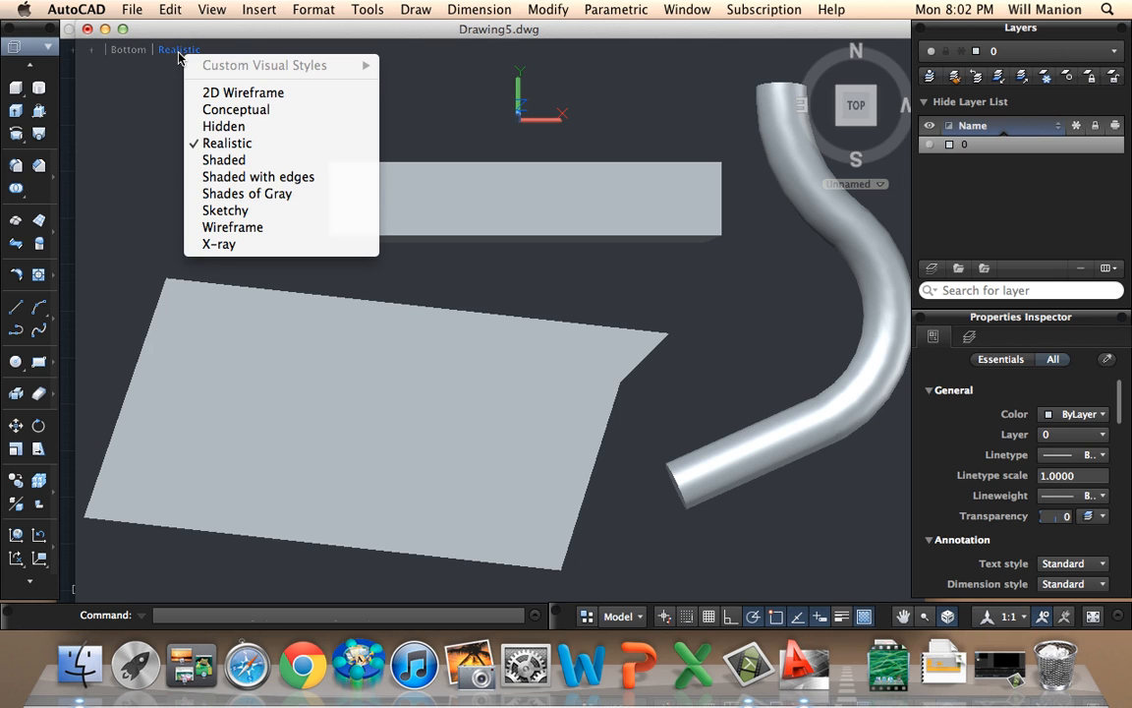
{"action": "left_click", "coordinate": [243, 93]}
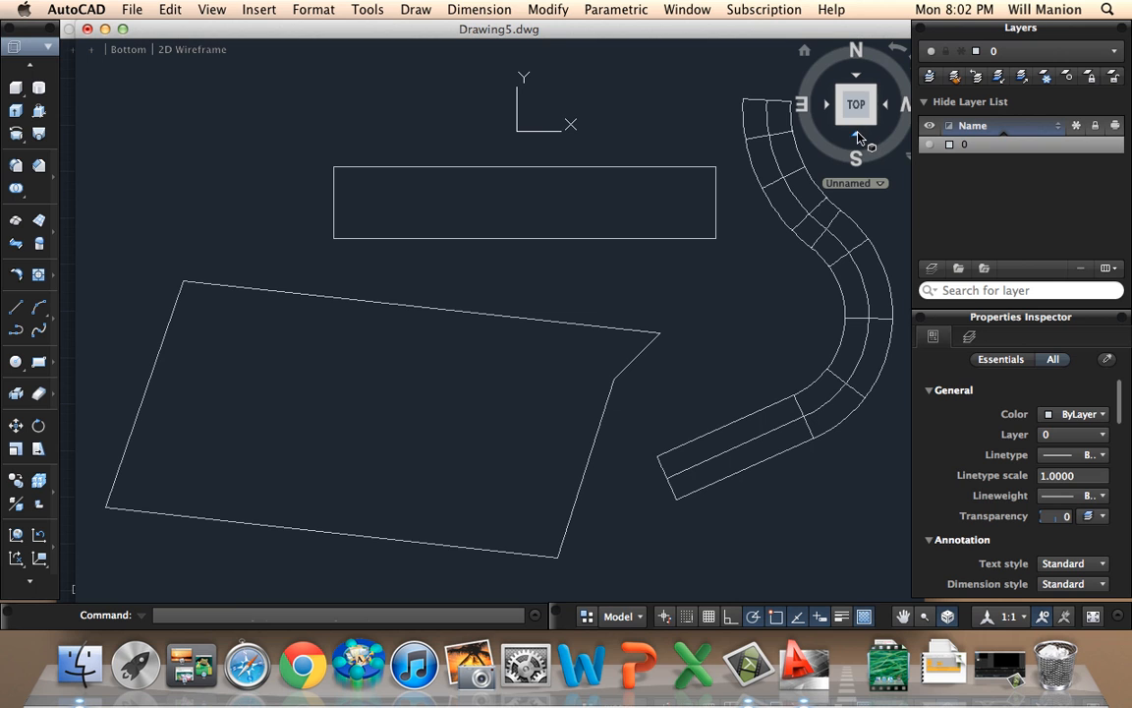
{"action": "left_click", "coordinate": [856, 104]}
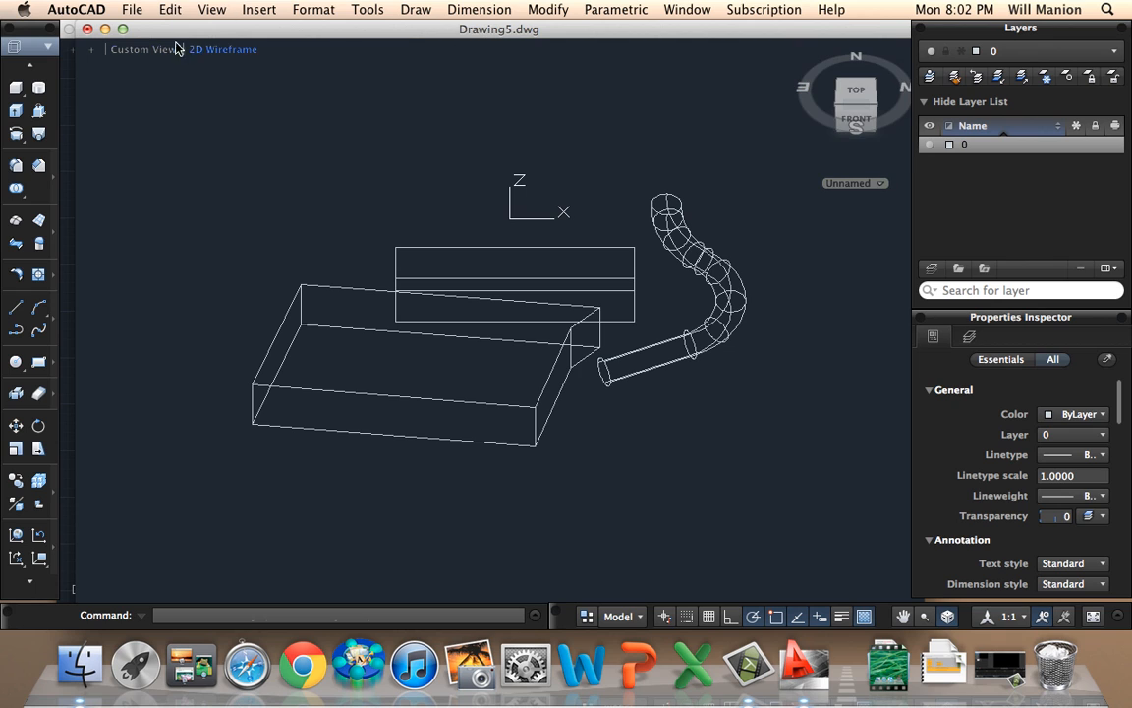
{"action": "left_click", "coordinate": [223, 49]}
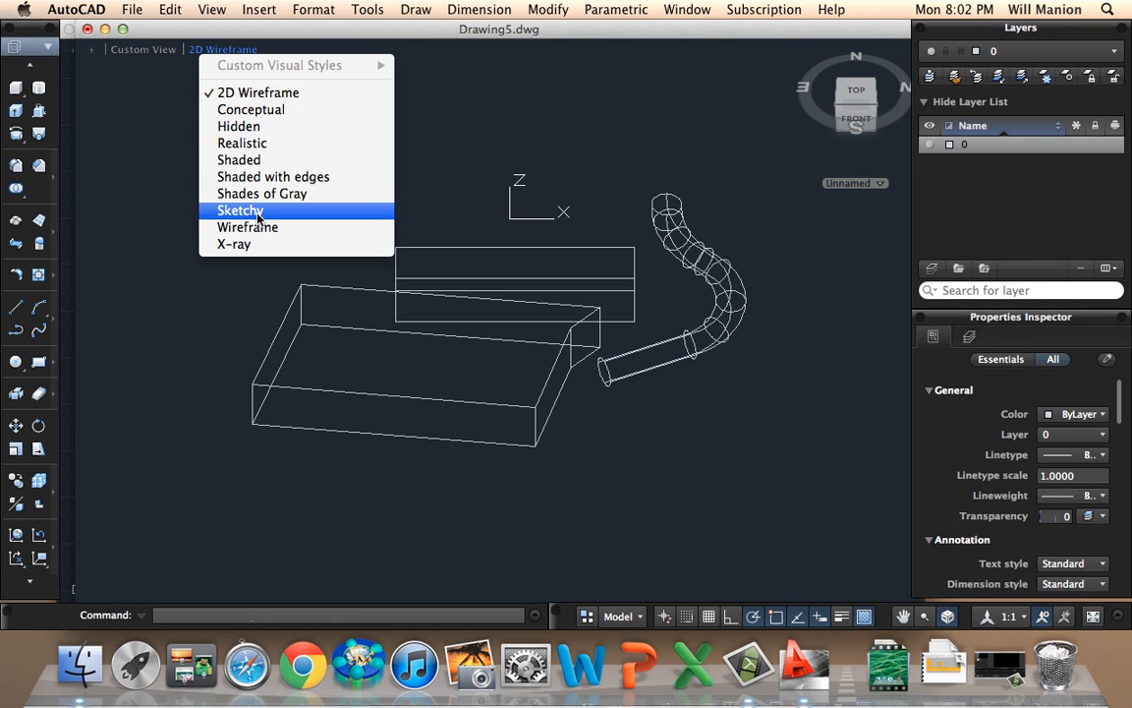
{"action": "left_click", "coordinate": [239, 210]}
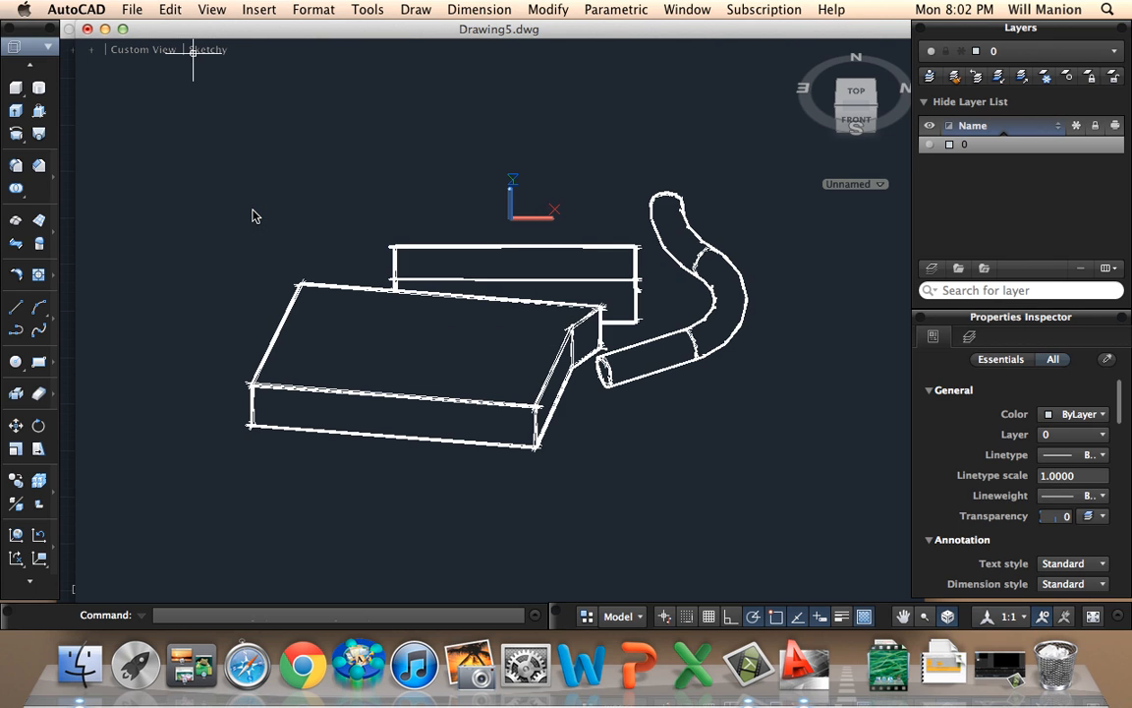
{"action": "mouse_move", "coordinate": [195, 49]}
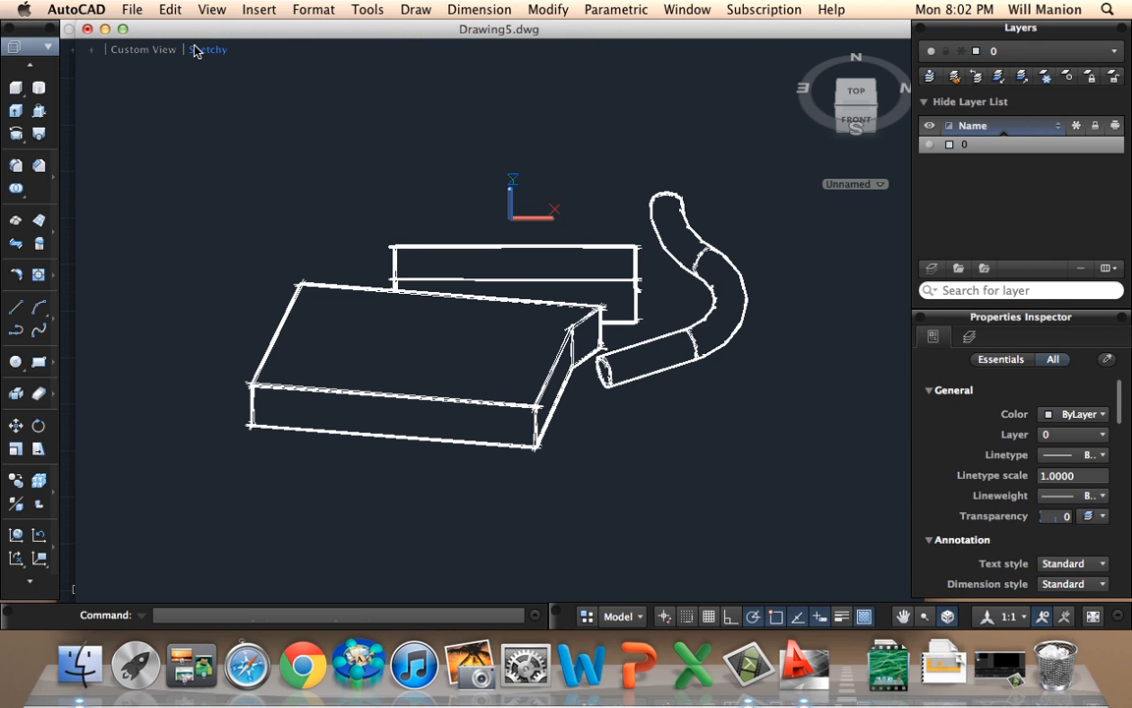
{"action": "left_click", "coordinate": [206, 50]}
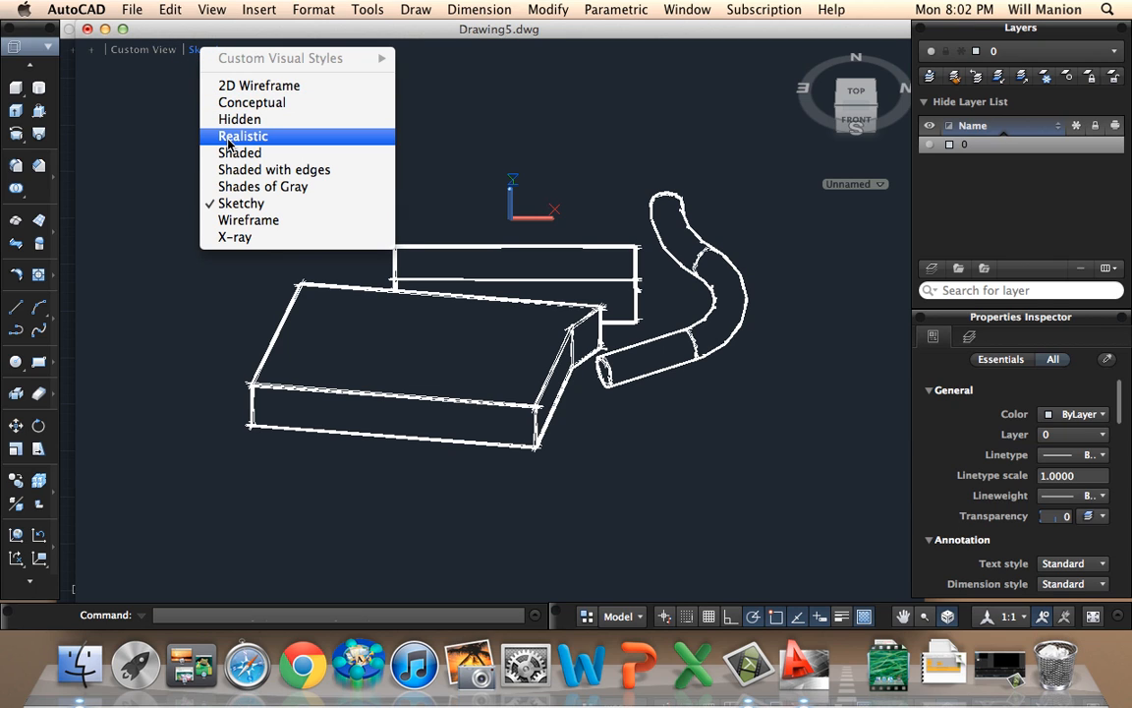
{"action": "left_click", "coordinate": [243, 135]}
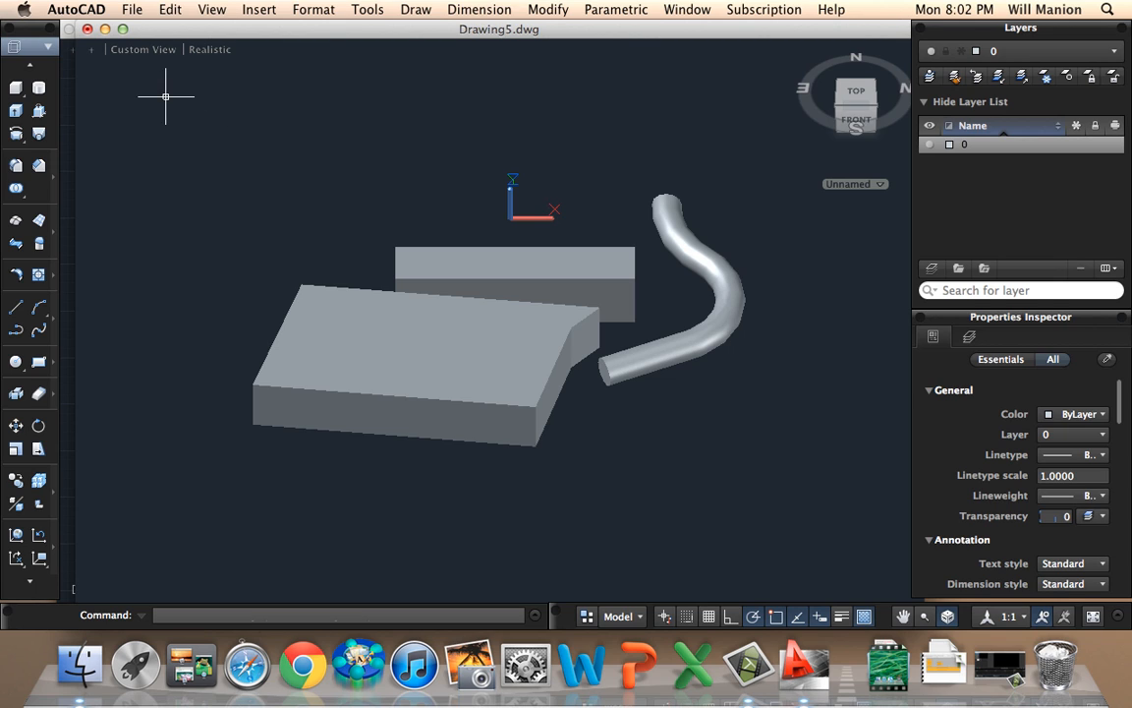
{"action": "left_click", "coordinate": [413, 374]}
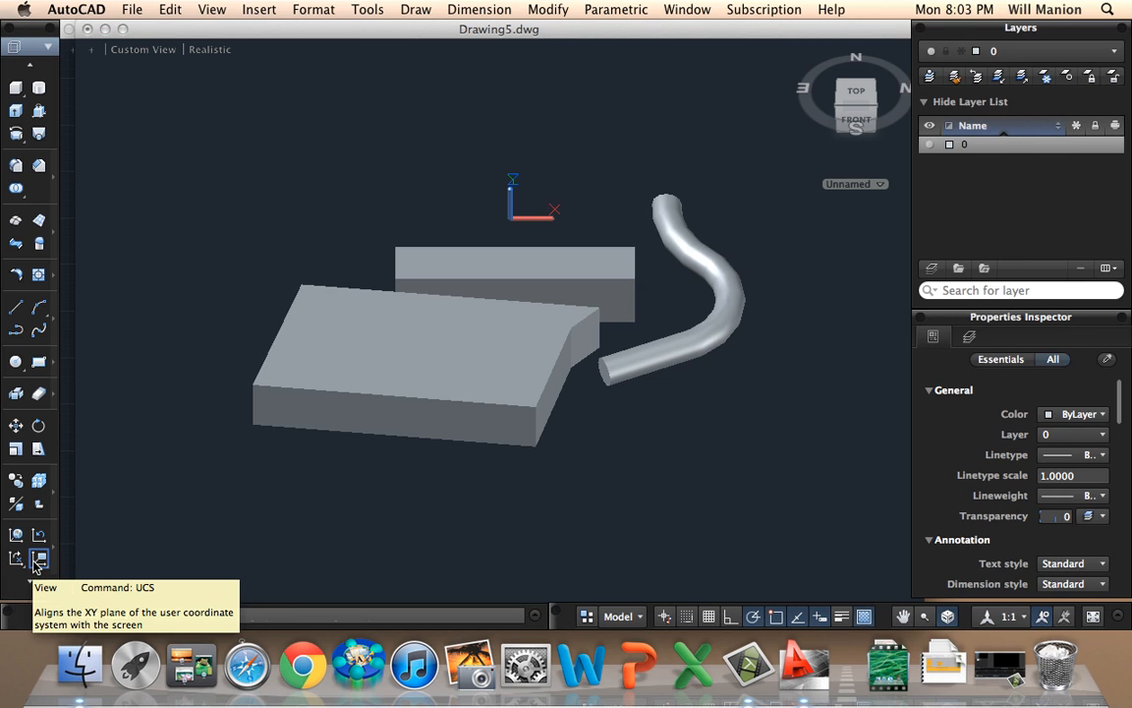
Align the UCS to the view, add a box, and orbit to inspect it
{"action": "left_click", "coordinate": [39, 559]}
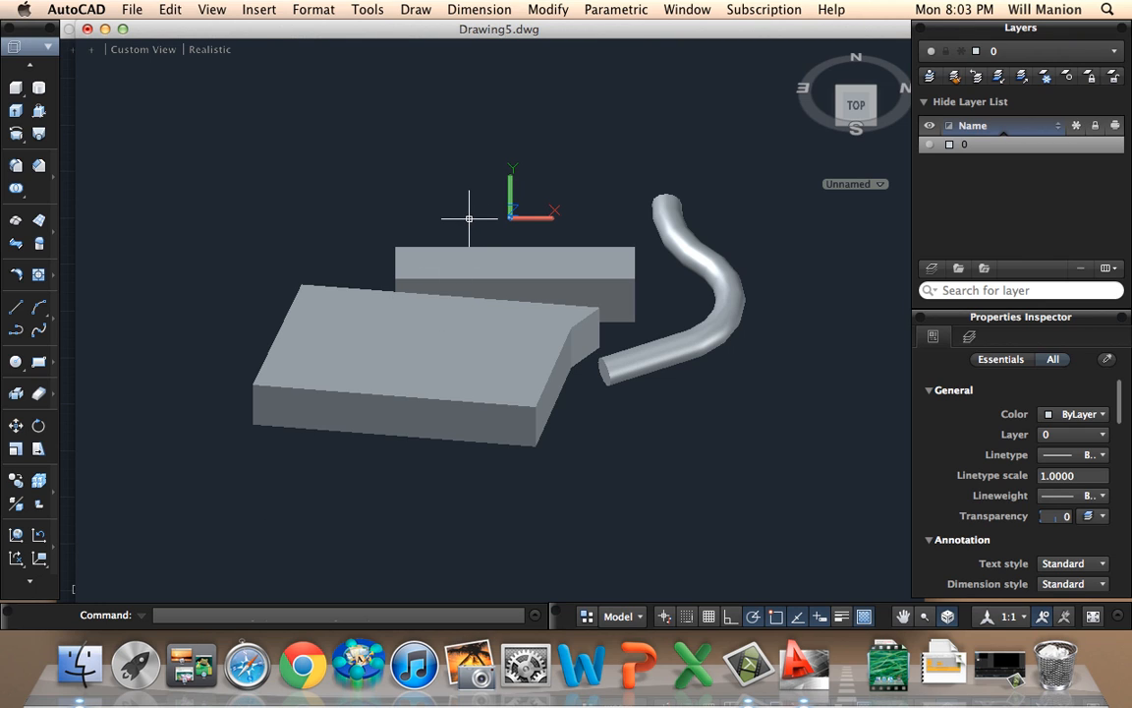
{"action": "mouse_move", "coordinate": [16, 87]}
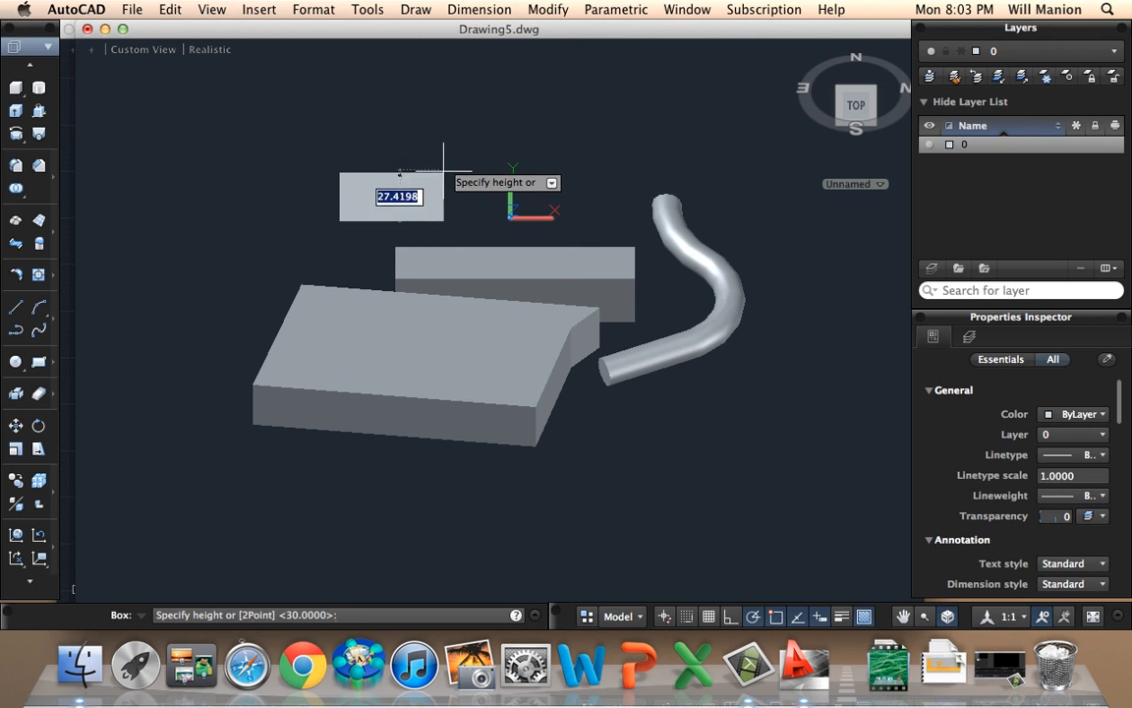
{"action": "mouse_move", "coordinate": [538, 131]}
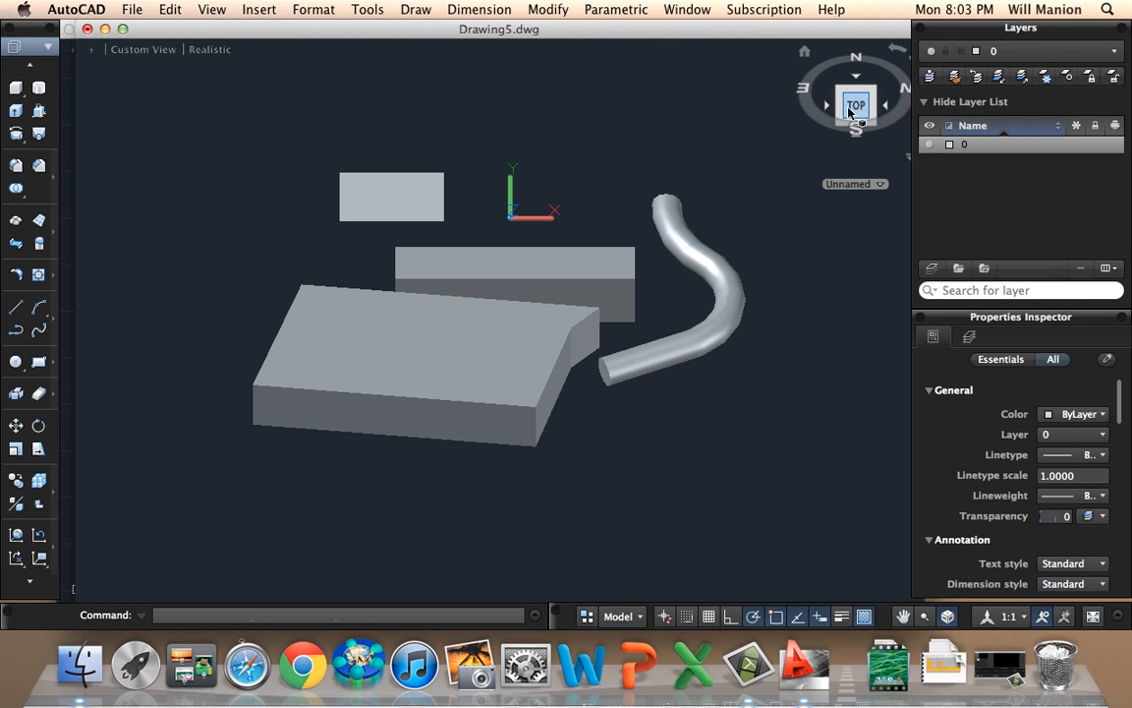
{"action": "left_click", "coordinate": [856, 80]}
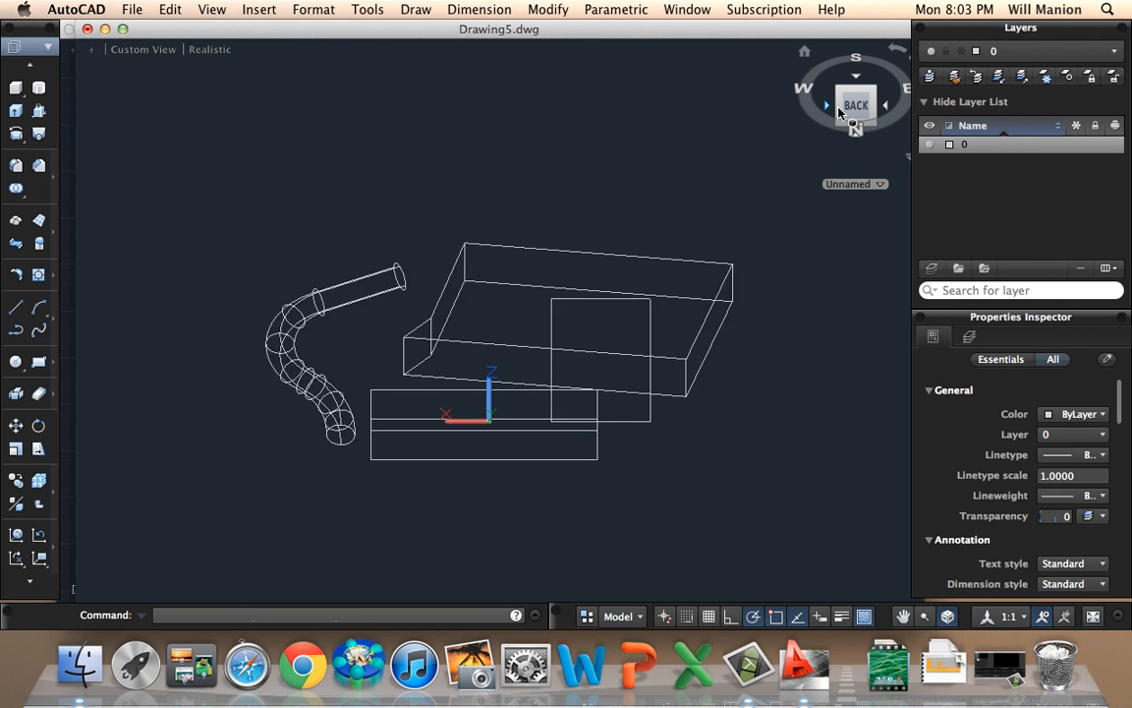
{"action": "left_click", "coordinate": [826, 104]}
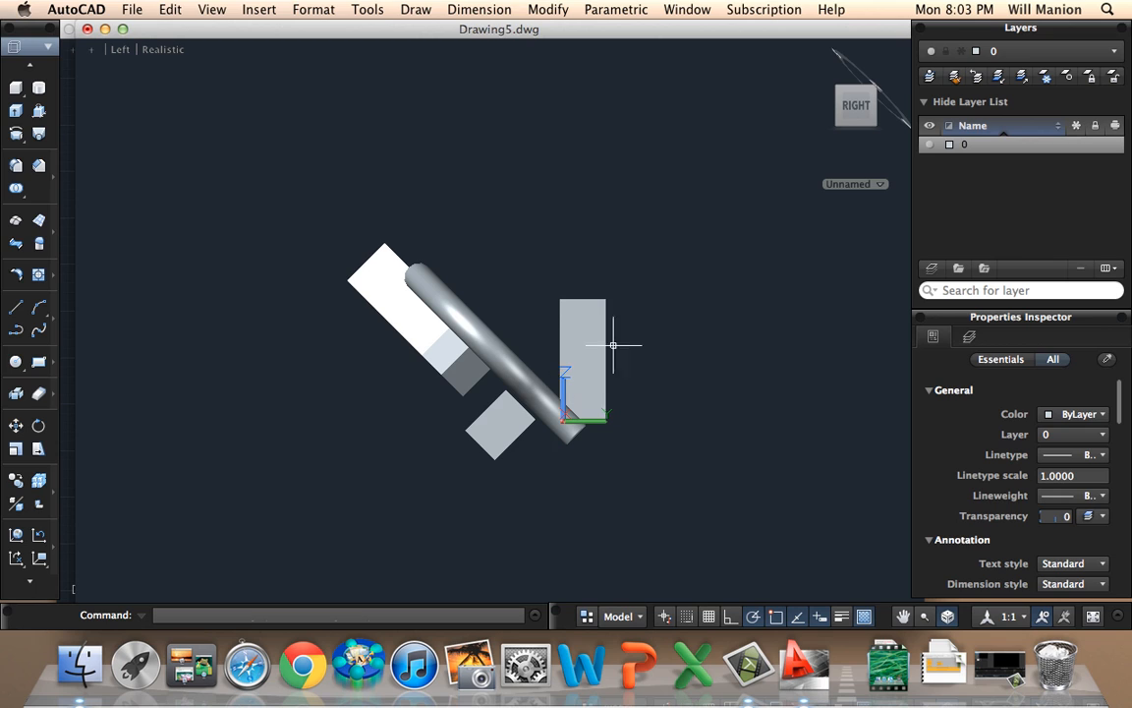
{"action": "left_click", "coordinate": [583, 354]}
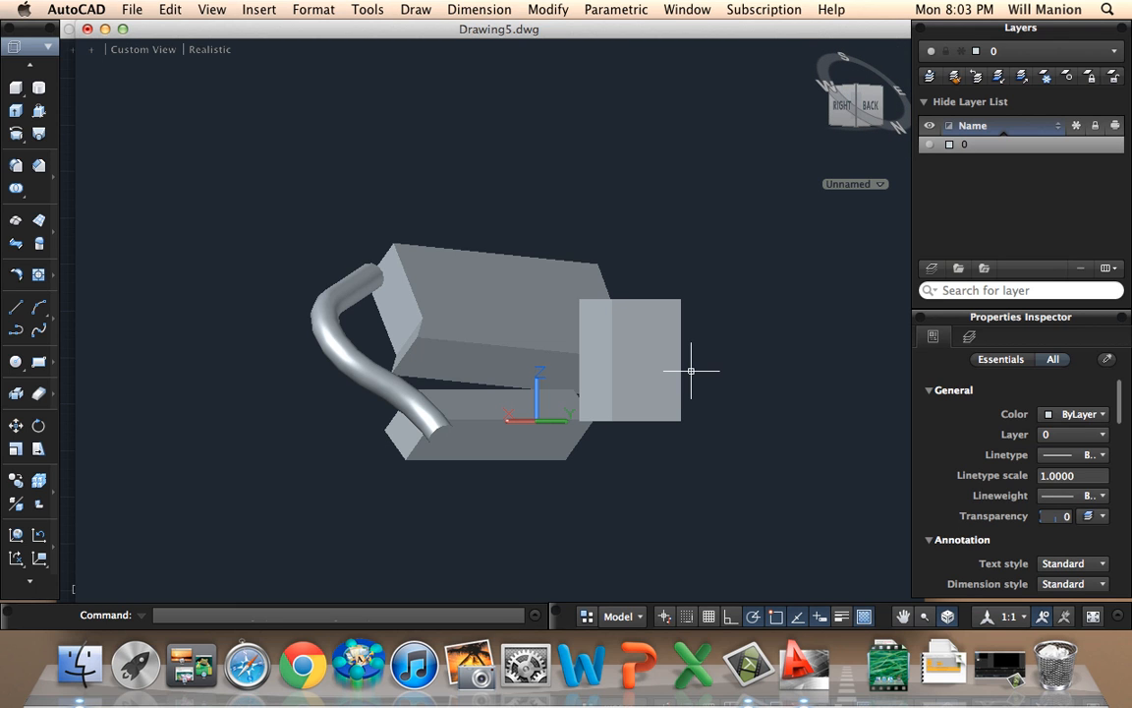
Move the new box onto the top of the larger tilted box
{"action": "left_click", "coordinate": [629, 381]}
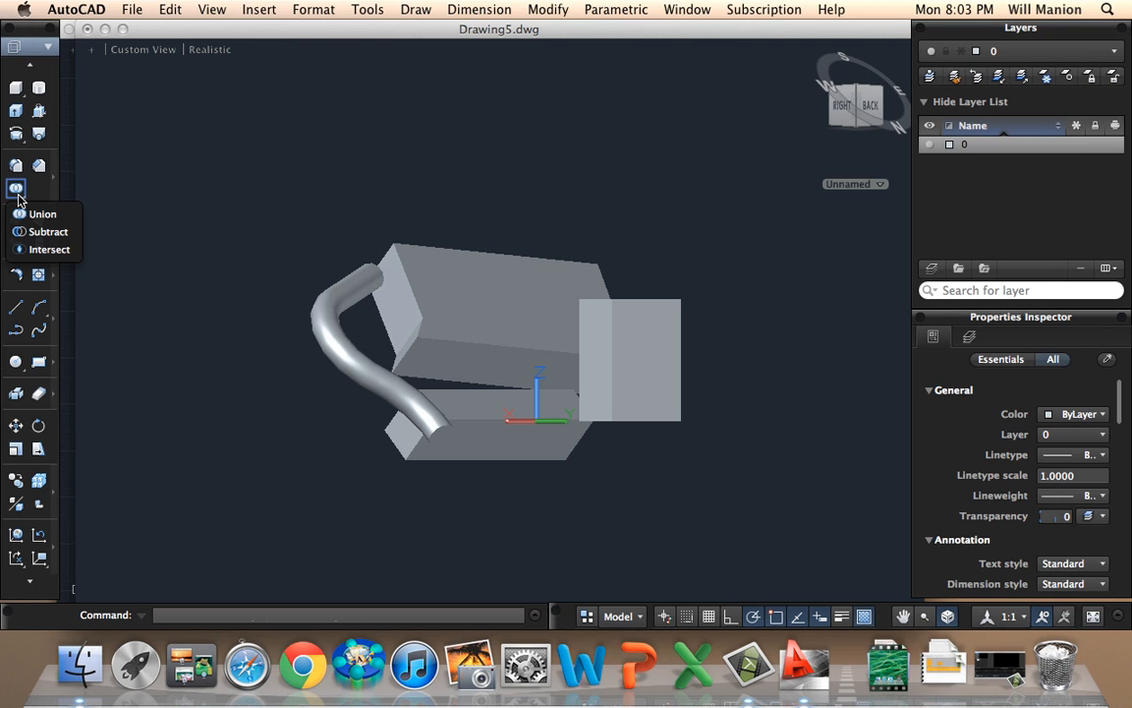
{"action": "left_click", "coordinate": [42, 214]}
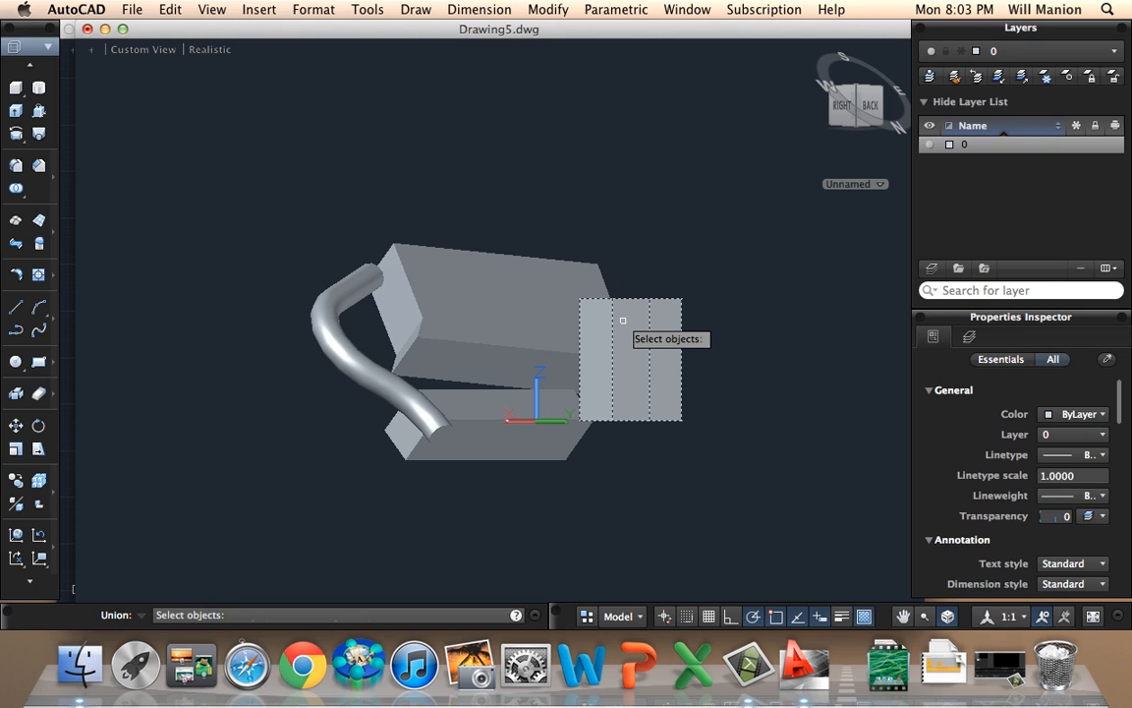
{"action": "left_click", "coordinate": [353, 354]}
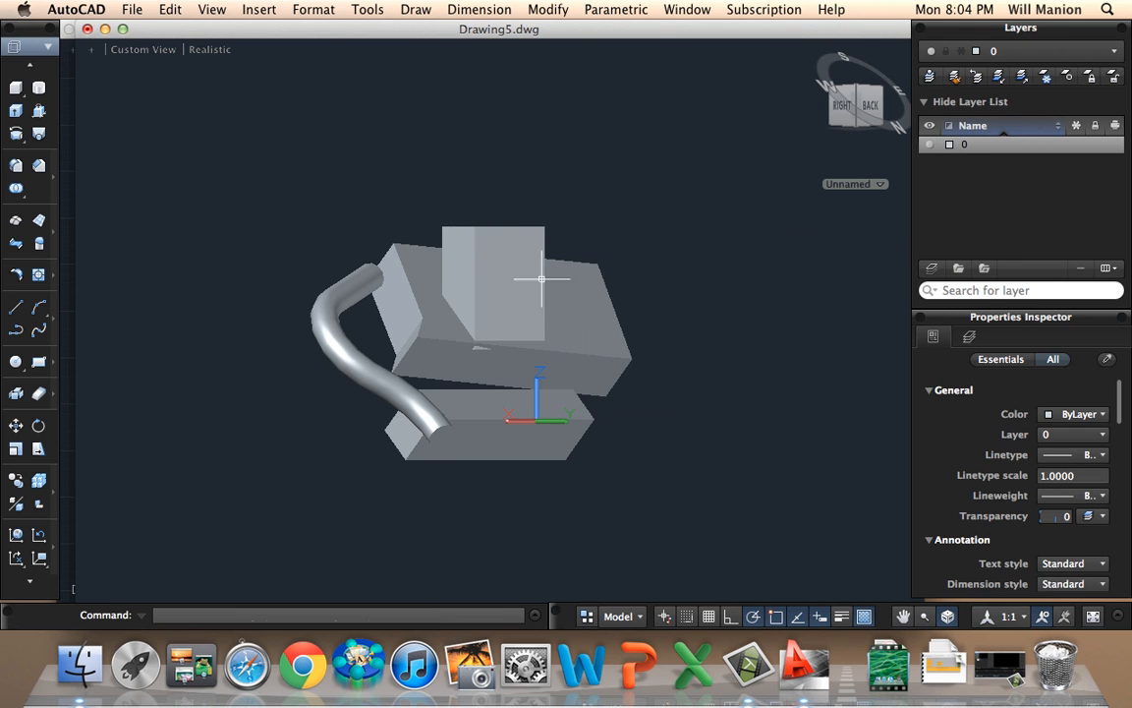
{"action": "mouse_move", "coordinate": [546, 273]}
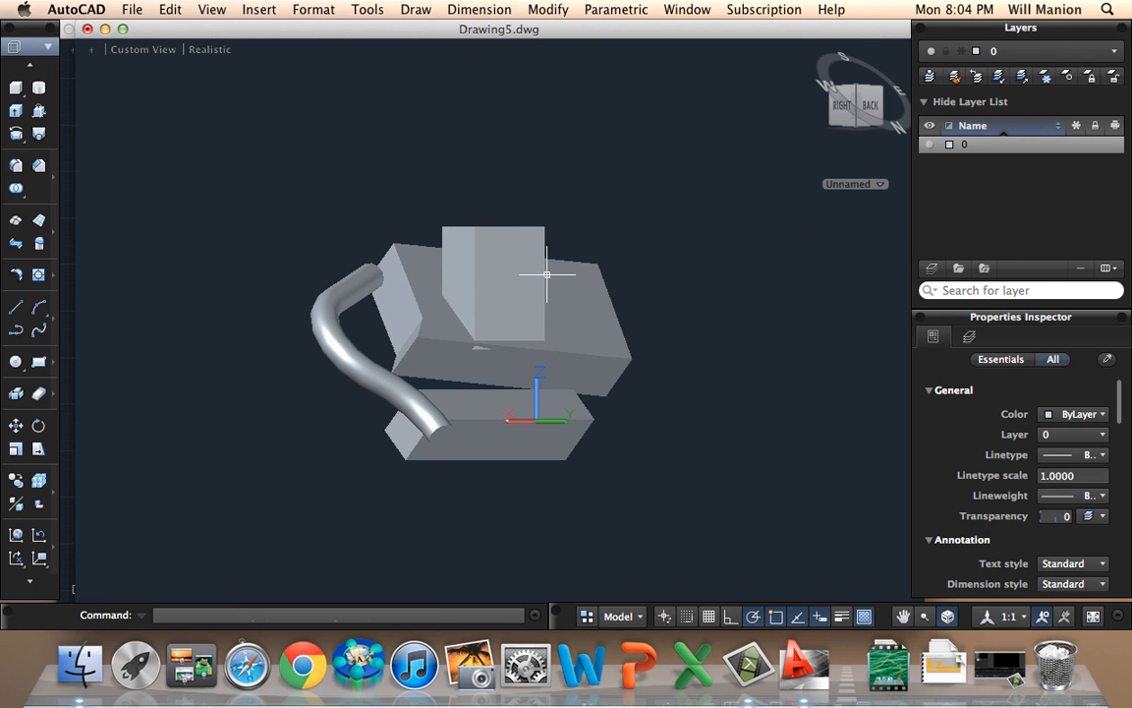
{"action": "mouse_move", "coordinate": [264, 330]}
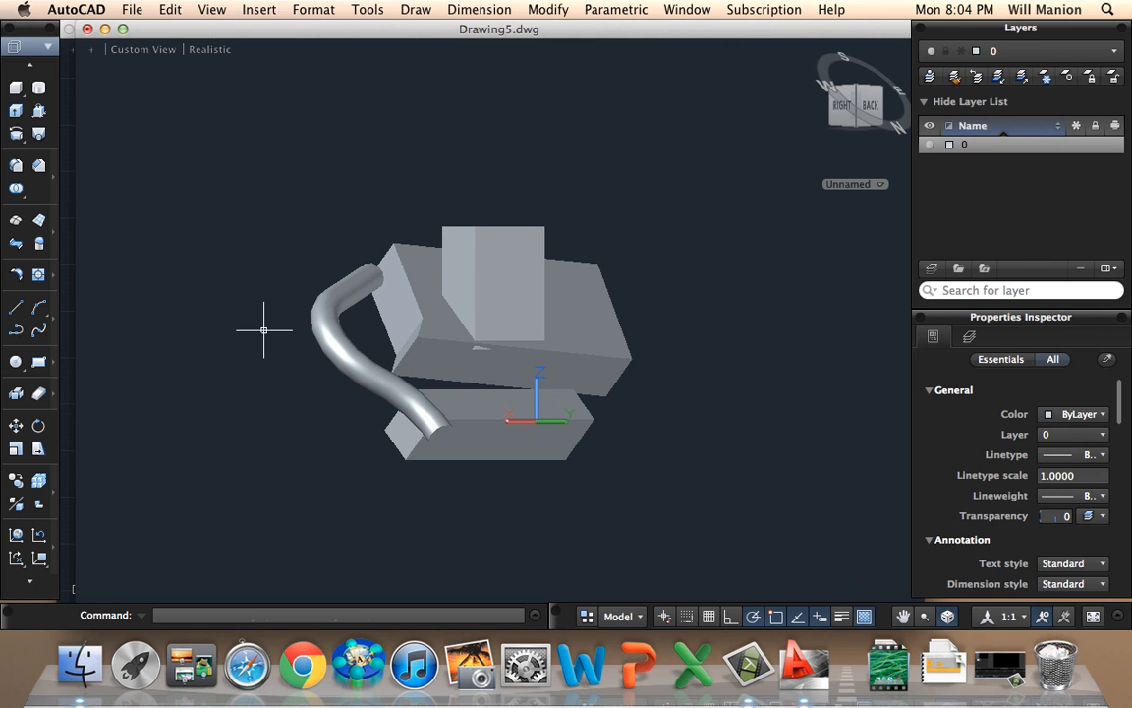
{"action": "mouse_move", "coordinate": [17, 188]}
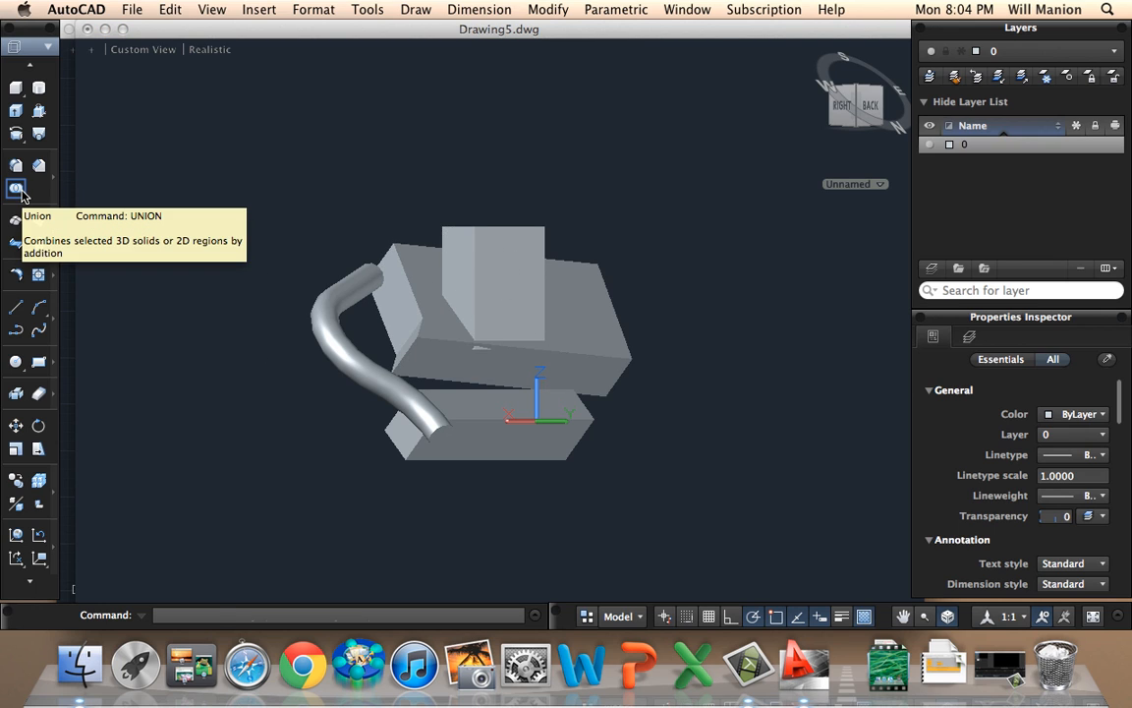
Union the new box with the larger box and shift the solid up and right
{"action": "left_click", "coordinate": [16, 188]}
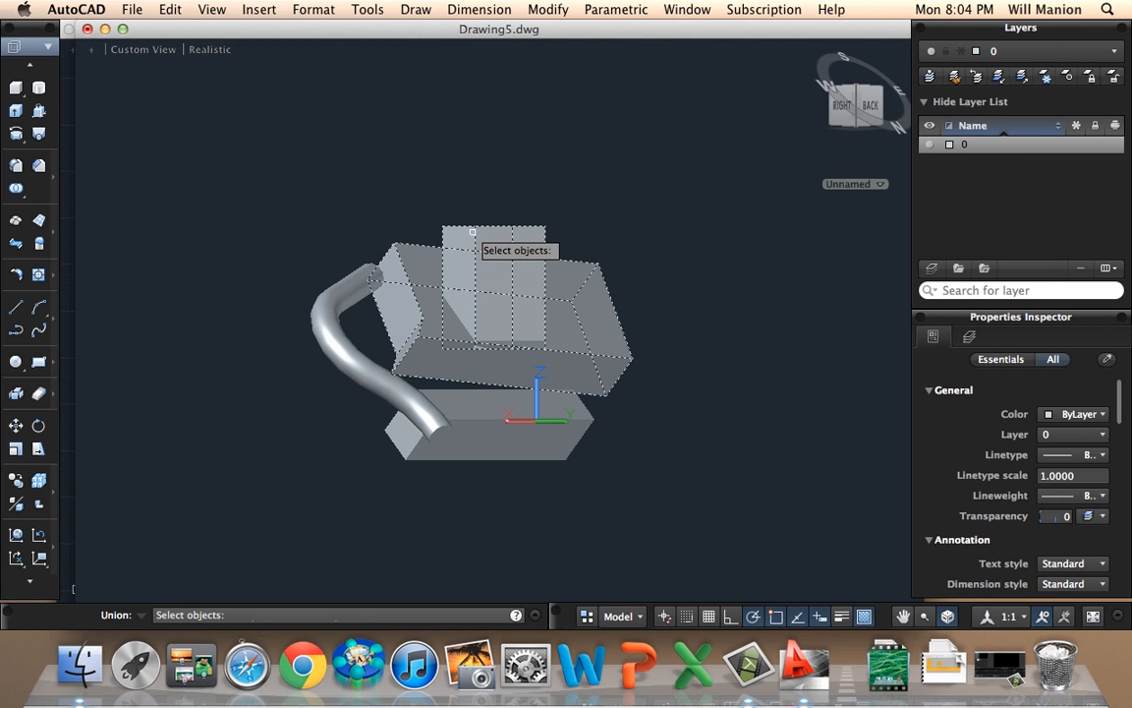
{"action": "key", "text": "Return"}
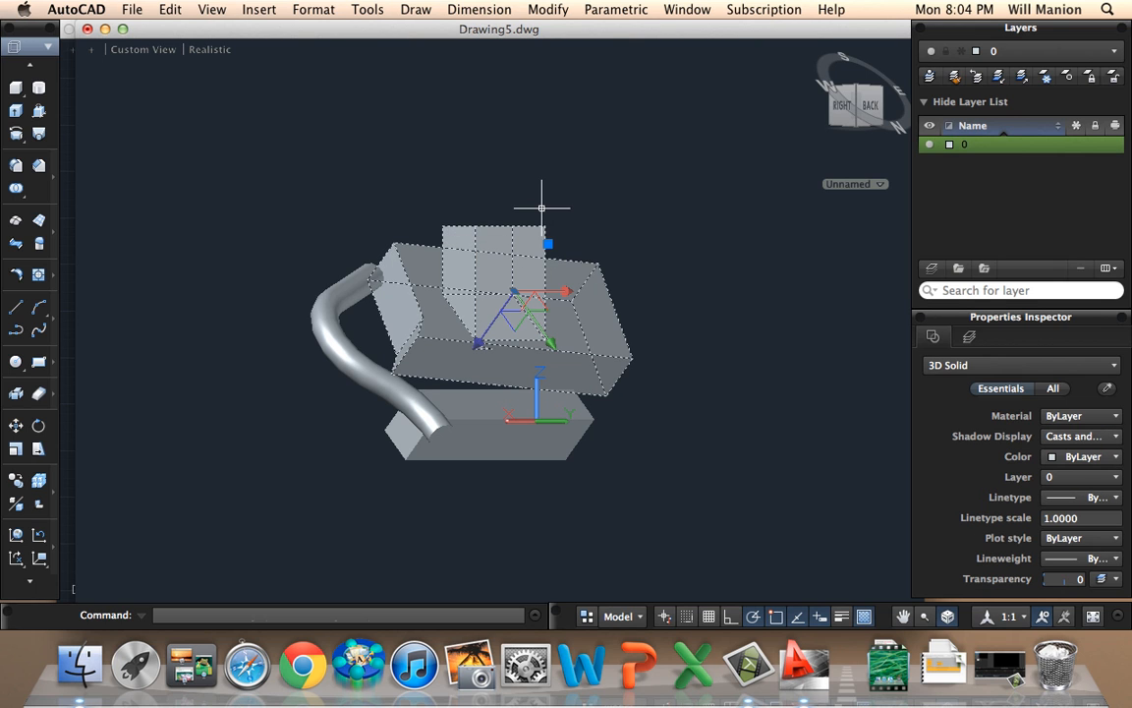
{"action": "left_click", "coordinate": [541, 207]}
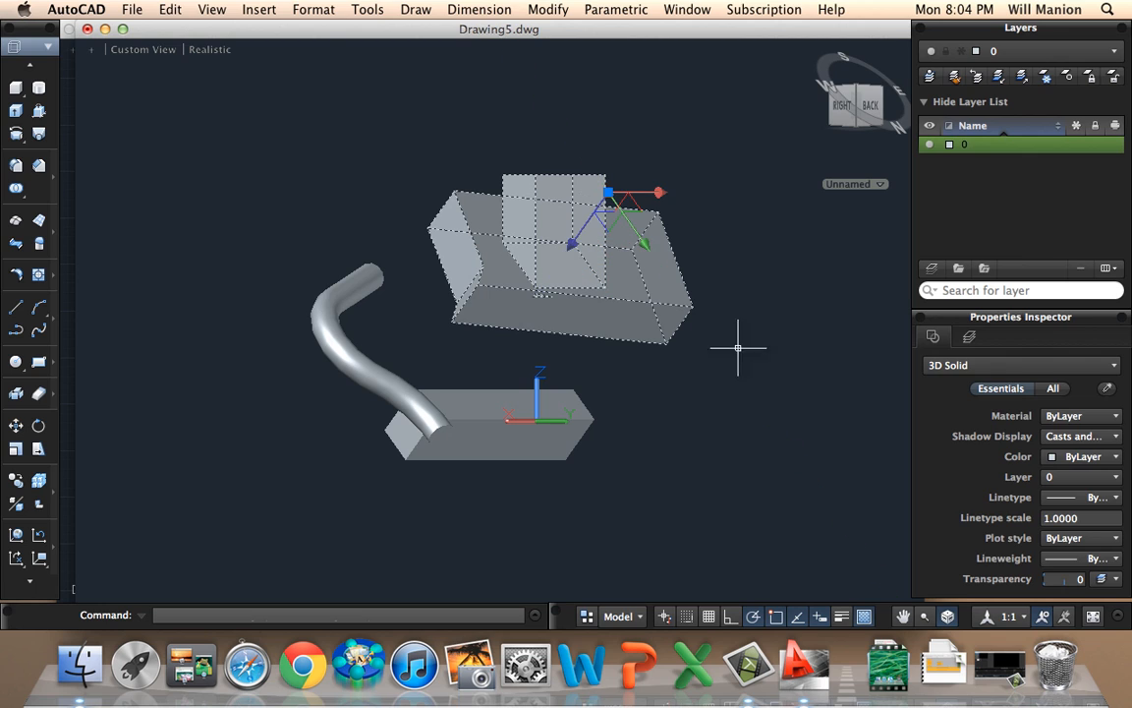
{"action": "left_click", "coordinate": [708, 335]}
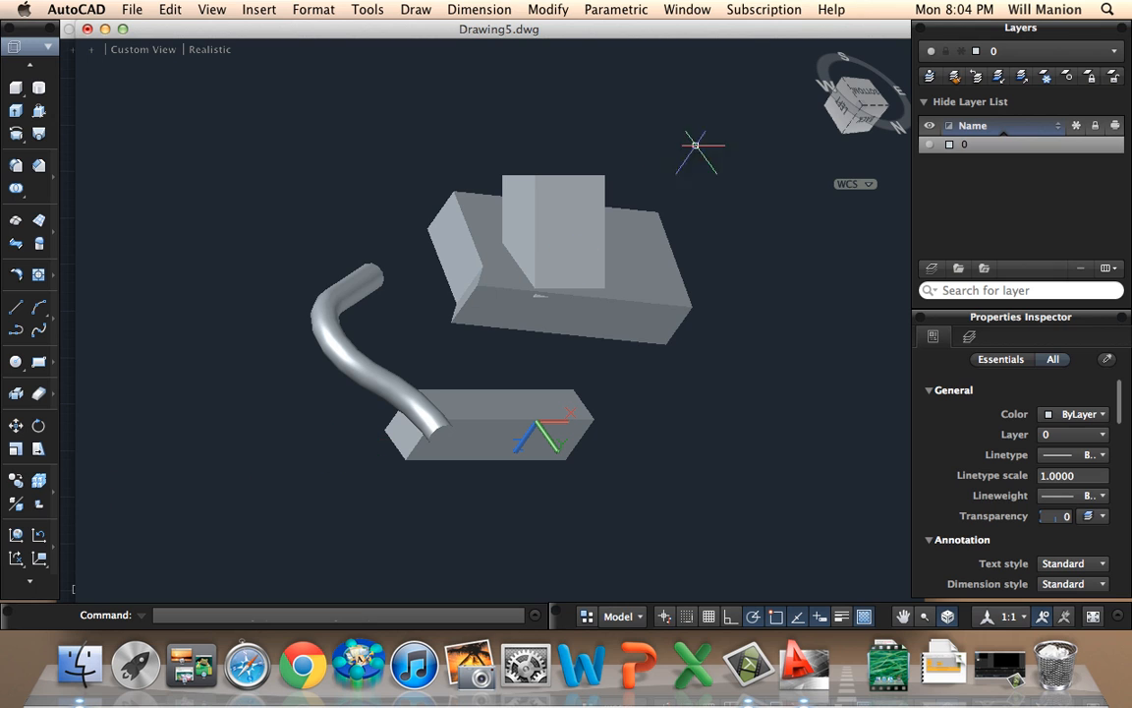
{"action": "left_click", "coordinate": [856, 104]}
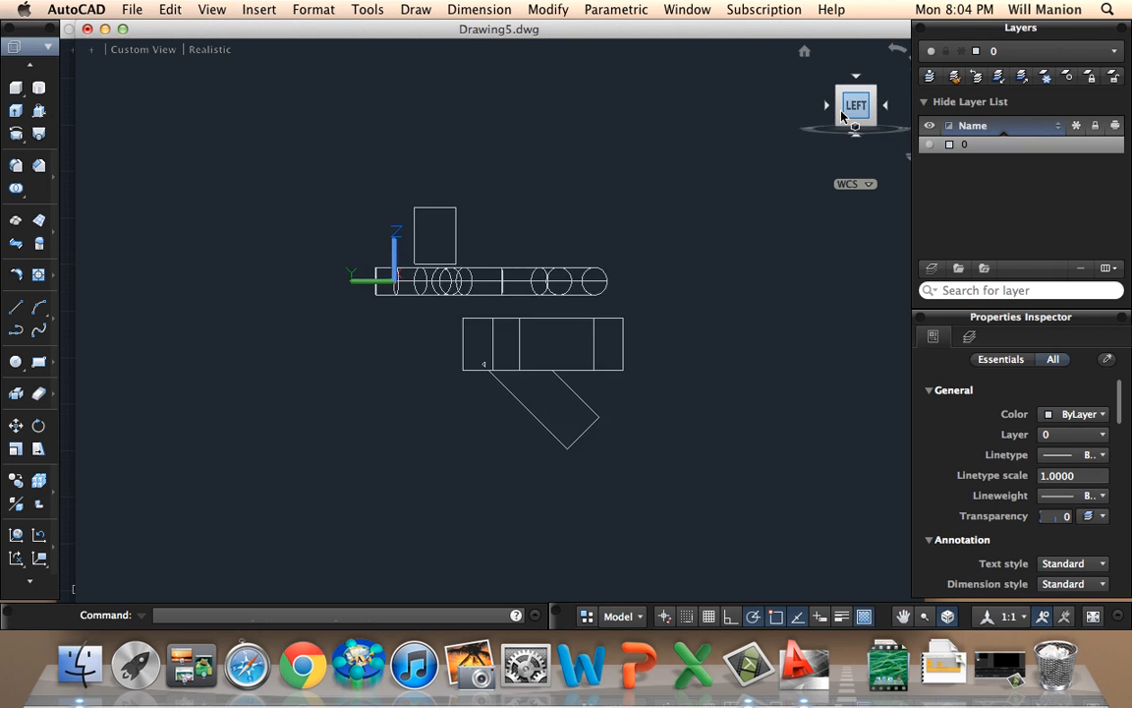